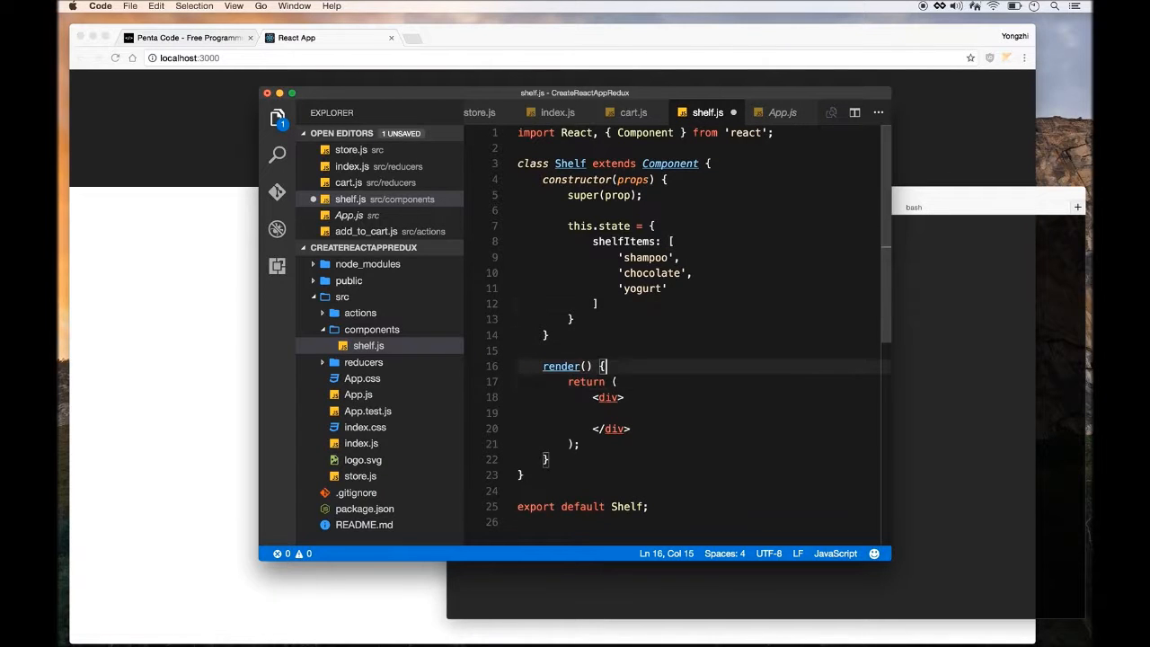
Begin const shelfItems = this.state.shelfItems.map((item, idx) => at the top of render
{"action": "key", "text": "Enter"}
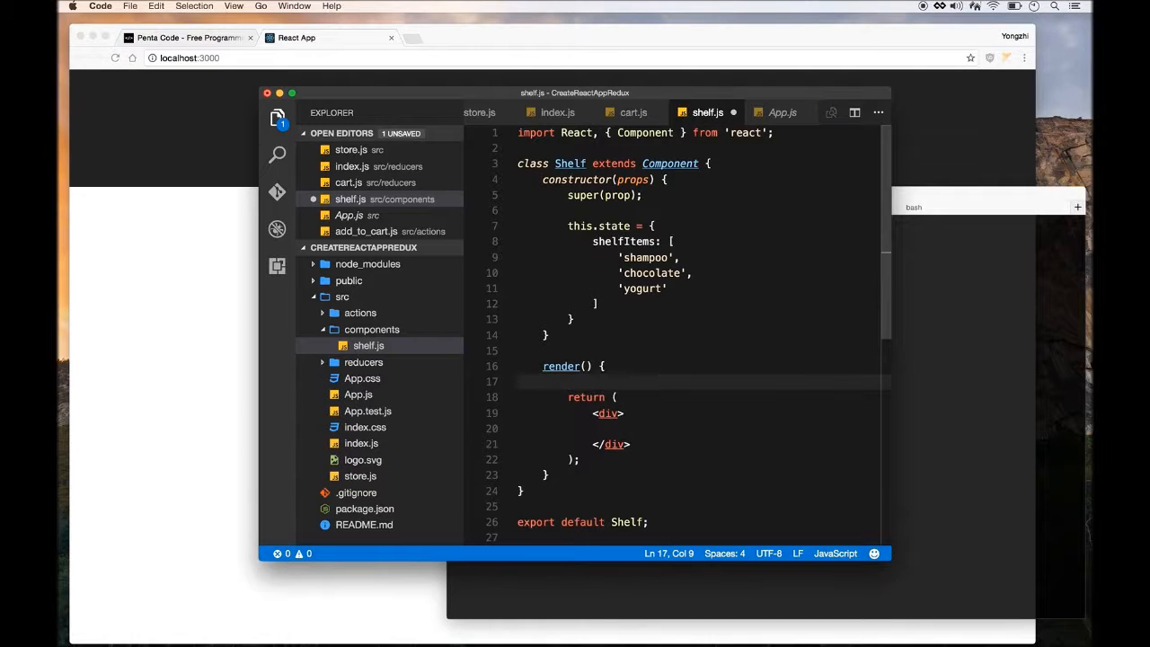
{"action": "type", "text": "const shelf"}
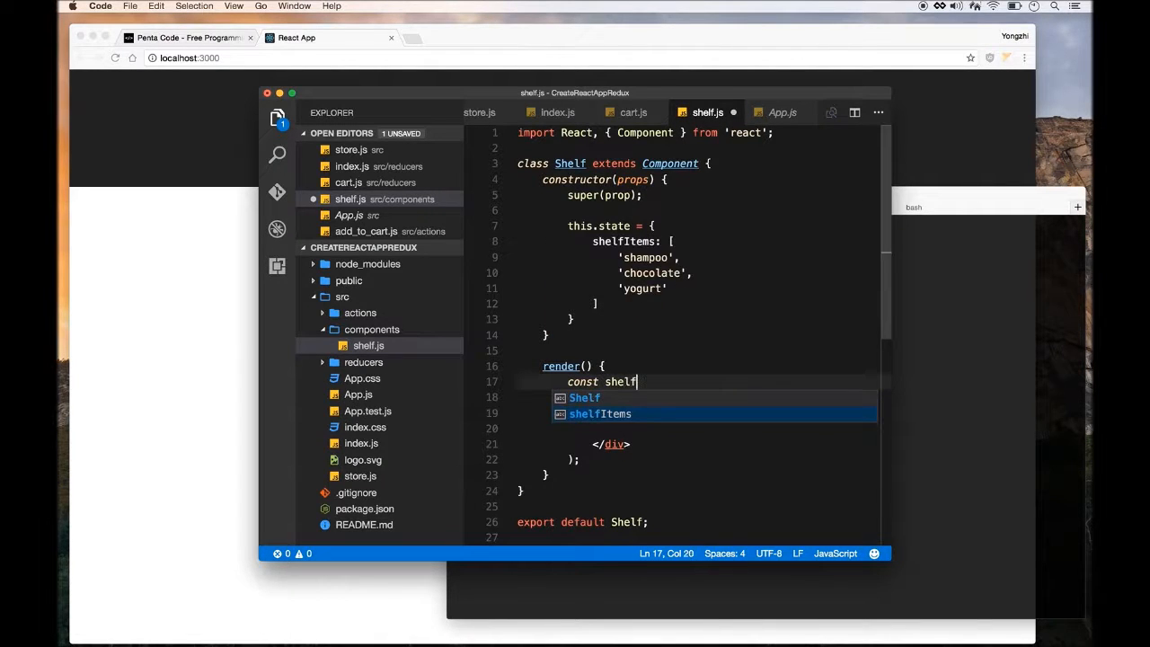
{"action": "type", "text": "Items ="}
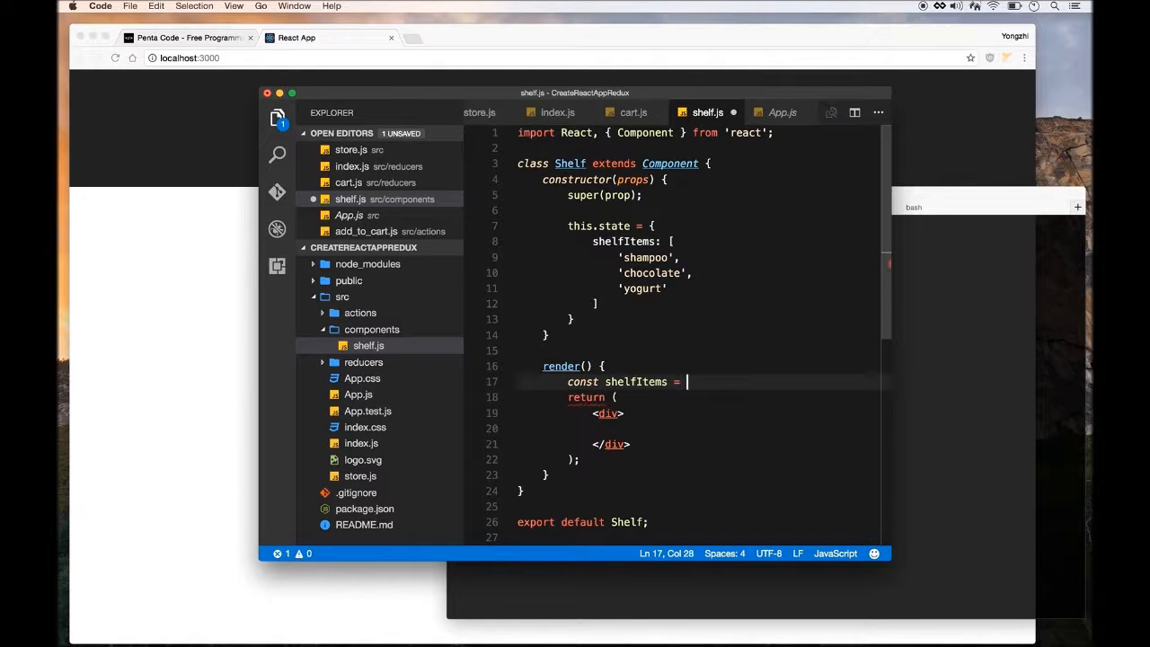
{"action": "type", "text": "this.state.shelfItems."}
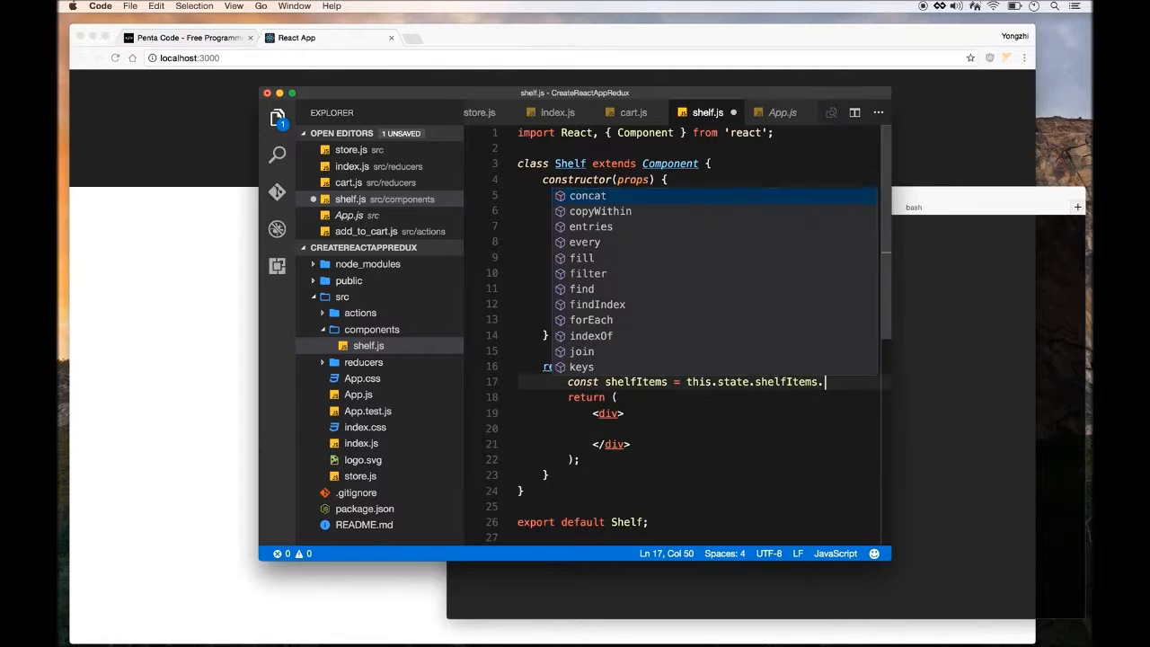
{"action": "type", "text": "map"}
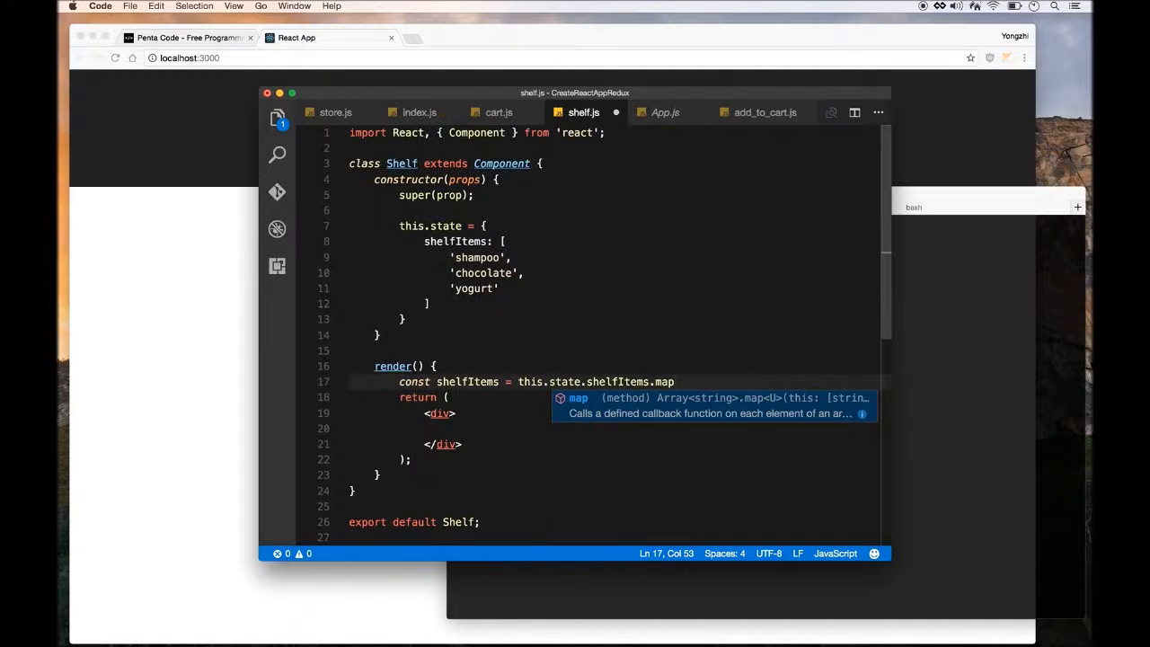
{"action": "type", "text": "("}
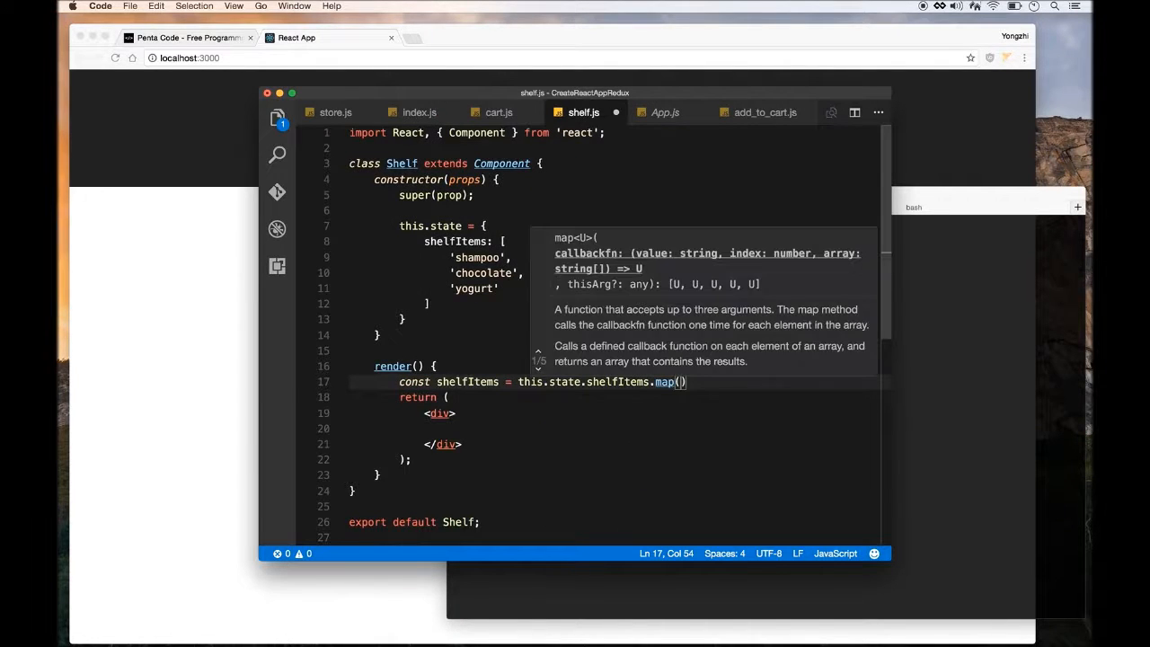
{"action": "type", "text": "(item, i"}
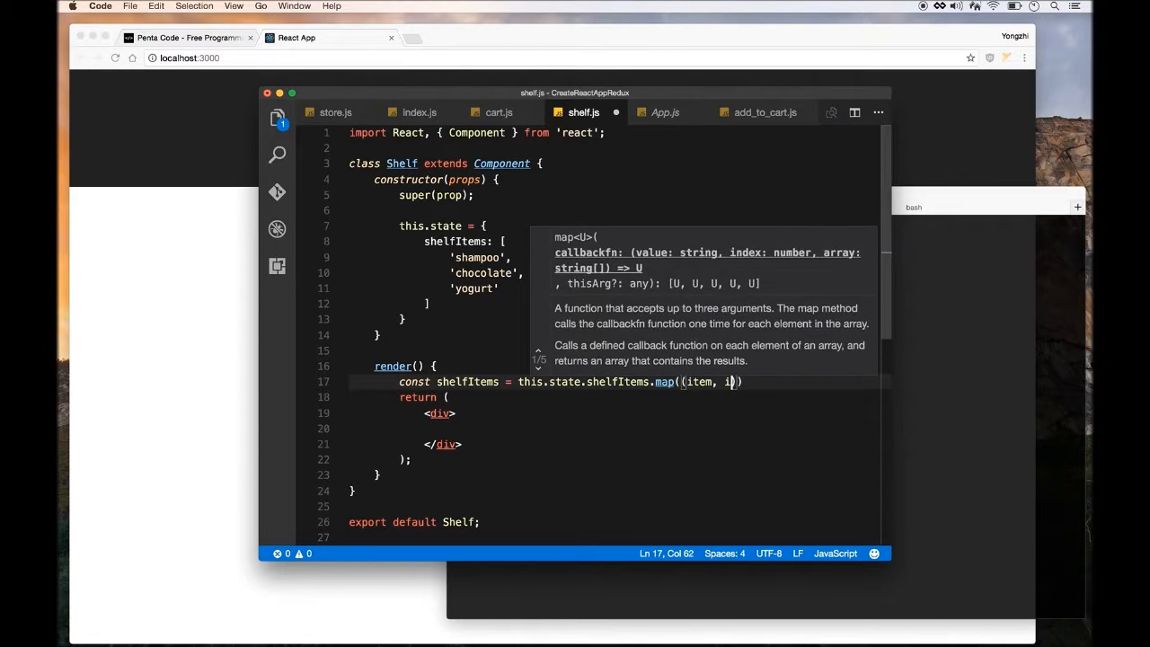
{"action": "type", "text": "dx) => {"}
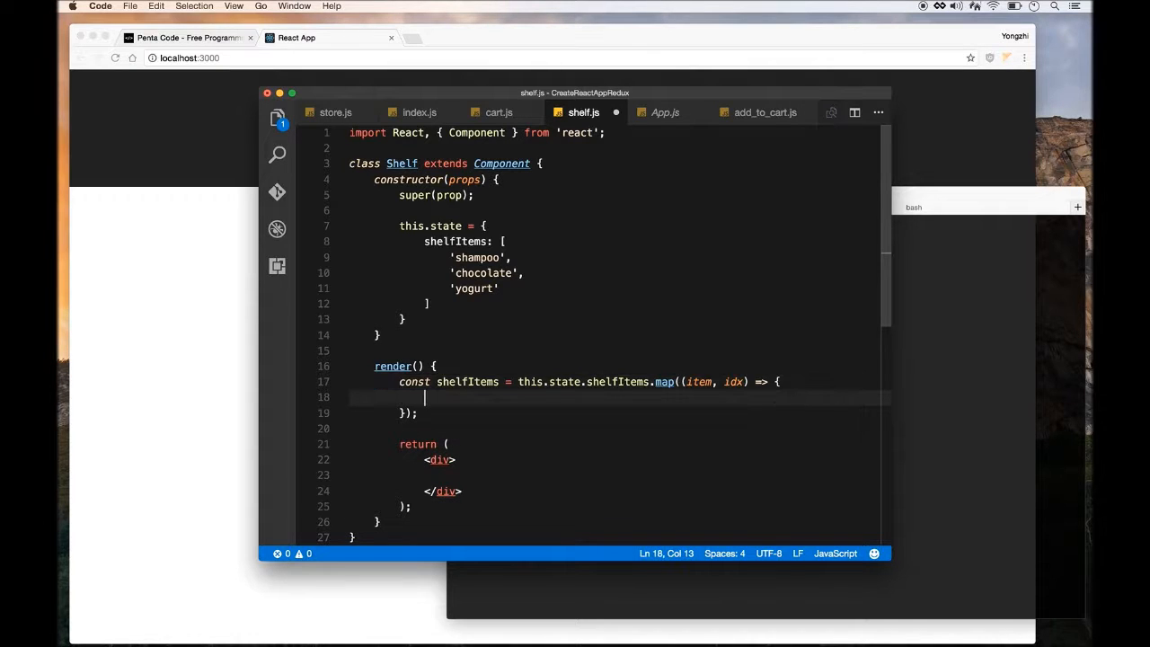
Return an <li key={idx}> containing a <button>[+]</button> from the map callback
{"action": "type", "text": "return"}
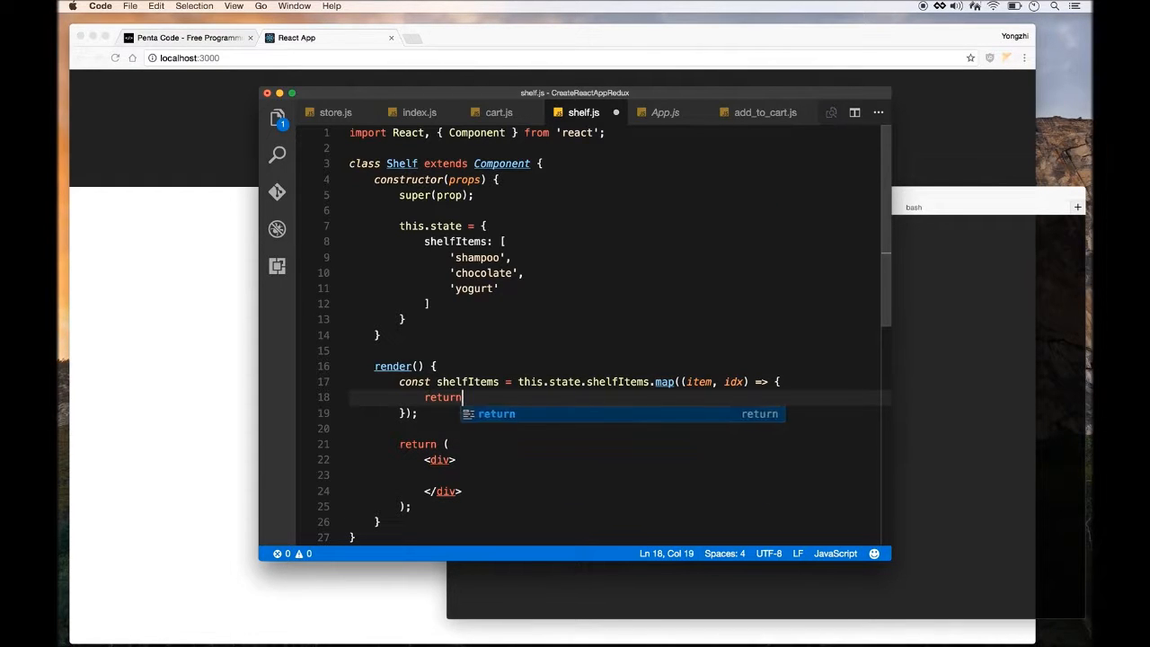
{"action": "type", "text": "<li"}
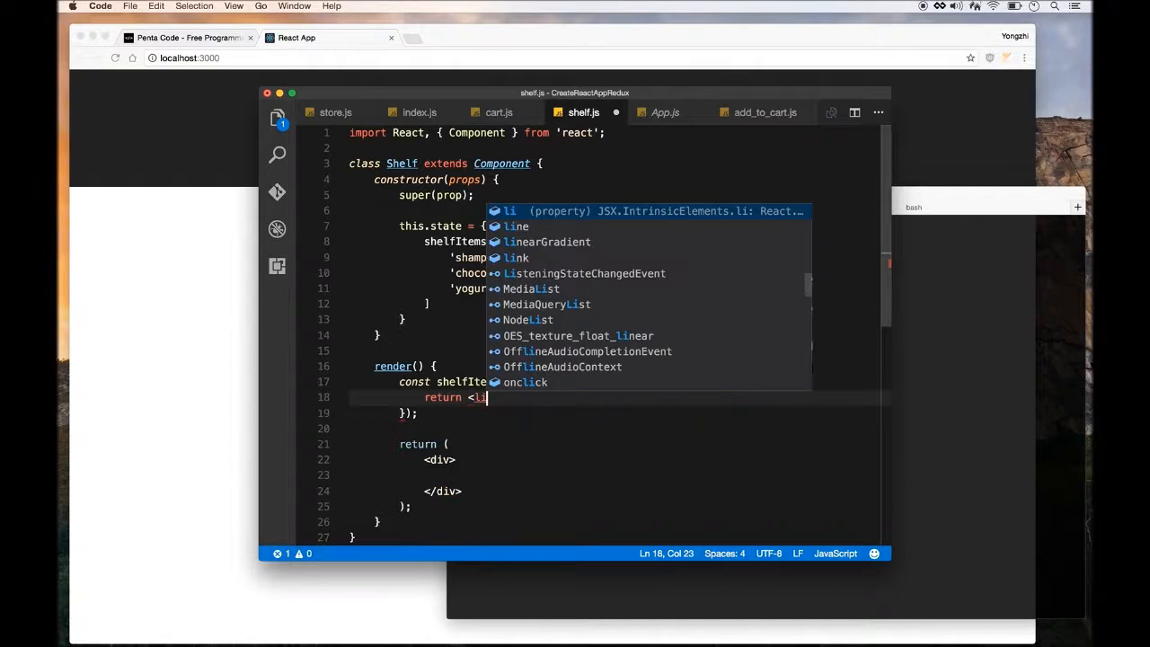
{"action": "type", "text": "key="}
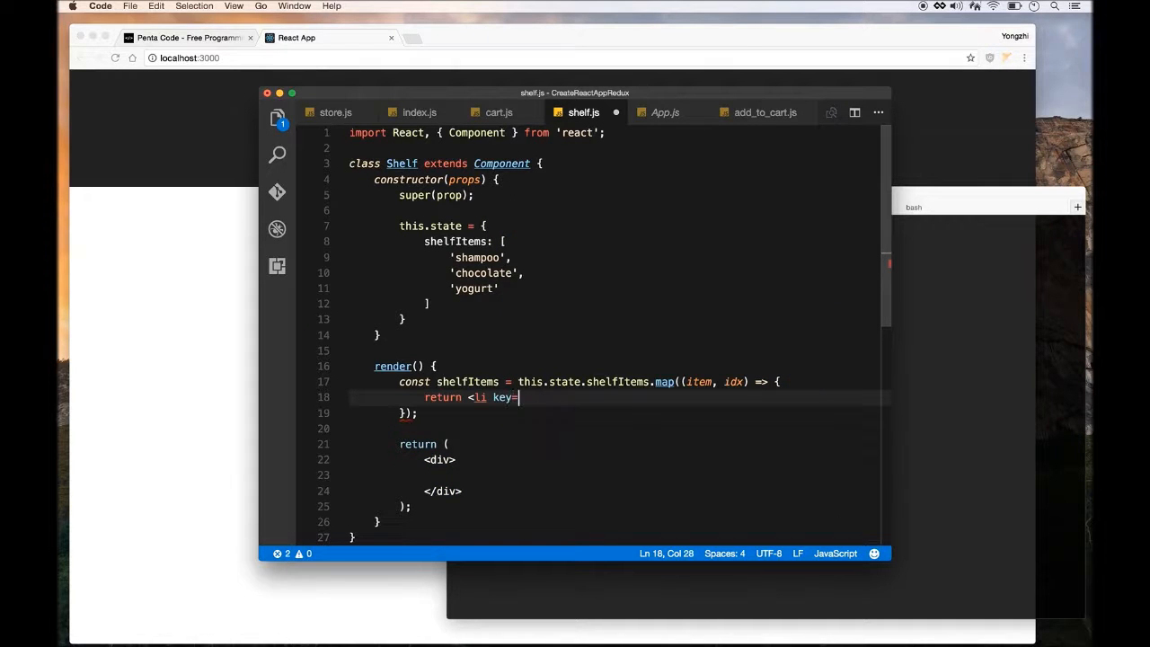
{"action": "type", "text": "{idx}"}
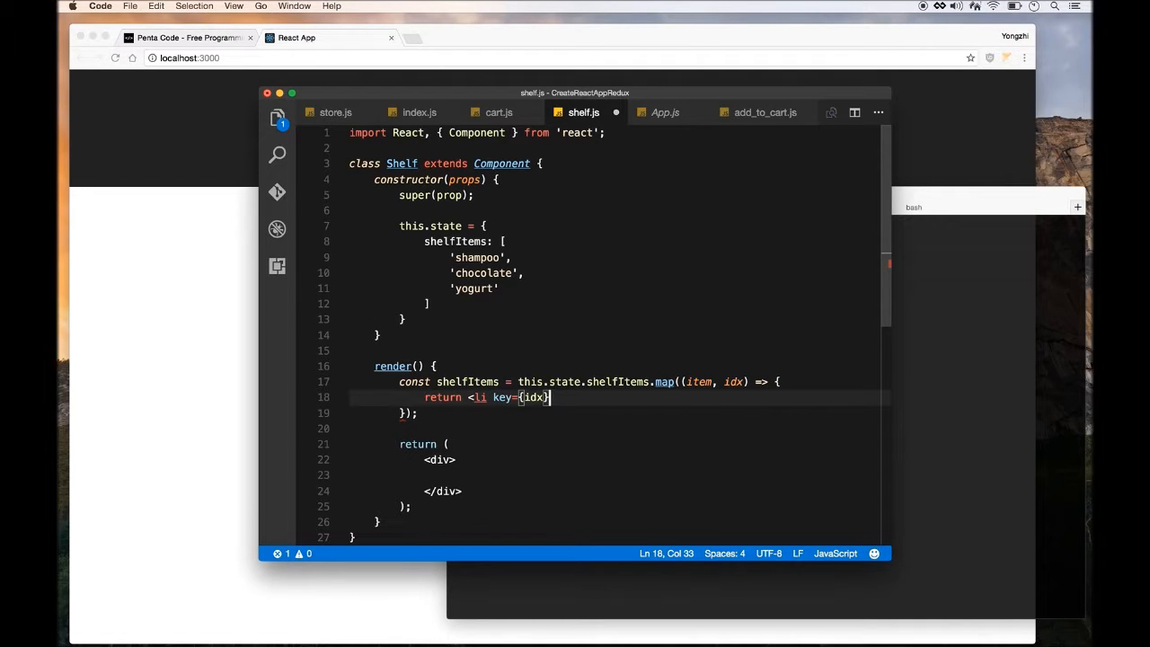
{"action": "type", "text": ">"}
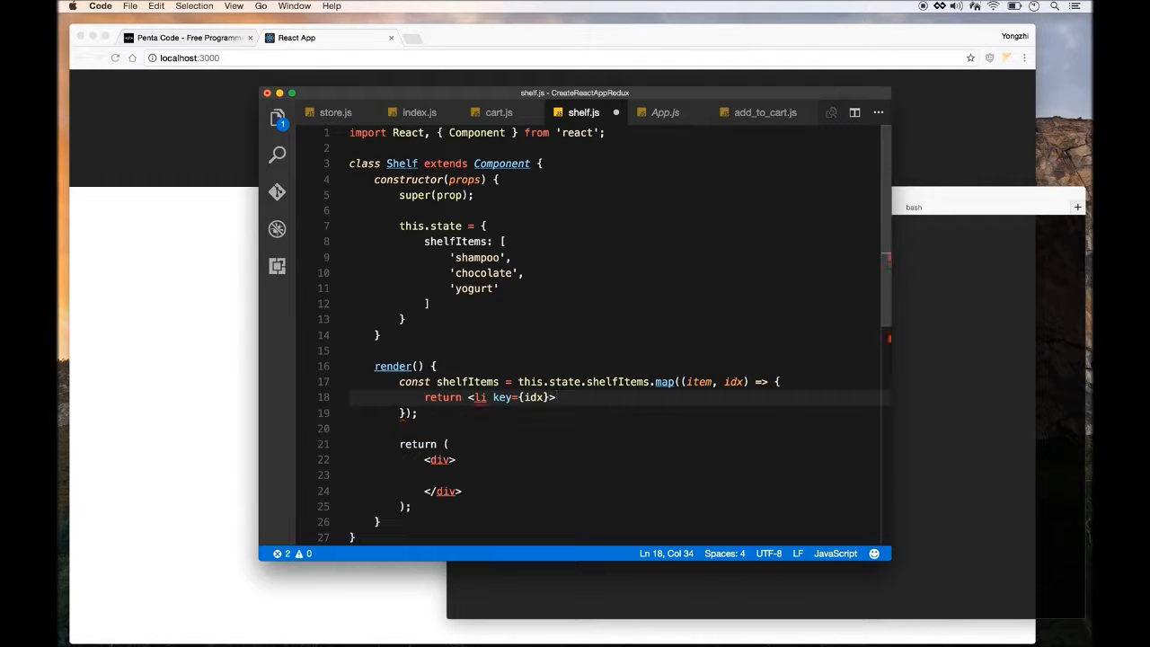
{"action": "type", "text": "<b"}
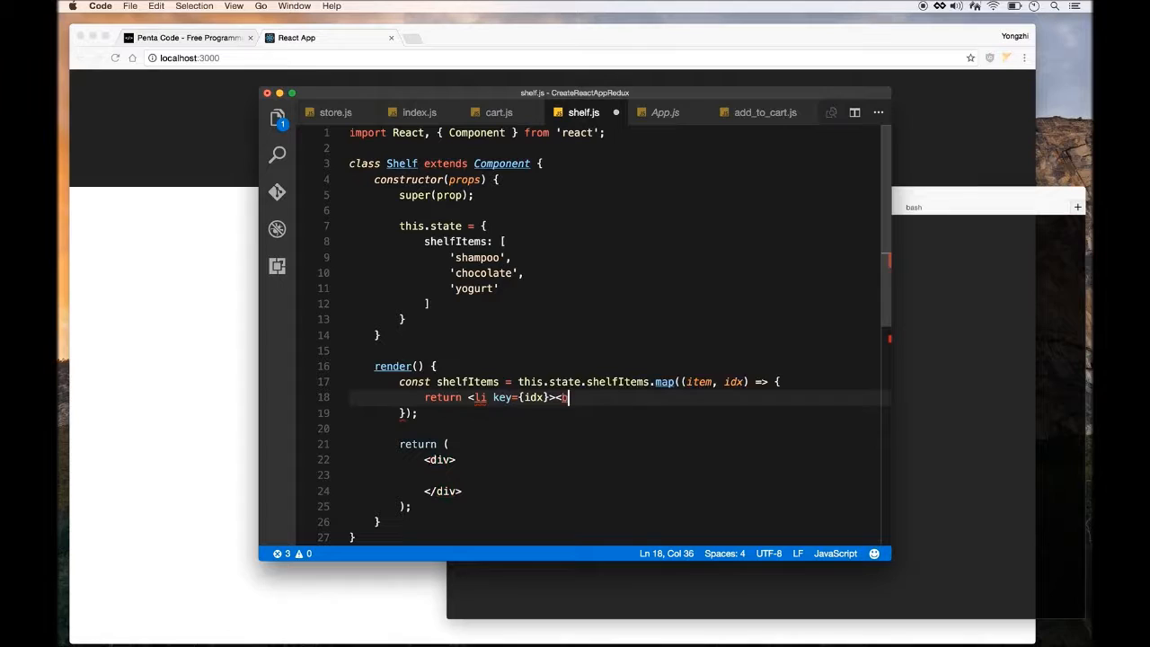
{"action": "type", "text": "utton>"}
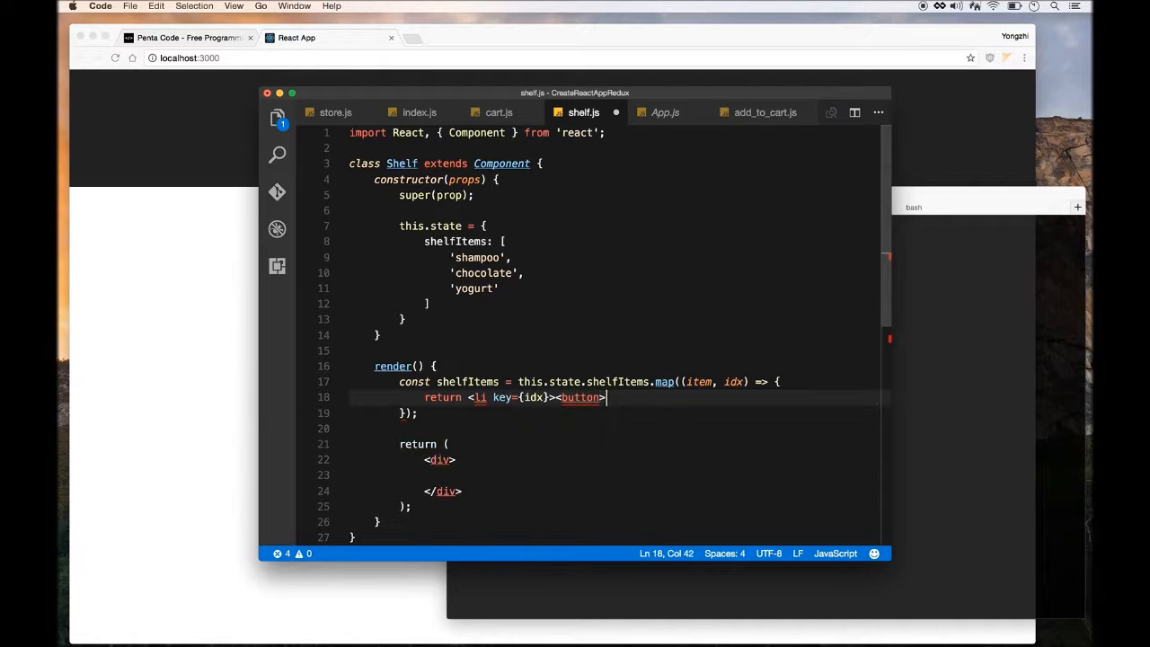
{"action": "type", "text": "</button>"}
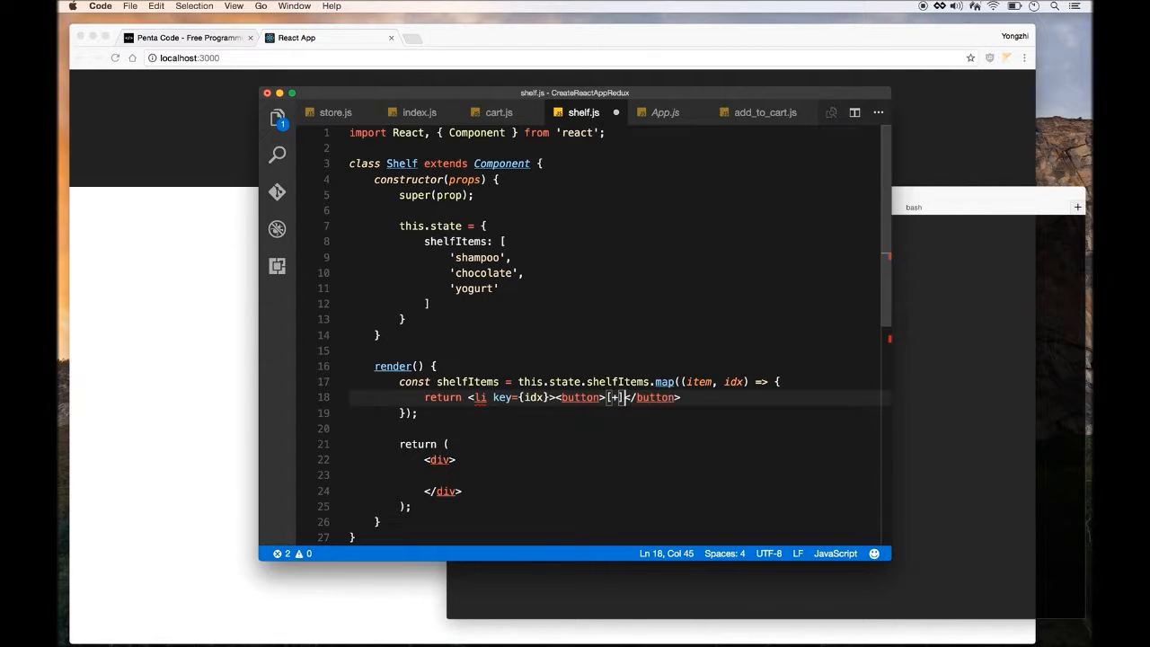
Render {item} after the button and close the </li>
{"action": "left_click", "coordinate": [462, 493]}
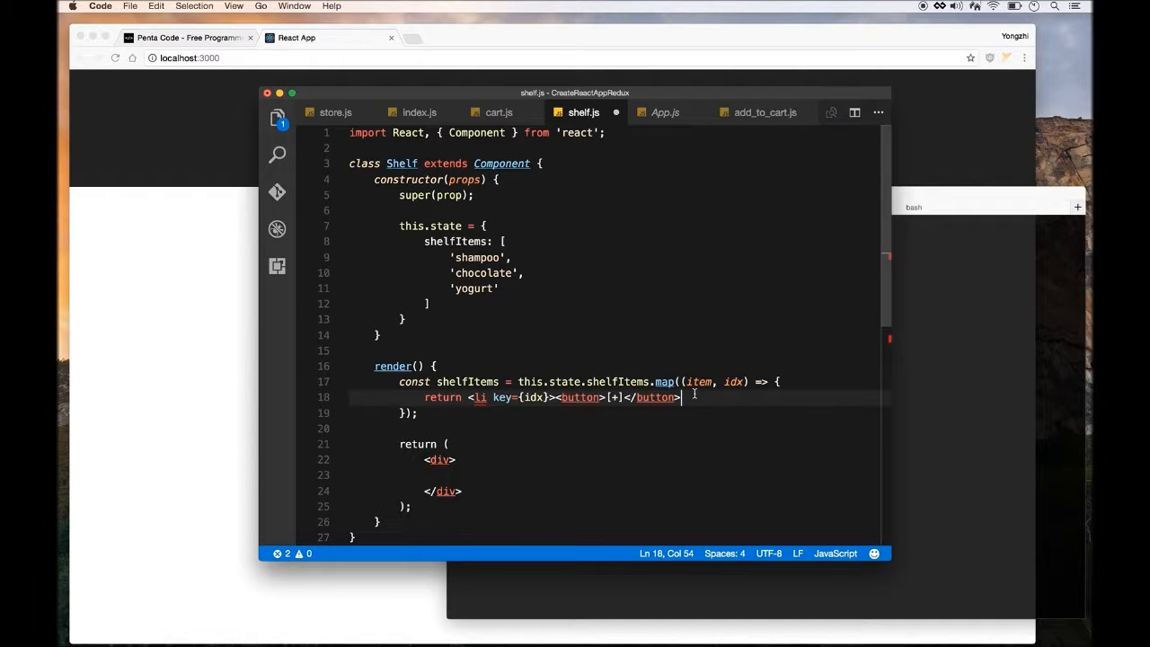
{"action": "type", "text": "i}"}
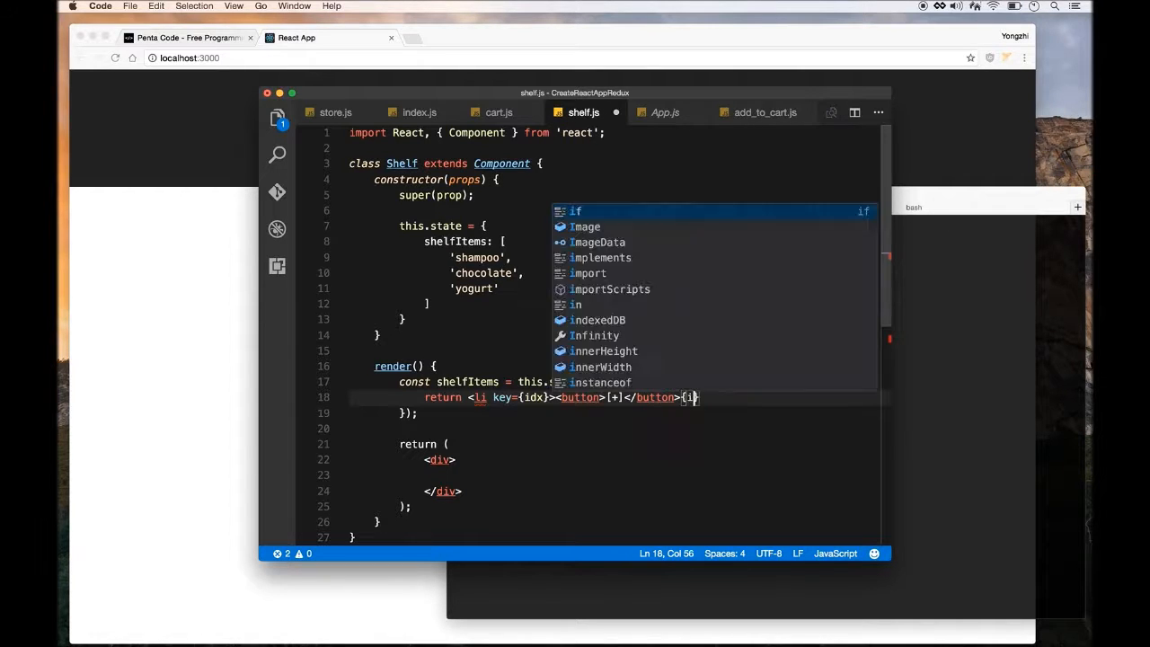
{"action": "type", "text": "tem}</li"}
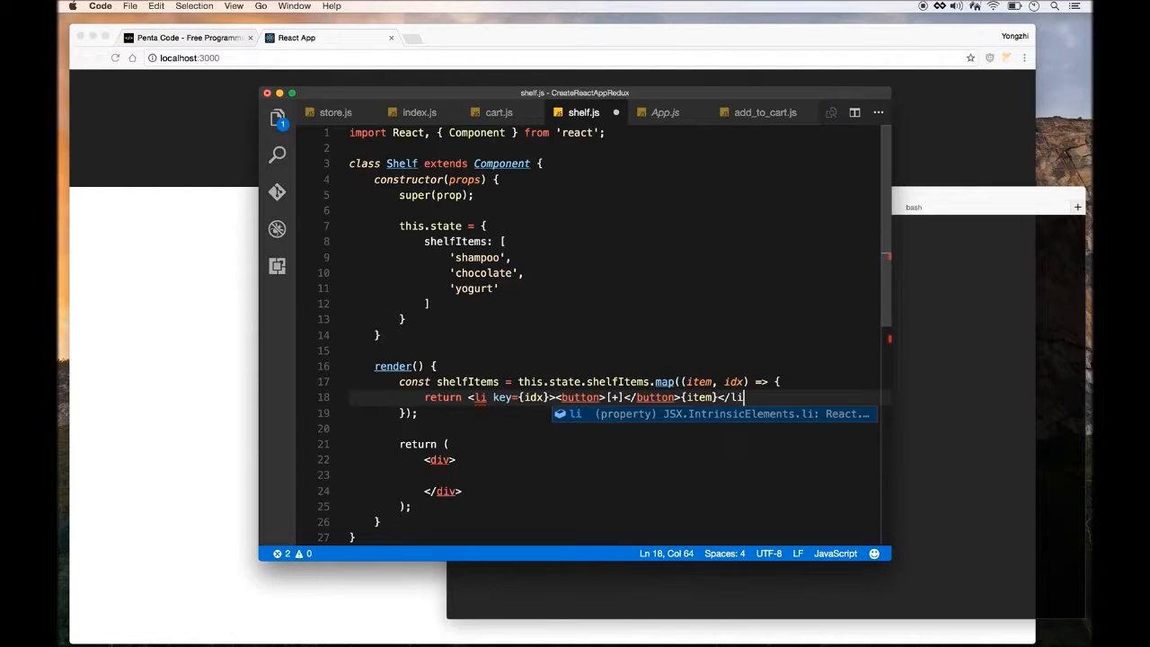
{"action": "type", "text": ">"}
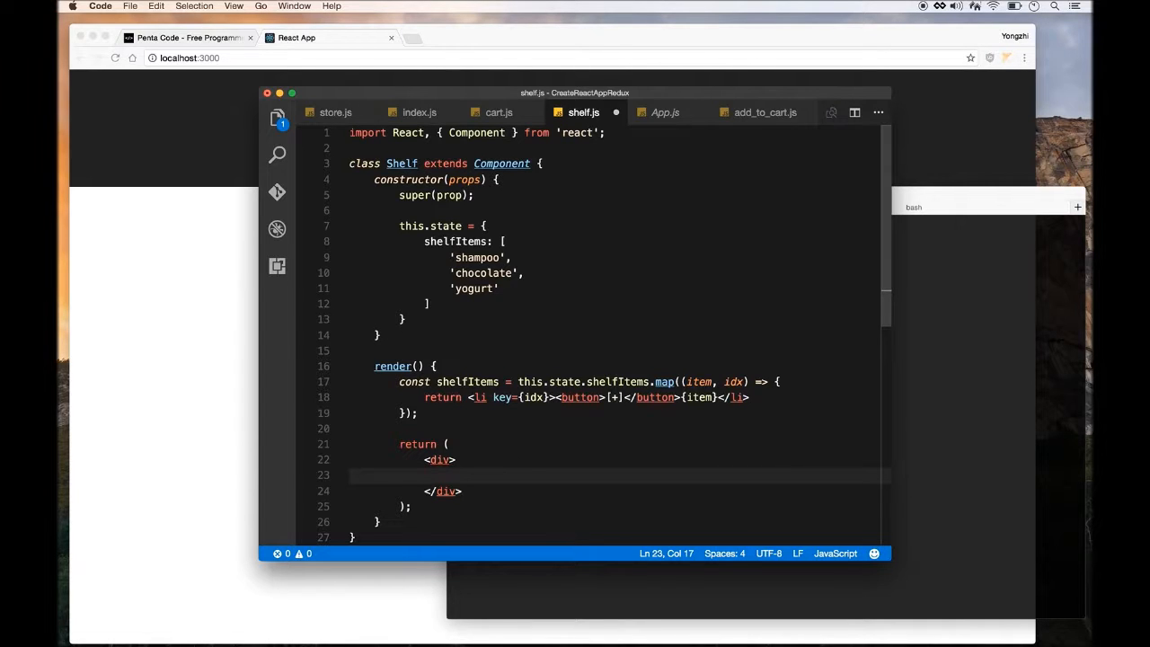
Render an <h2>Shelf</h2> heading and a <ul>{shelfItems}</ul> list inside the returned div
{"action": "type", "text": "<h2>"}
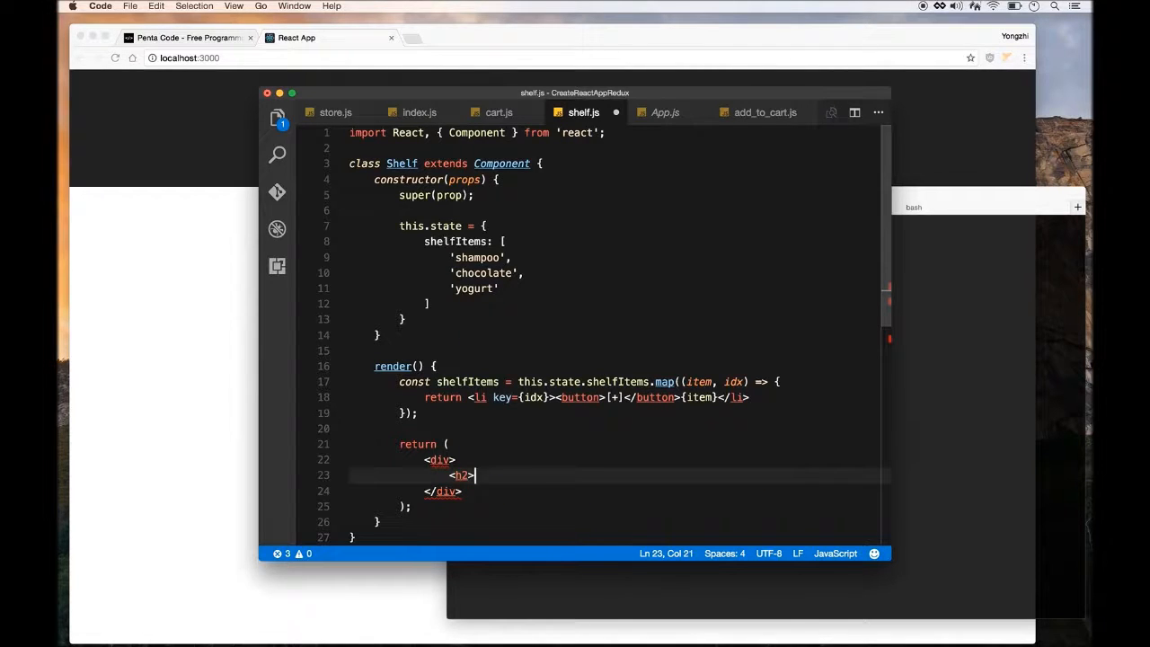
{"action": "type", "text": "Shelf</h2>"}
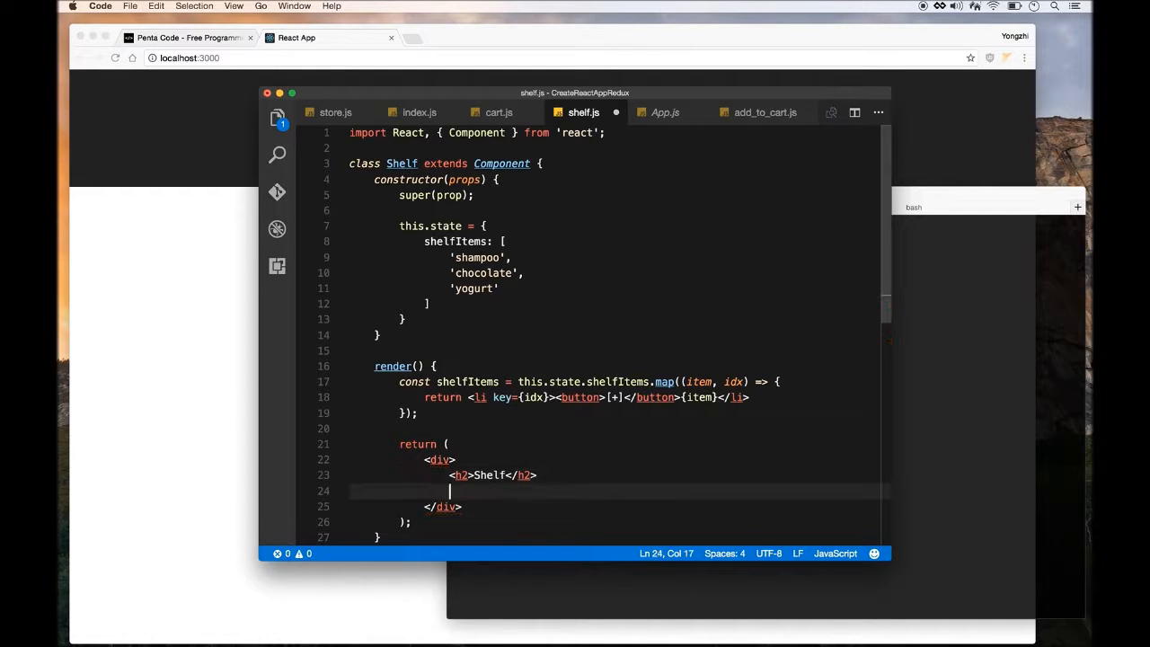
{"action": "type", "text": "<ul>"}
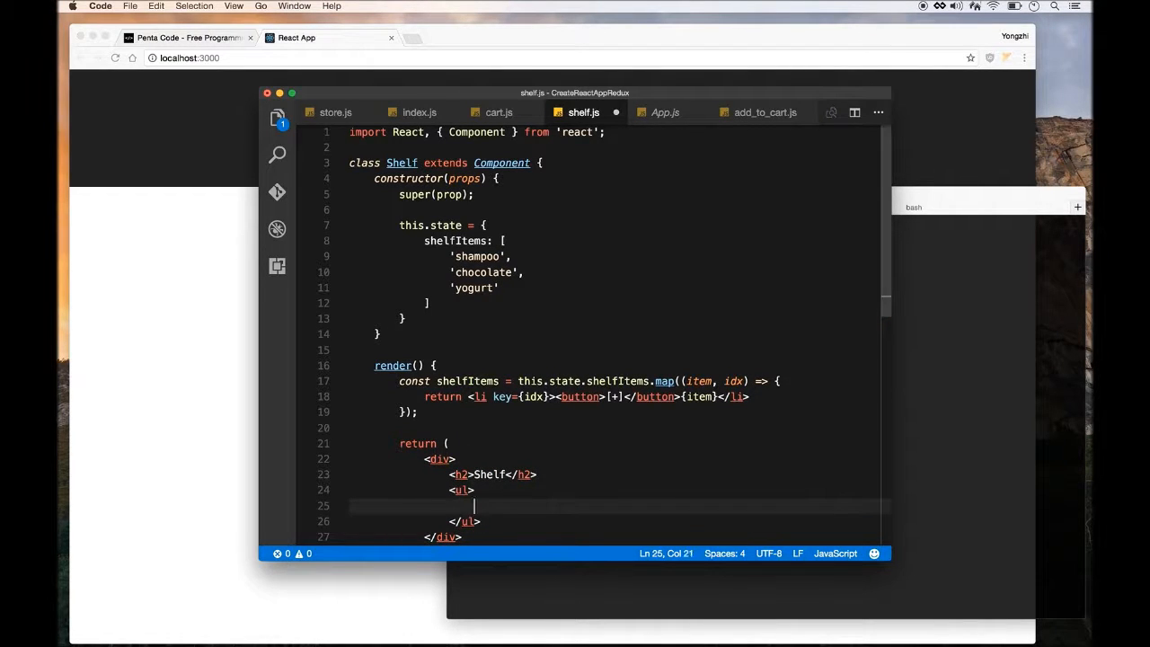
{"action": "type", "text": "{shelfItems}"}
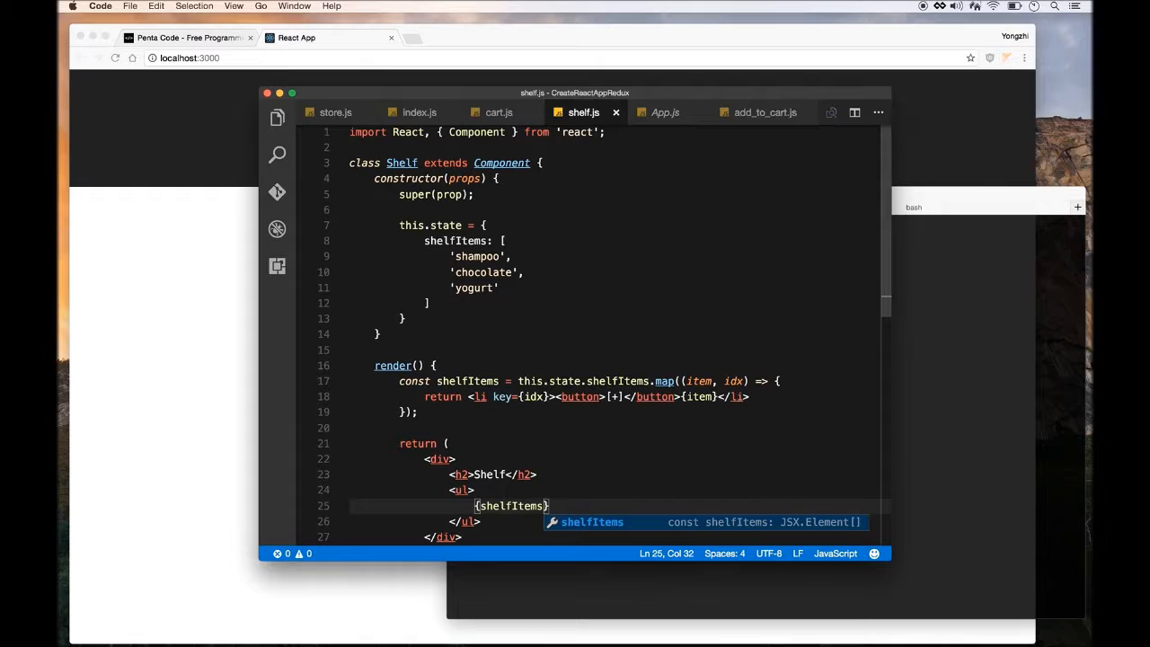
{"action": "scroll", "scroll_direction": "down", "scroll_amount": 3}
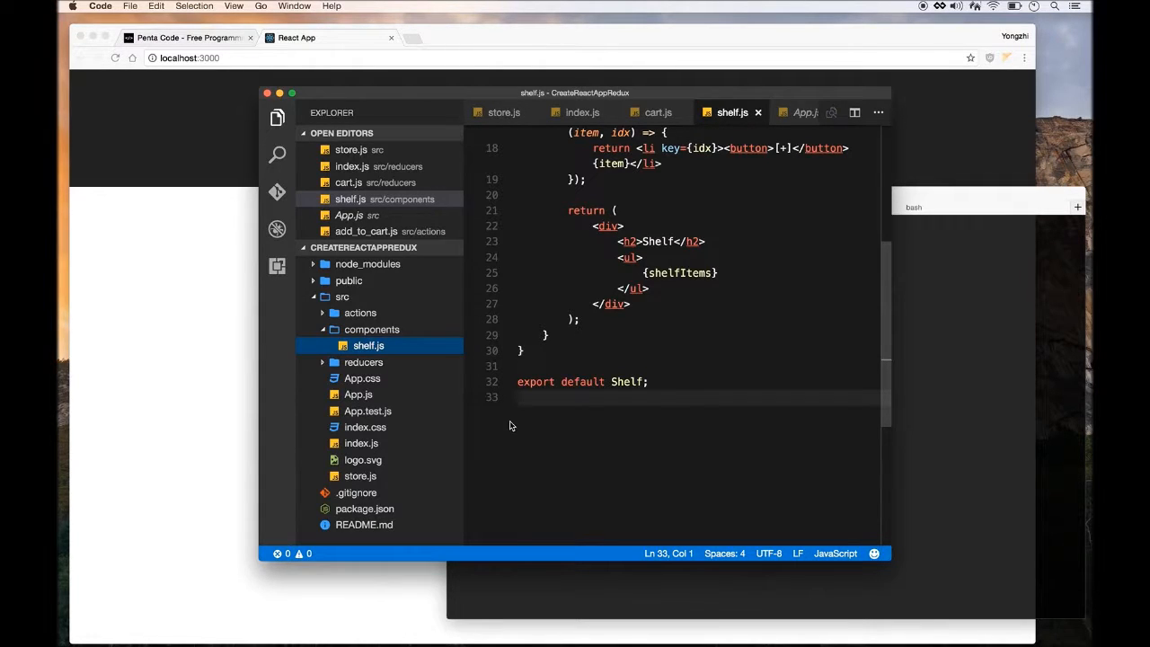
{"action": "mouse_move", "coordinate": [375, 338]}
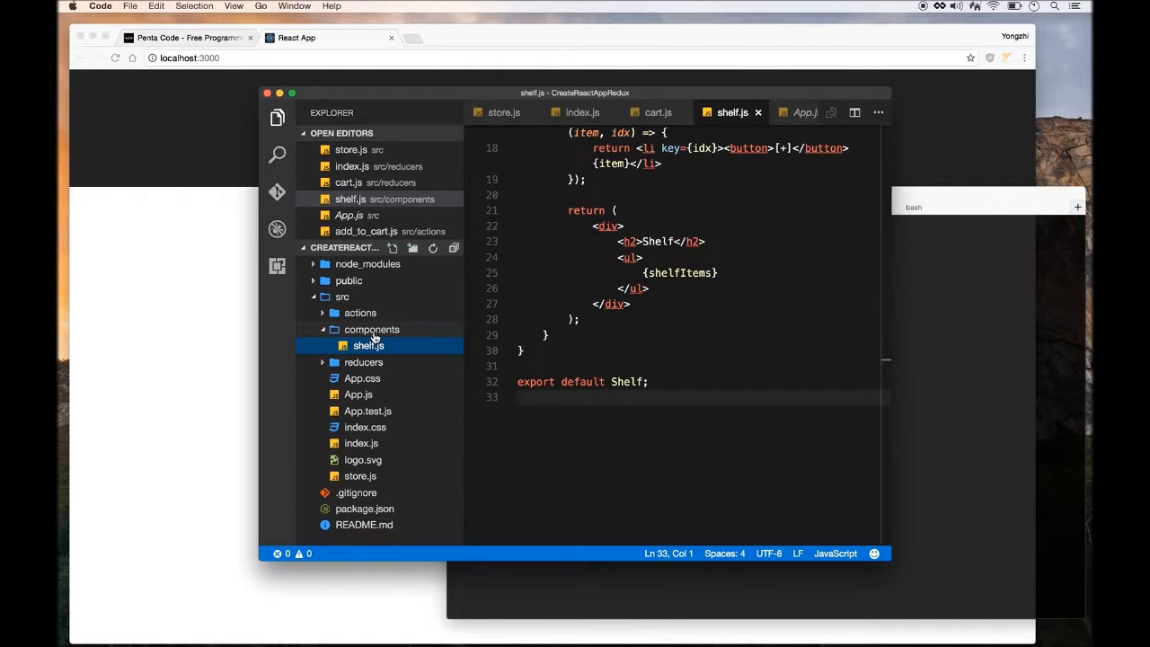
Create a new cart.js file in the components folder holding the App boilerplate
{"action": "right_click", "coordinate": [366, 345]}
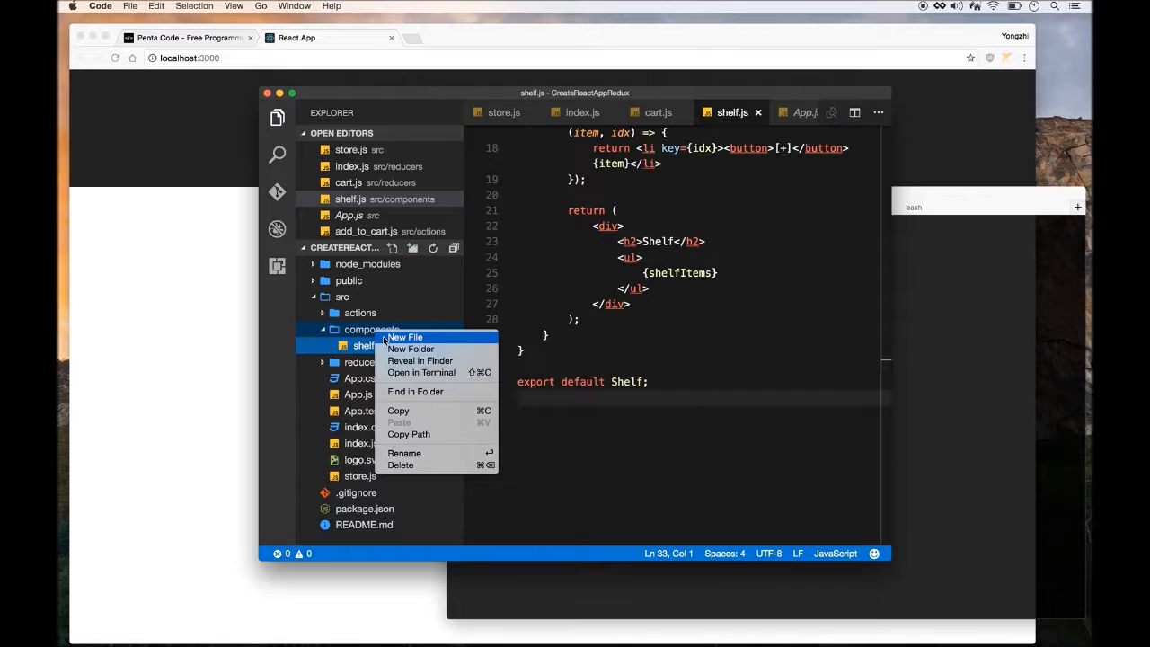
{"action": "left_click", "coordinate": [404, 338]}
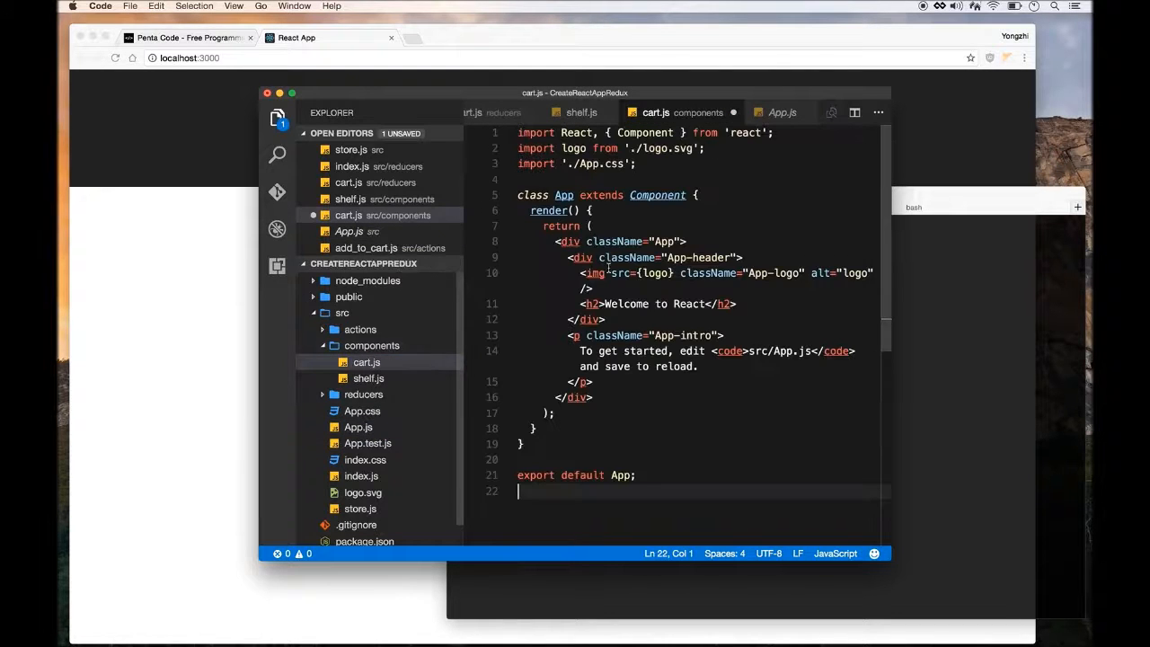
Rename the App class to Cart rendering a bare div with className Cart
{"action": "double_click", "coordinate": [564, 194]}
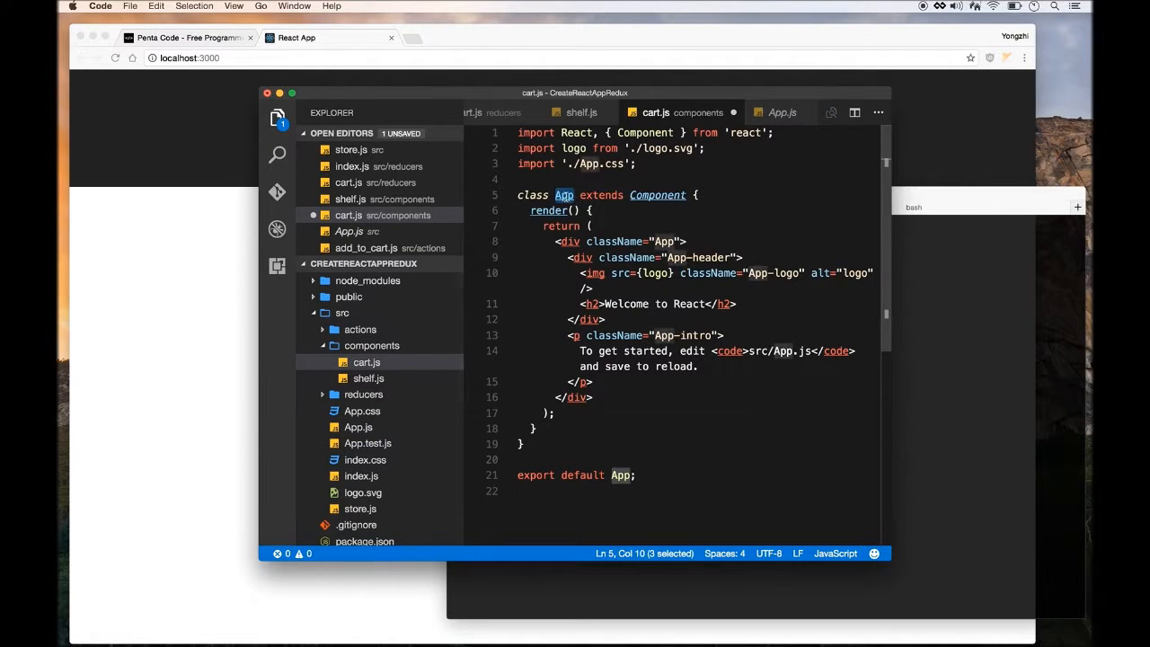
{"action": "type", "text": "Cart"}
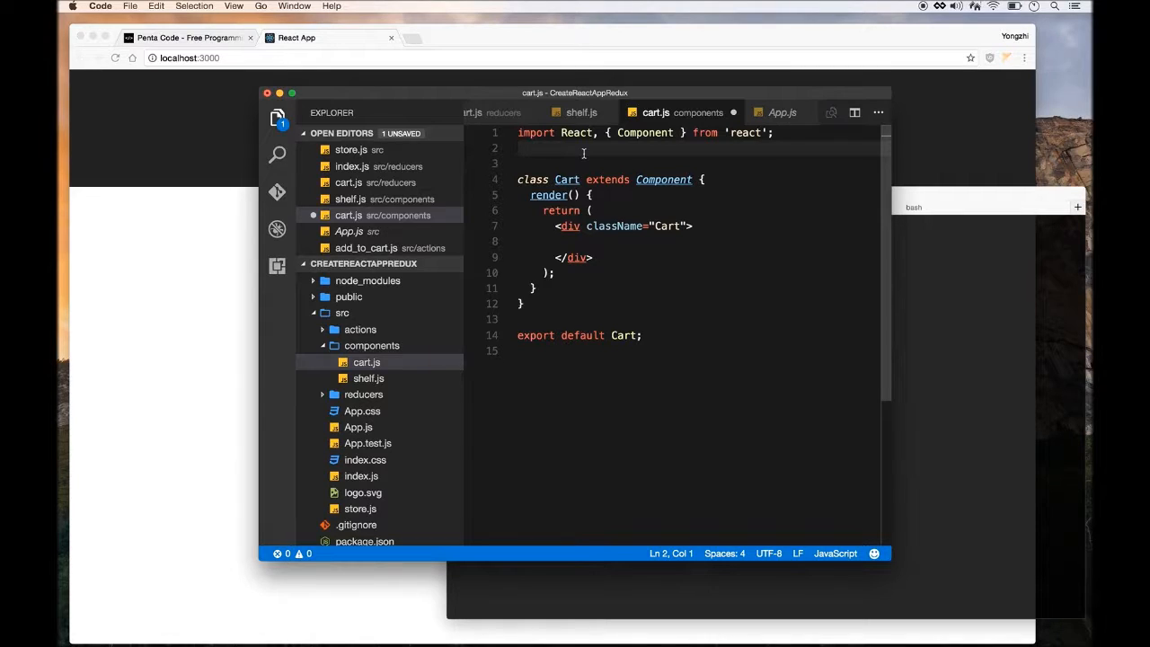
Import { bindActionCreators } from 'redux' and { connect } from 'react-redux'
{"action": "type", "text": "import"}
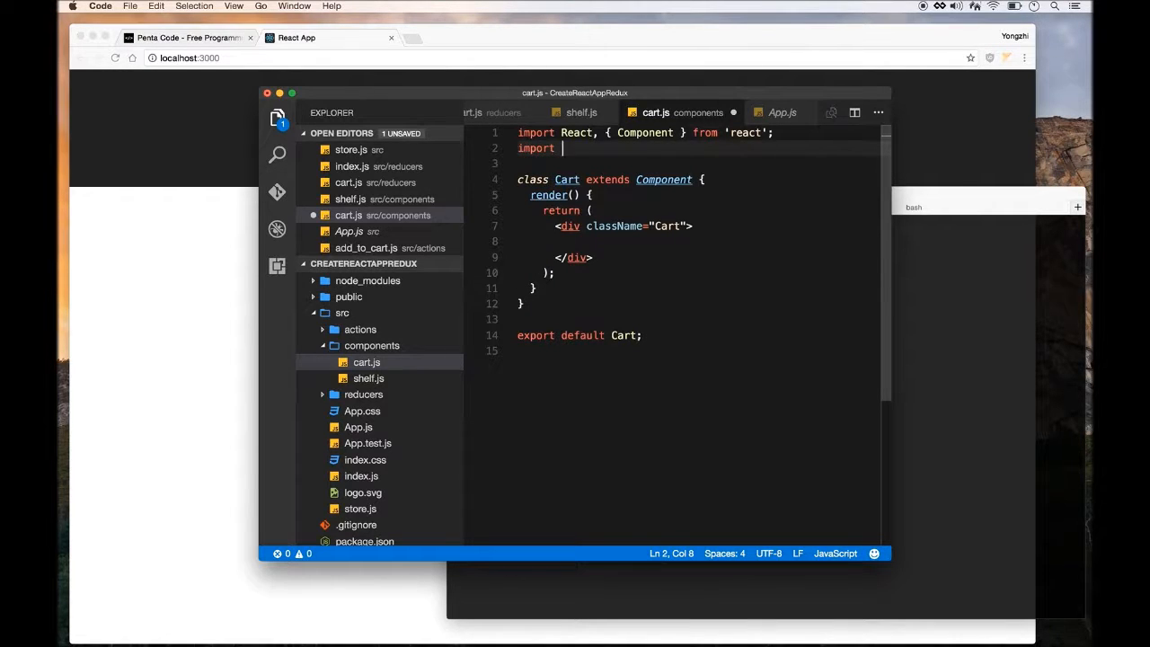
{"action": "type", "text": "{ }"}
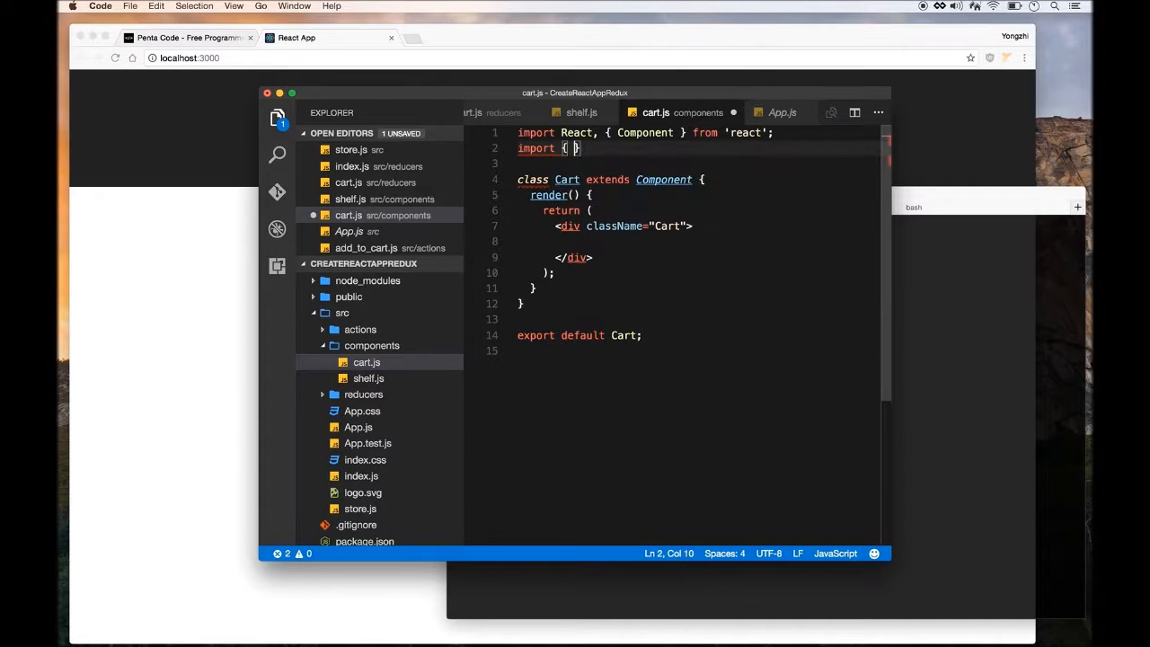
{"action": "type", "text": "bind"}
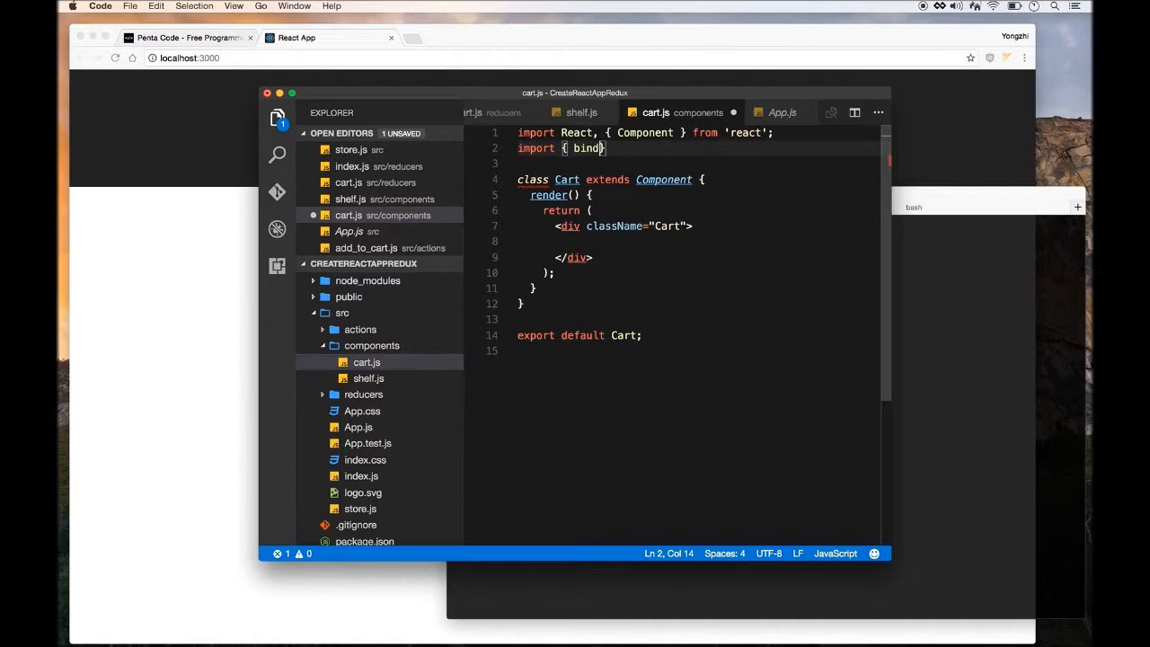
{"action": "type", "text": "ActionCreat"}
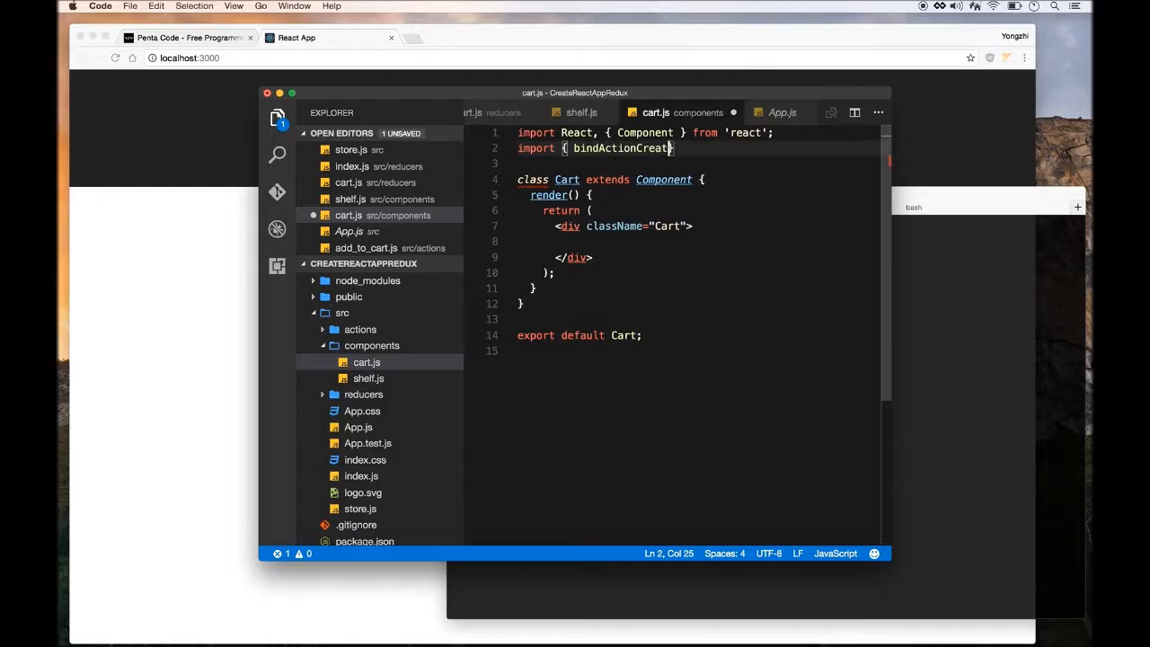
{"action": "type", "text": "ors }"}
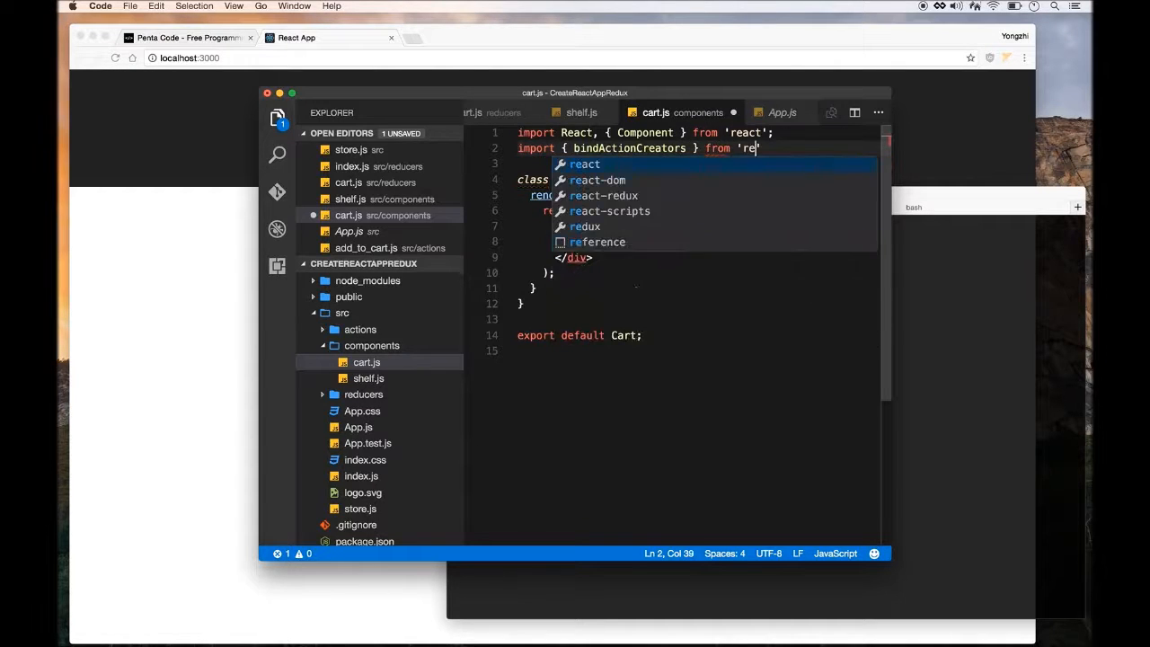
{"action": "type", "text": "dux'l"}
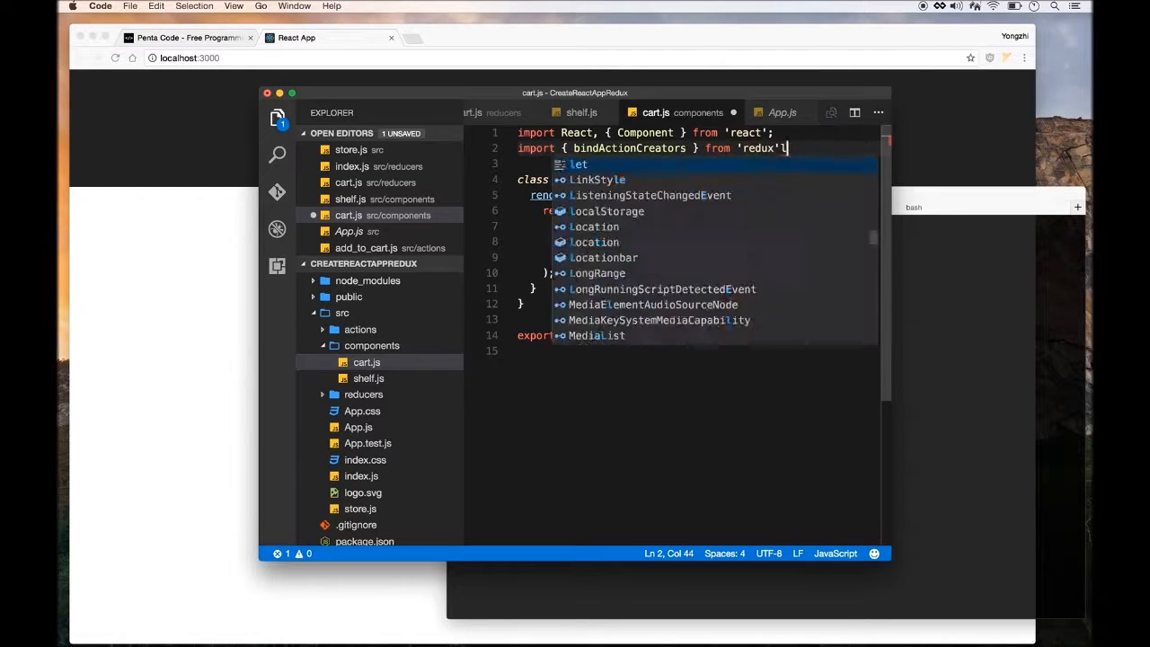
{"action": "key", "text": "Escape"}
{"action": "type", "text": "import { connect "}
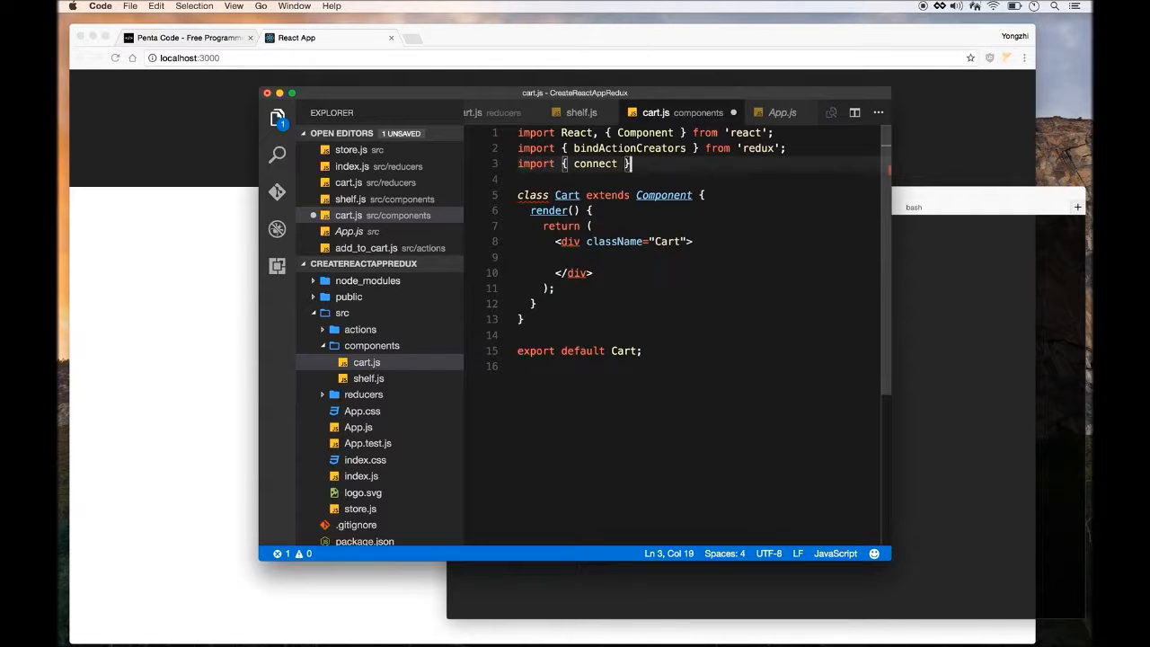
{"action": "type", "text": "from 'react-redux';"}
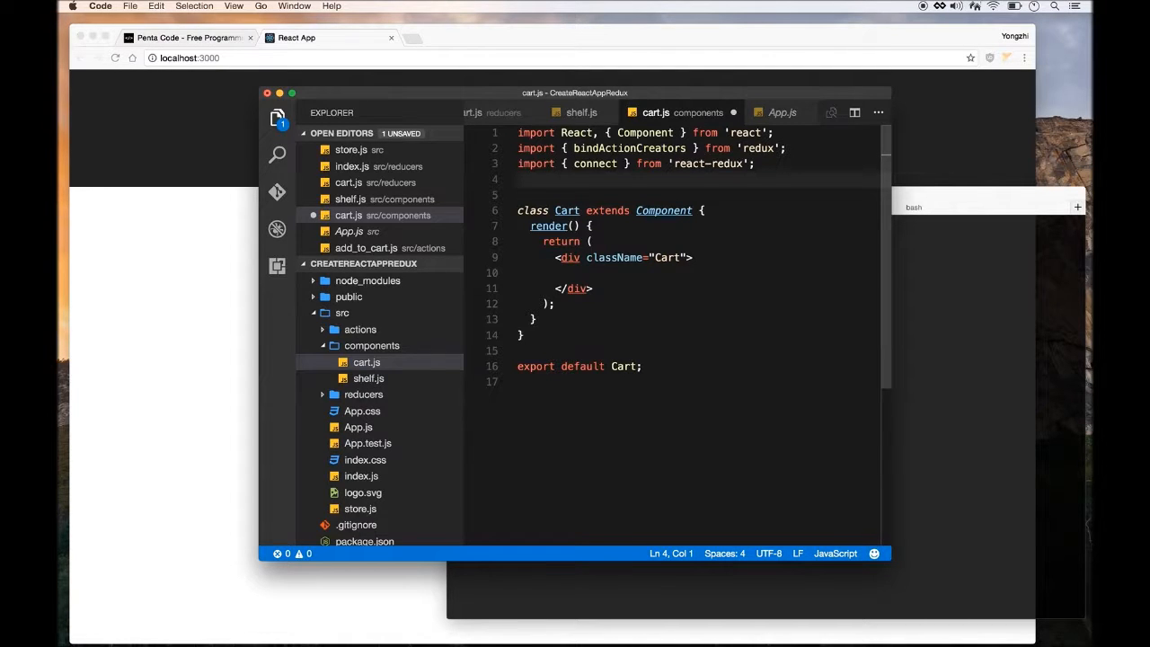
Import * as CartActions from '../actions/cart'
{"action": "type", "text": "import *"}
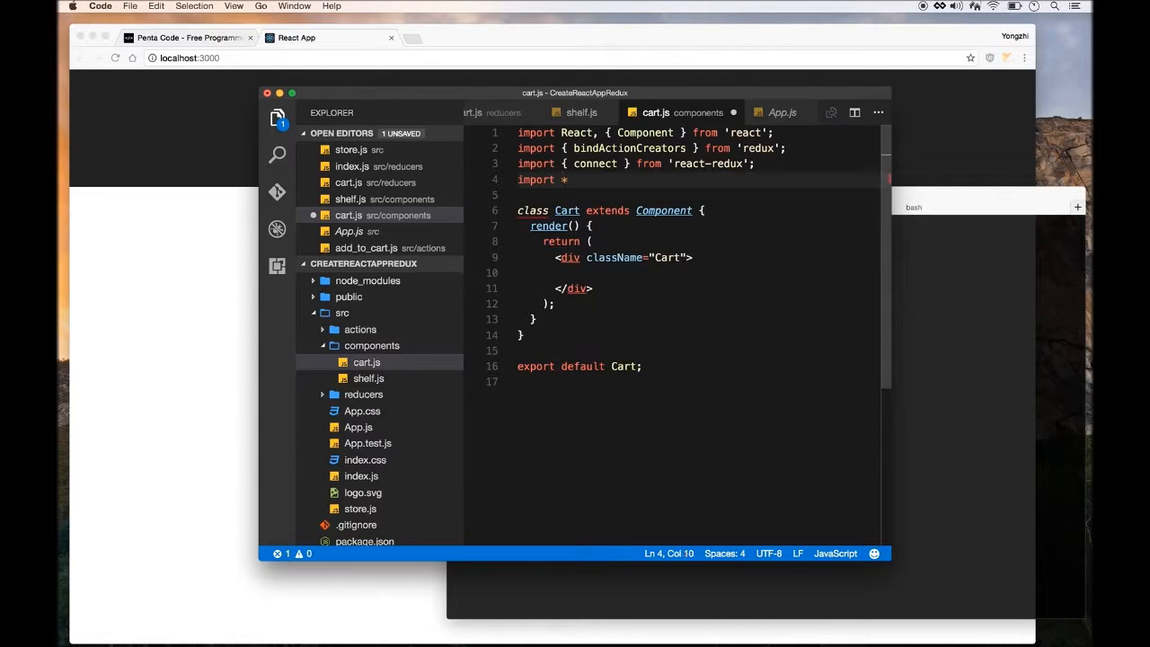
{"action": "type", "text": "as"}
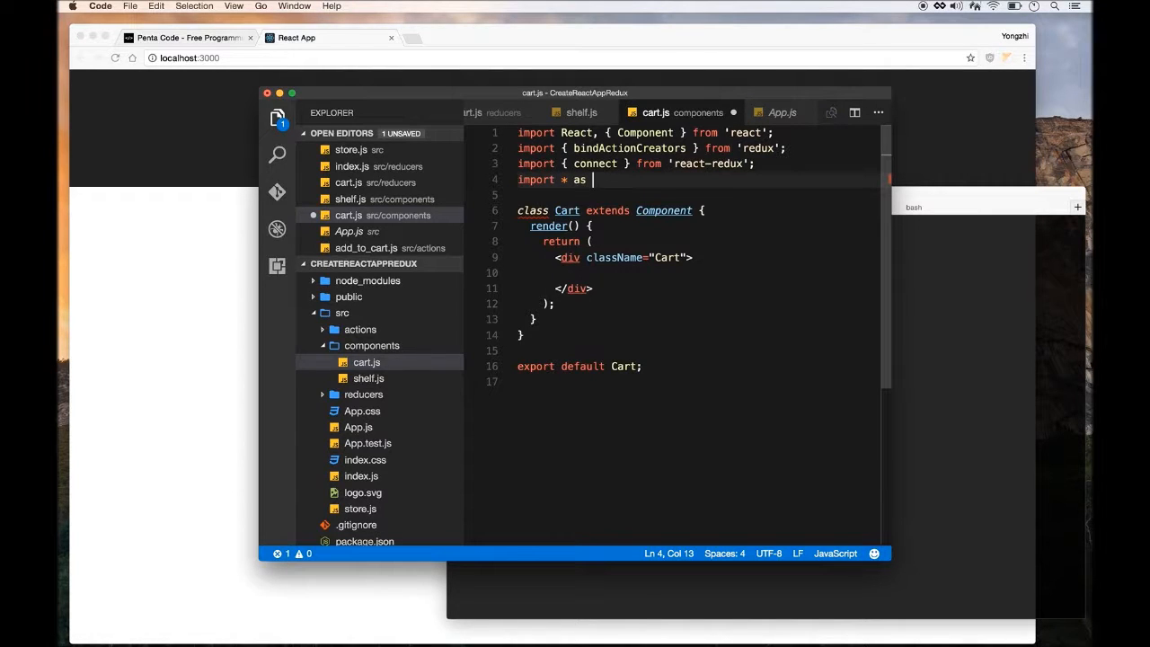
{"action": "type", "text": "Car"}
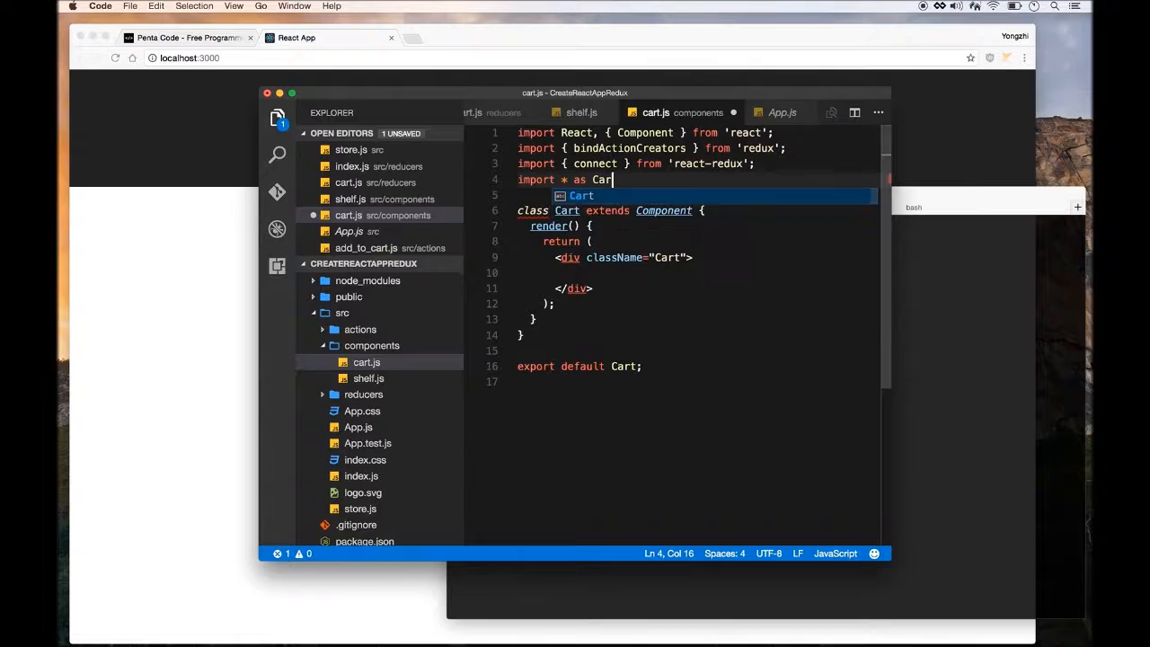
{"action": "type", "text": "Actions"}
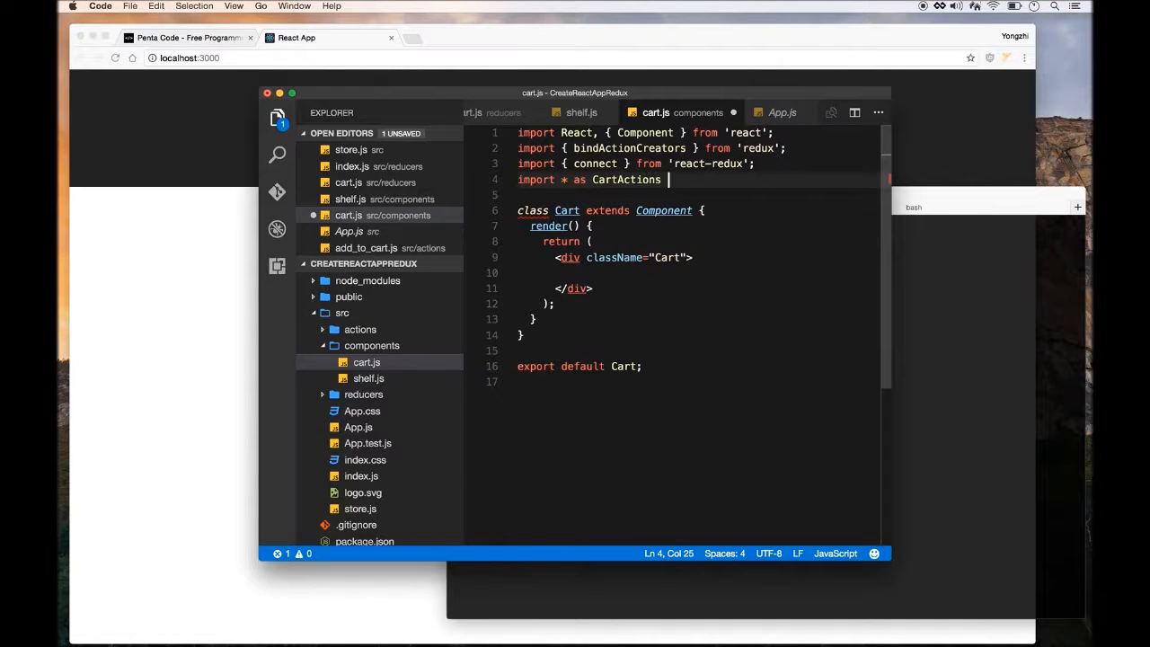
{"action": "type", "text": "from ''"}
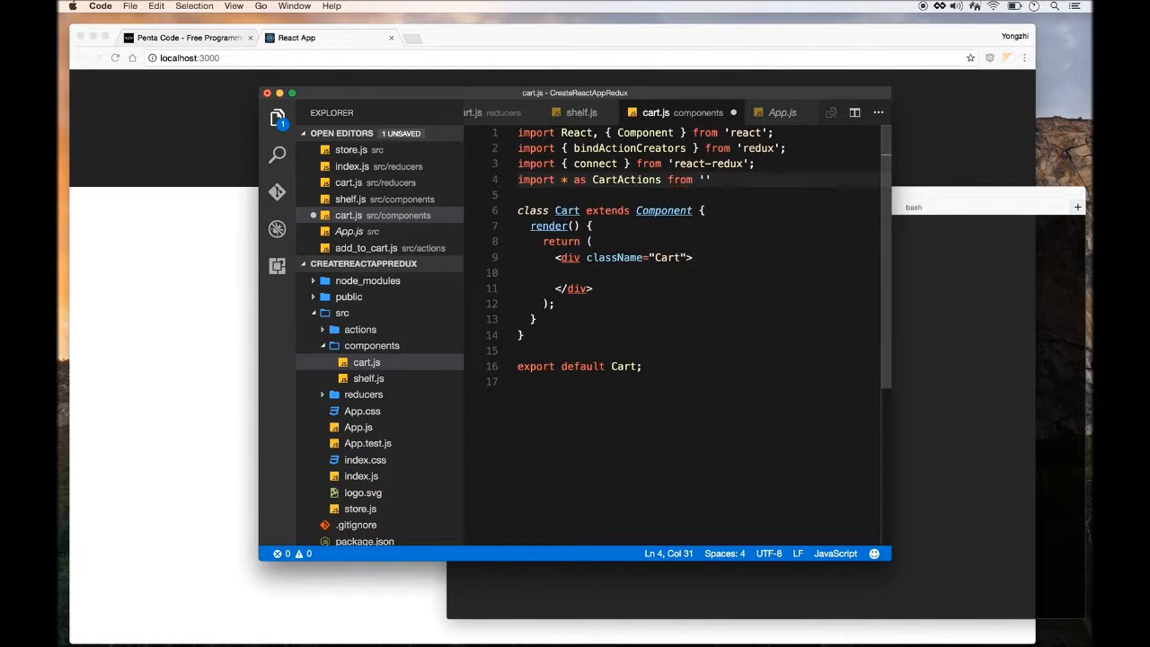
{"action": "type", "text": "../a"}
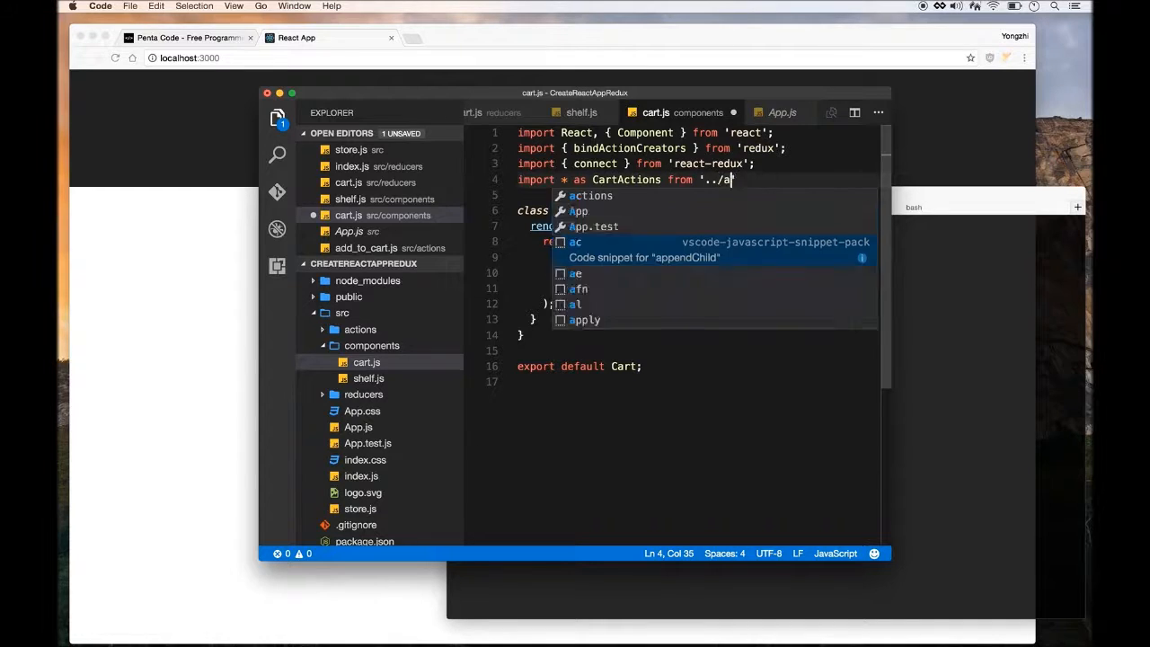
{"action": "type", "text": "ctions/cart"}
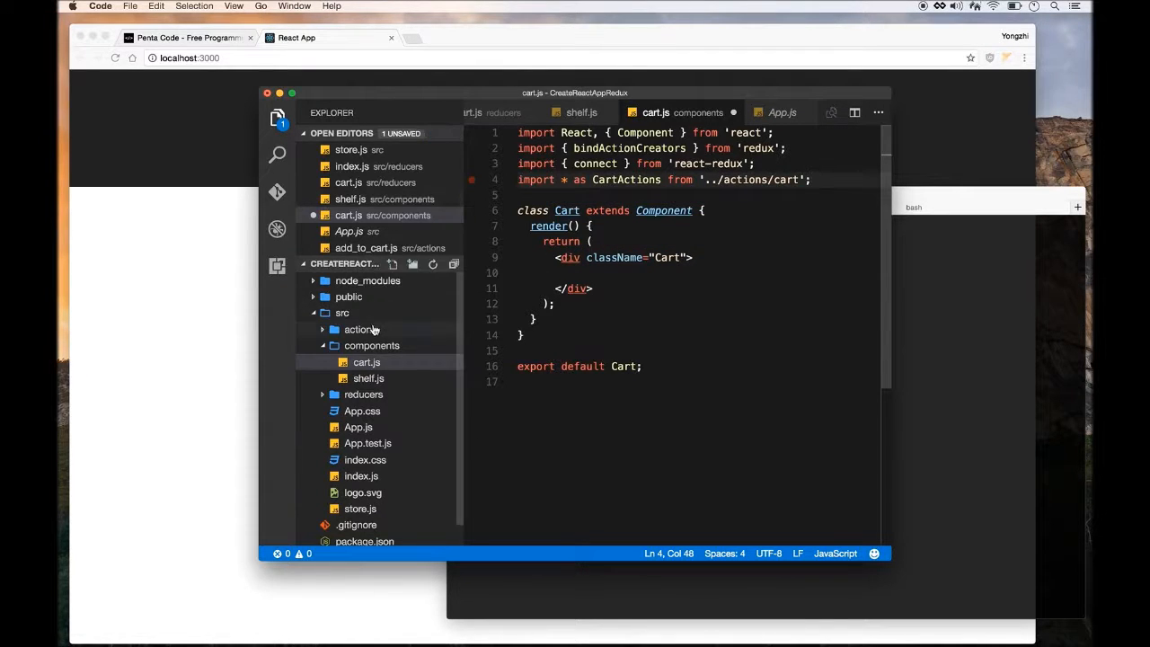
Check cart.js sits in the actions folder, then import Shelf from './shelf'
{"action": "right_click", "coordinate": [359, 329]}
{"action": "type", "text": "cart.js"}
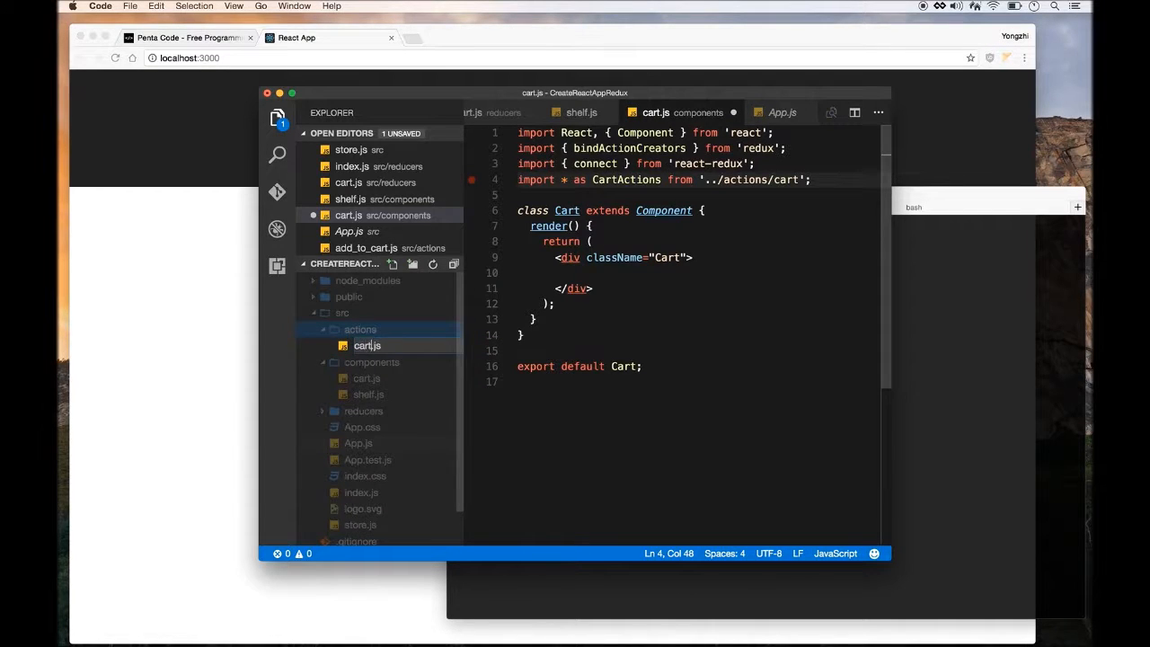
{"action": "left_click", "coordinate": [367, 344]}
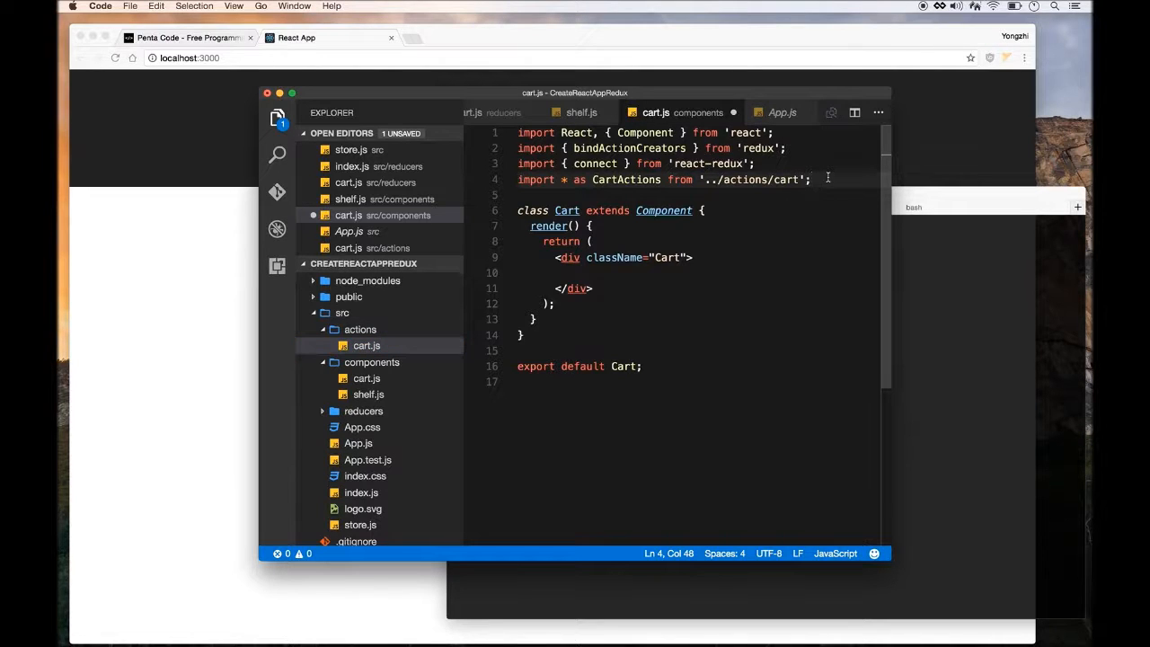
{"action": "type", "text": "import Shelf from 'shelf';"}
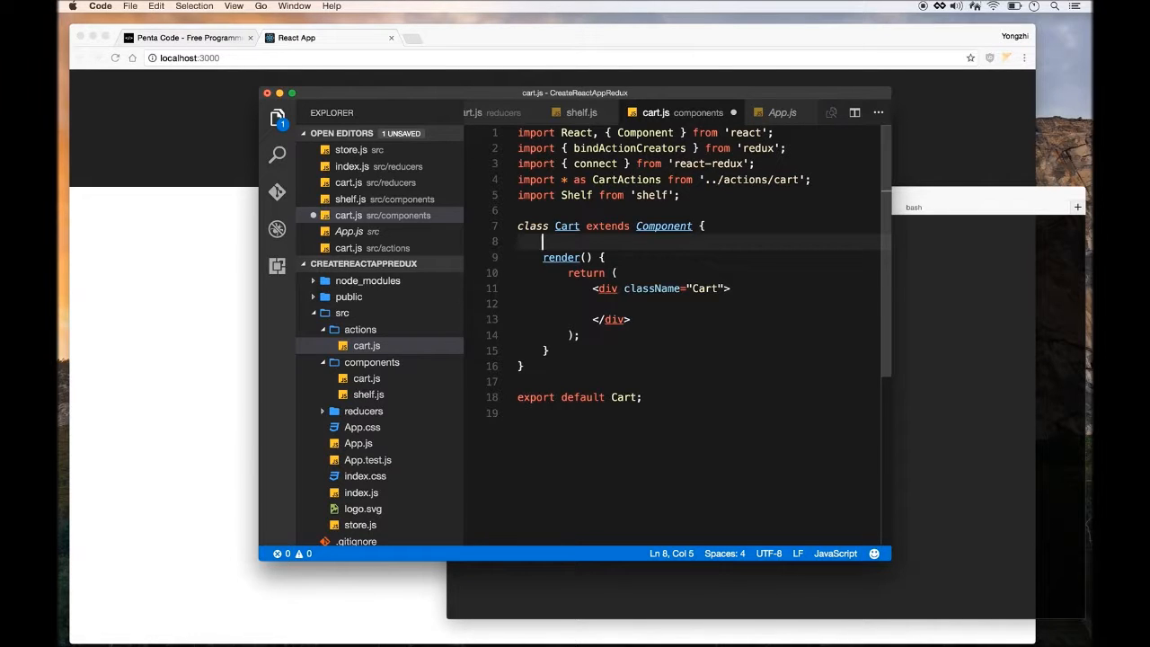
Add constructor(props) { super(props); } above render and space out the class
{"action": "type", "text": "constructor() {"}
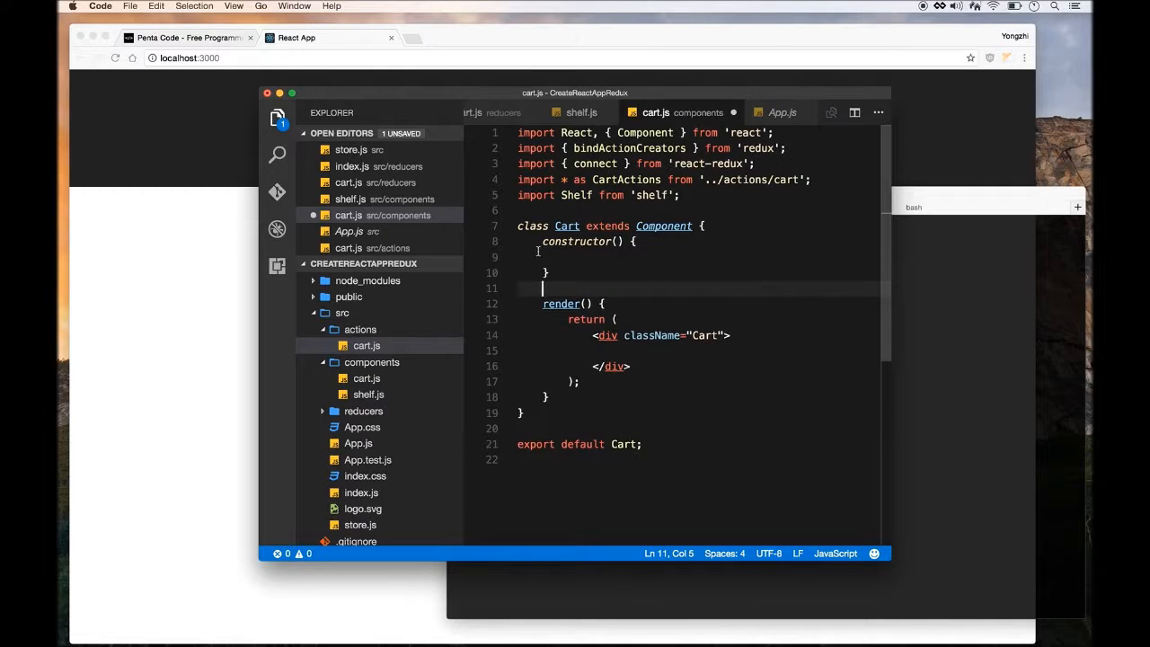
{"action": "type", "text": "props"}
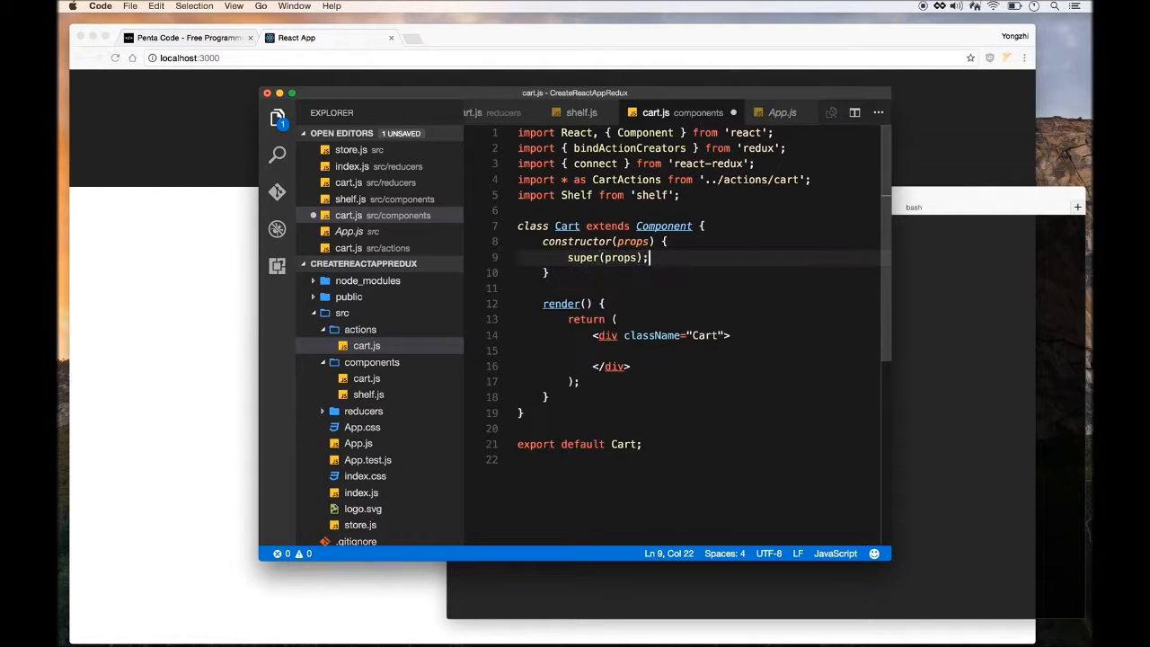
{"action": "key", "text": "Enter"}
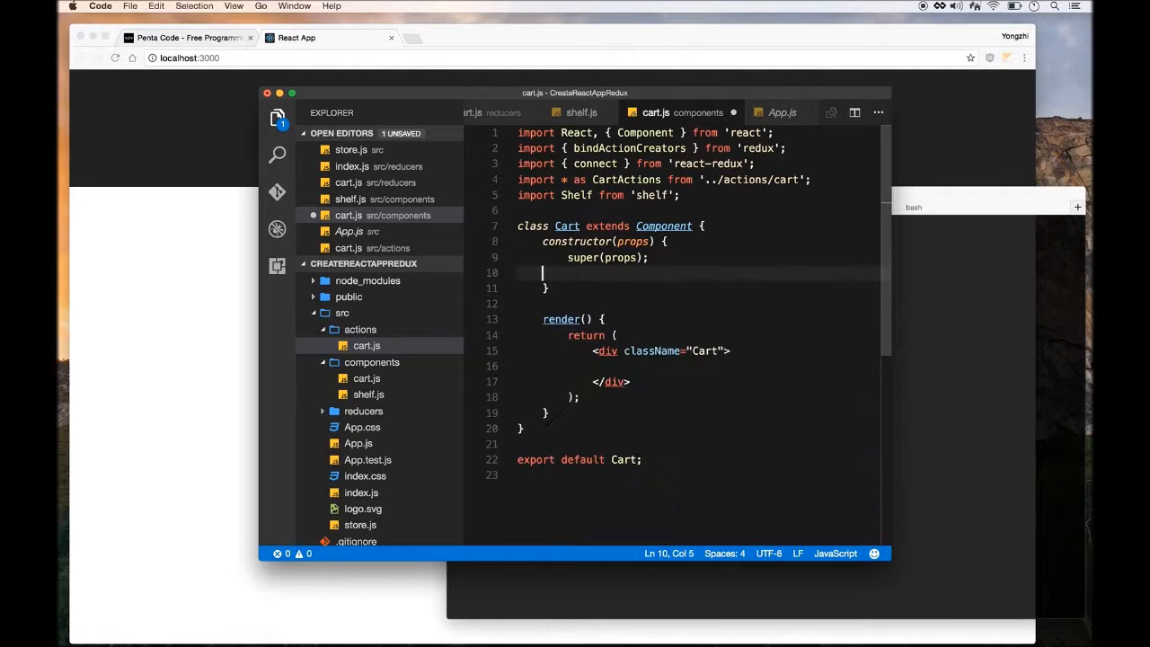
{"action": "key", "text": "Backspace"}
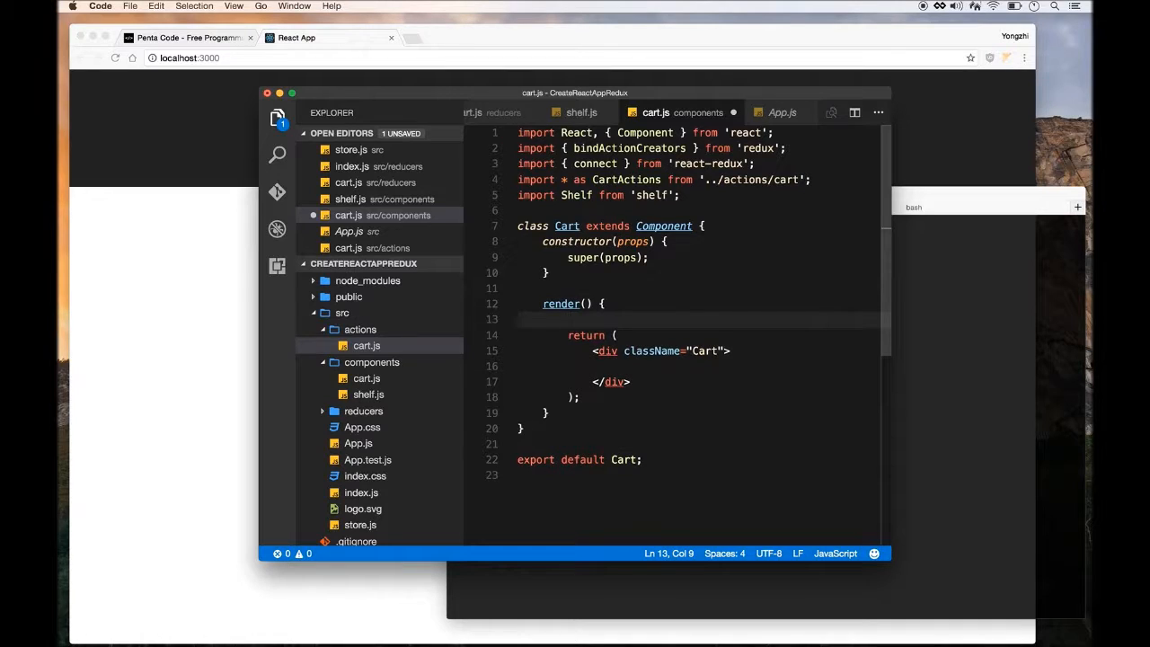
{"action": "key", "text": "Backspace"}
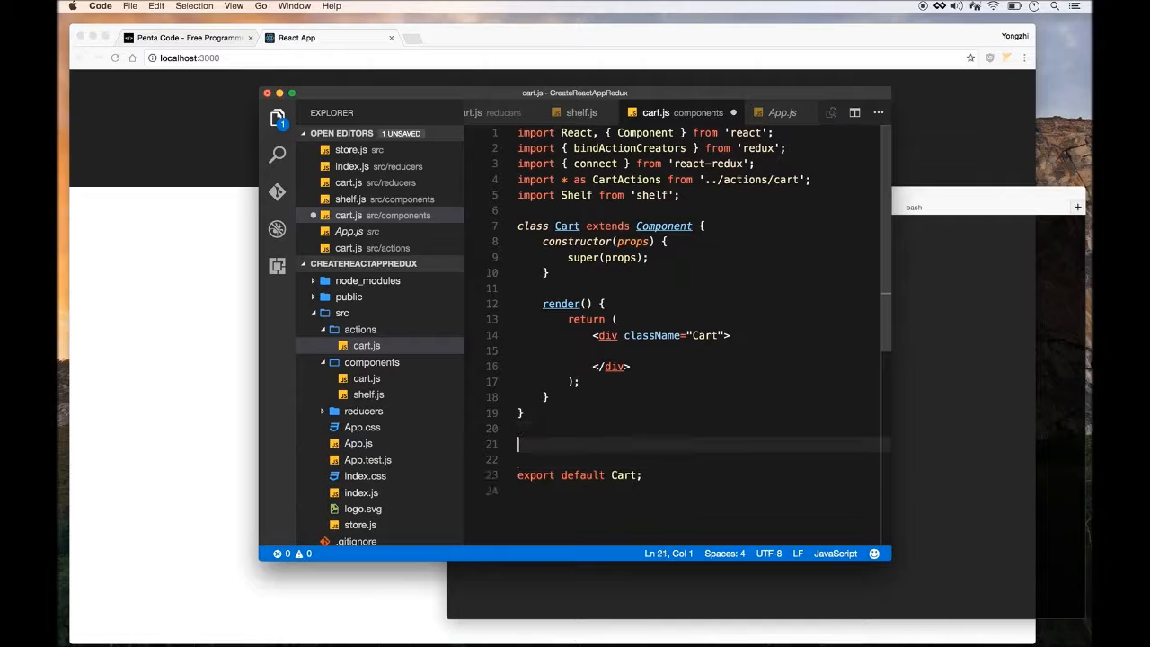
Write function mapStateToProps(state, prop) returning { cart: state.cart } below the Cart class
{"action": "type", "text": "functions"}
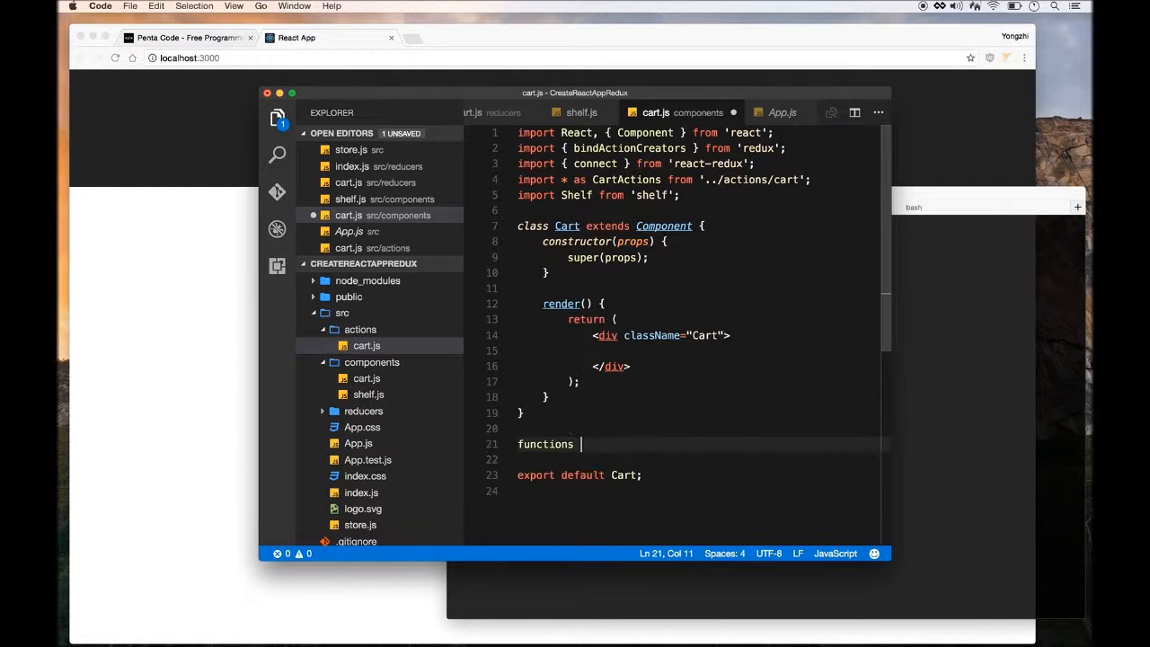
{"action": "type", "text": "function m"}
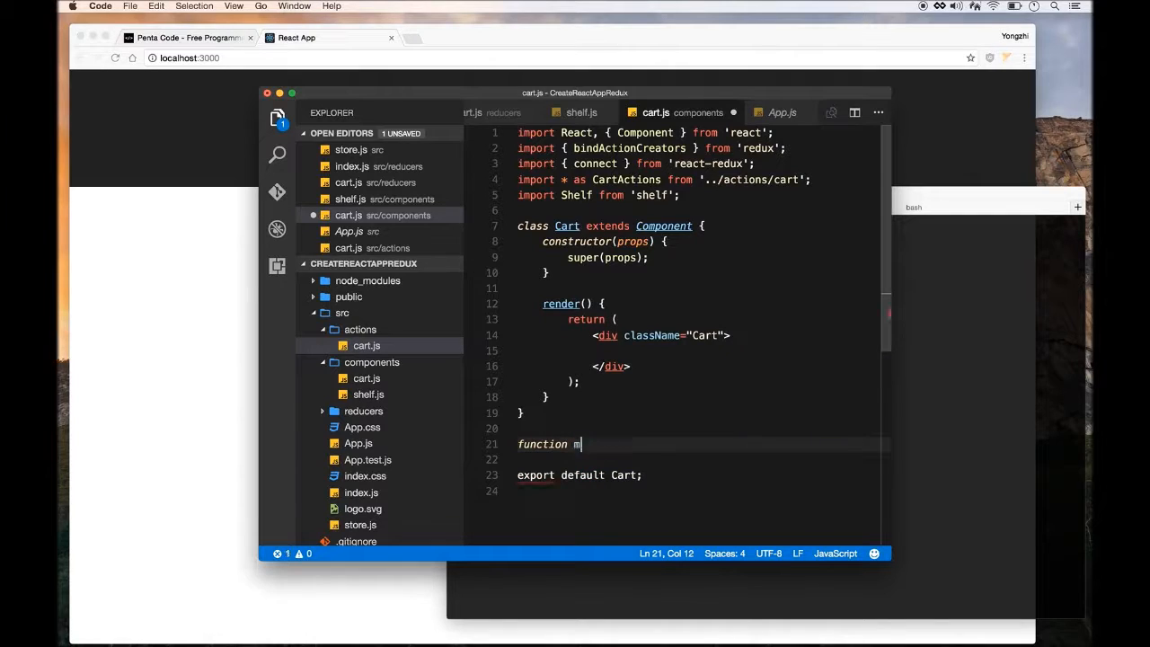
{"action": "type", "text": "apStateTo"}
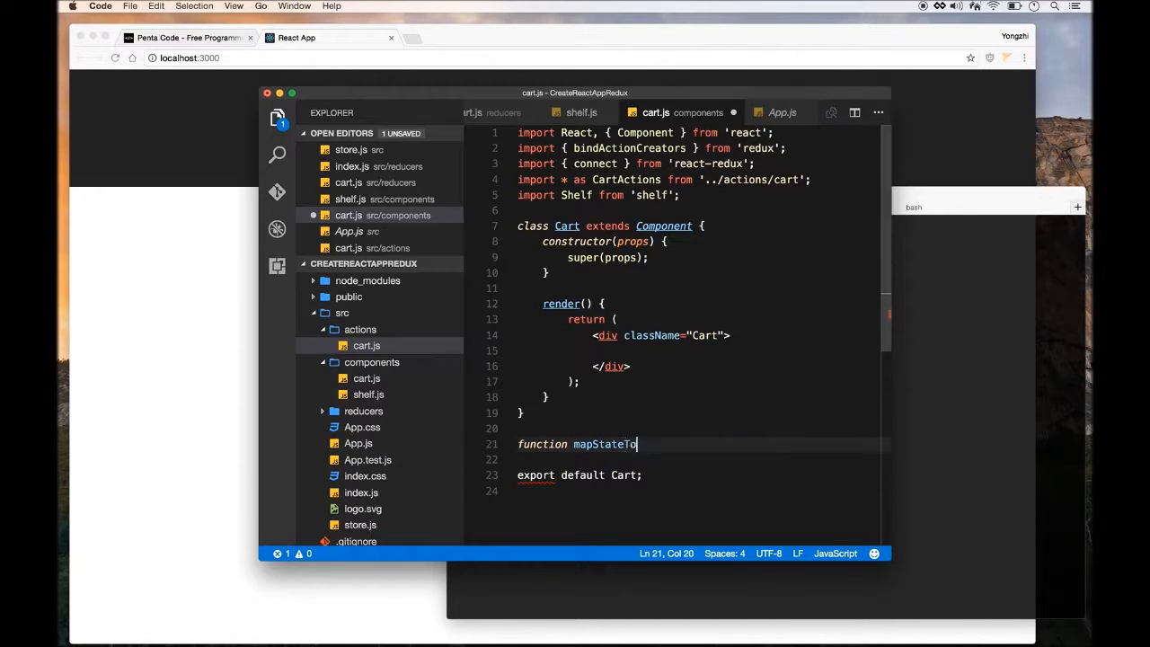
{"action": "type", "text": "Props"}
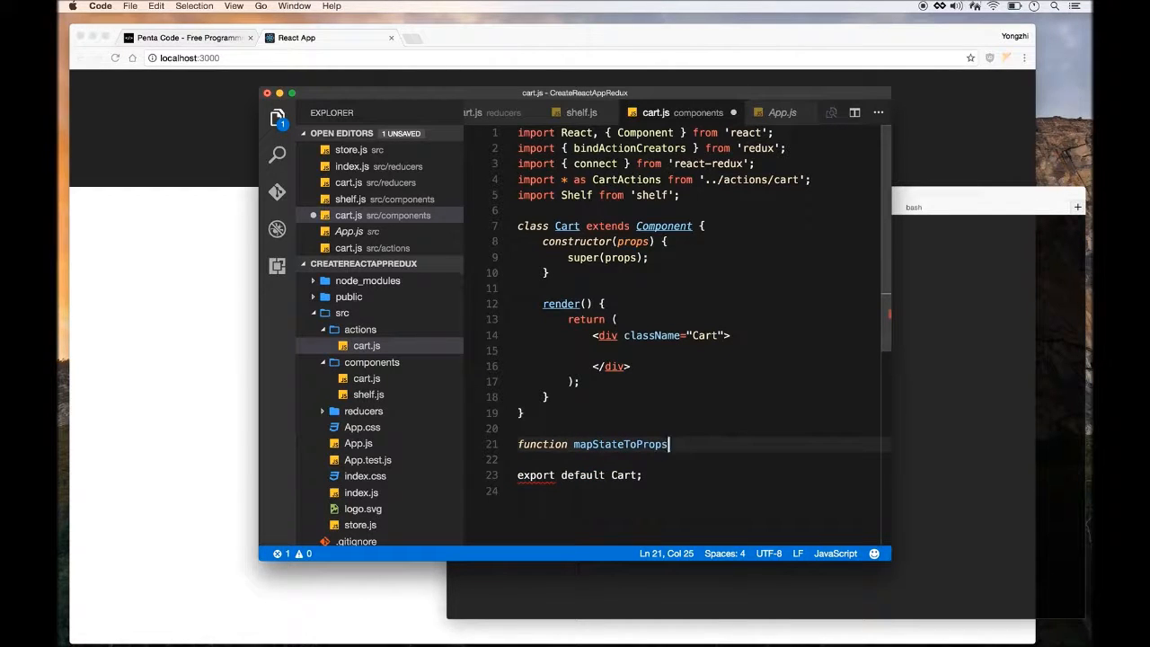
{"action": "type", "text": "(state, prop) {"}
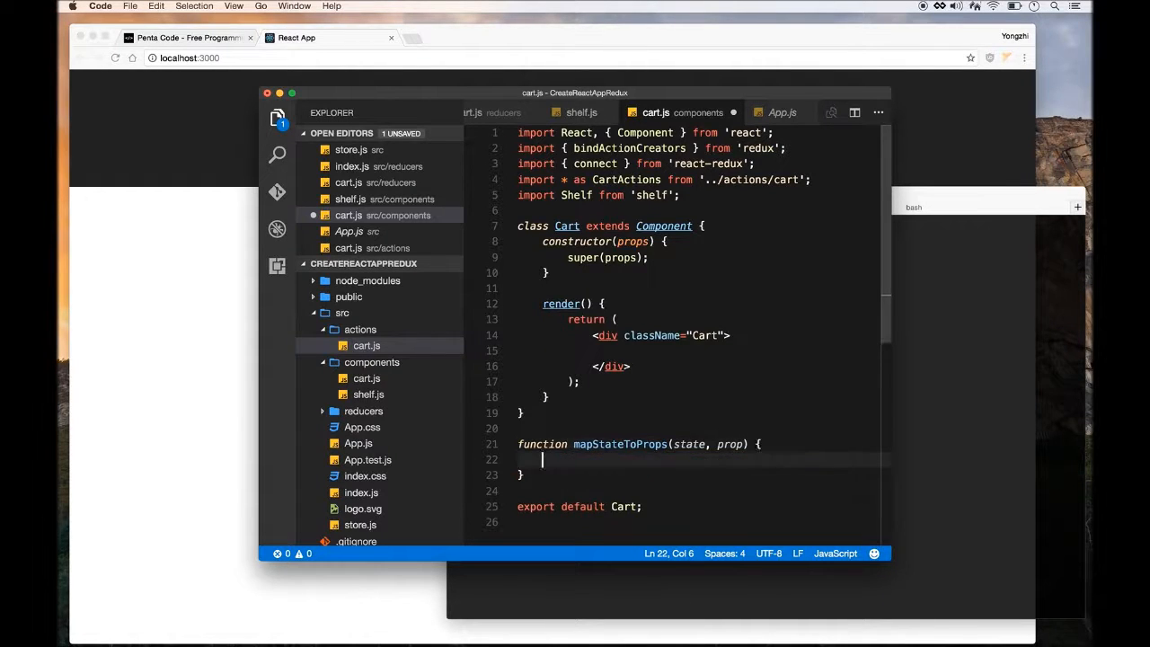
{"action": "type", "text": "return"}
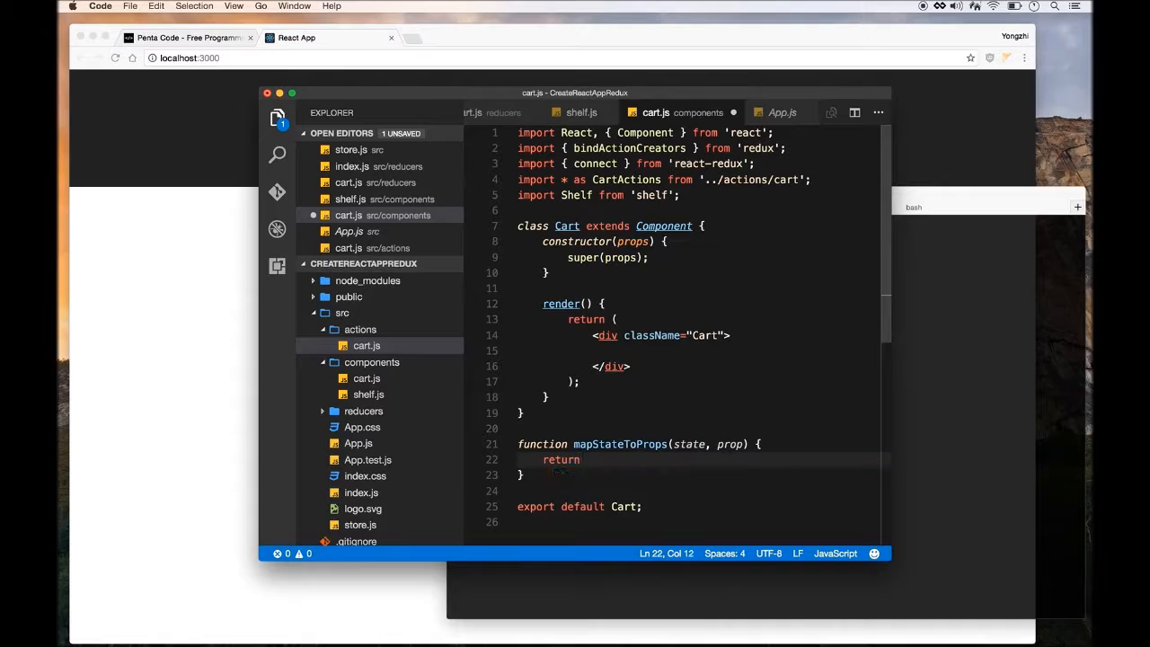
{"action": "type", "text": "{"}
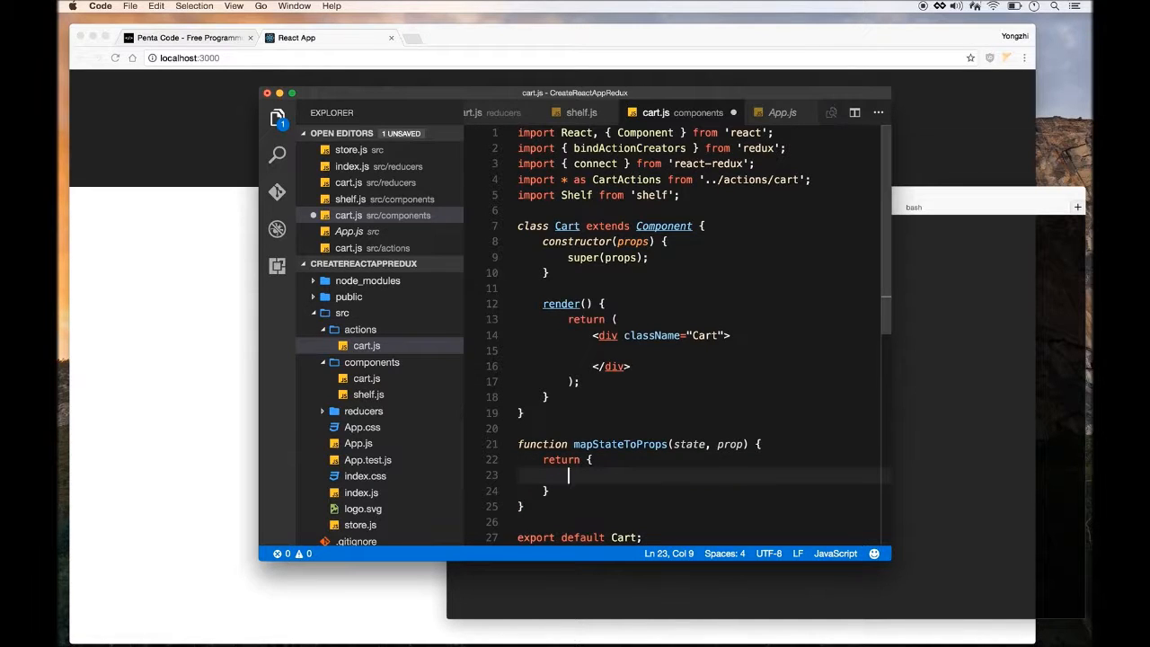
{"action": "type", "text": "cart: state.cart"}
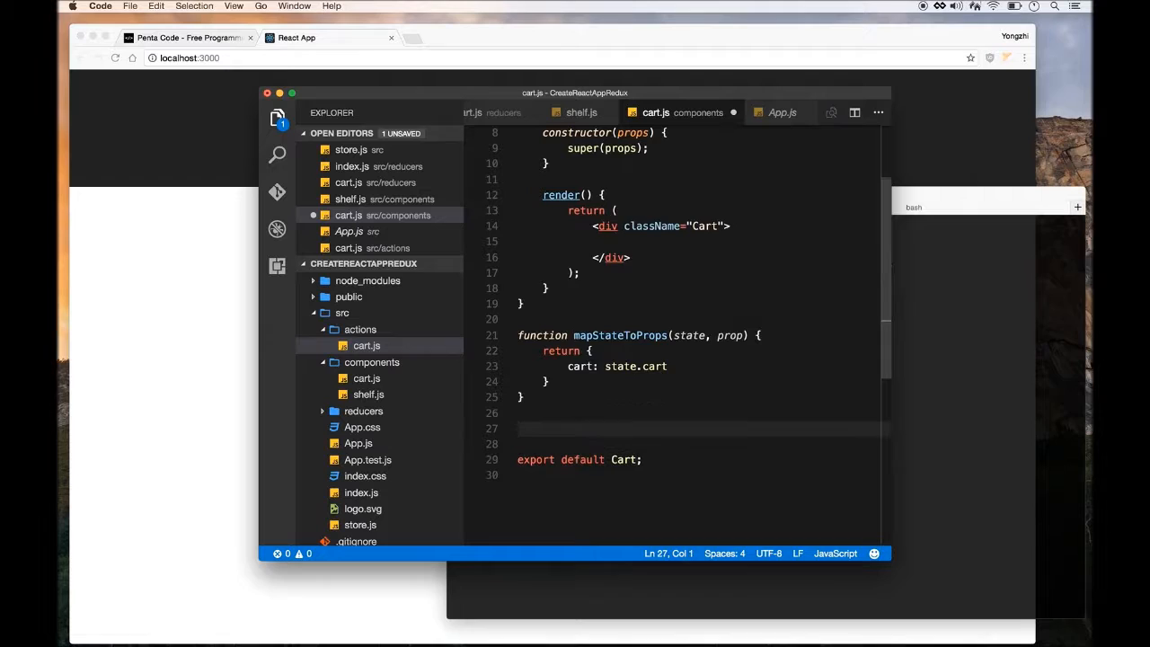
Declare function mapDispatchToProps(dispatch) { below mapStateToProps
{"action": "type", "text": "function map"}
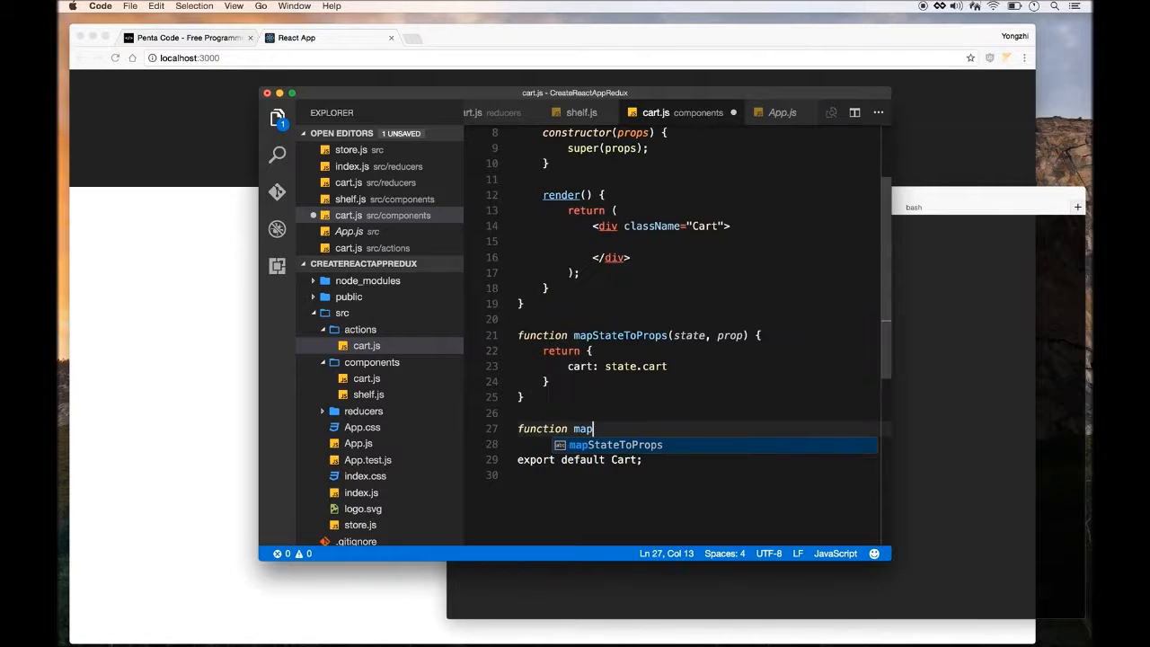
{"action": "type", "text": "DispatchT"}
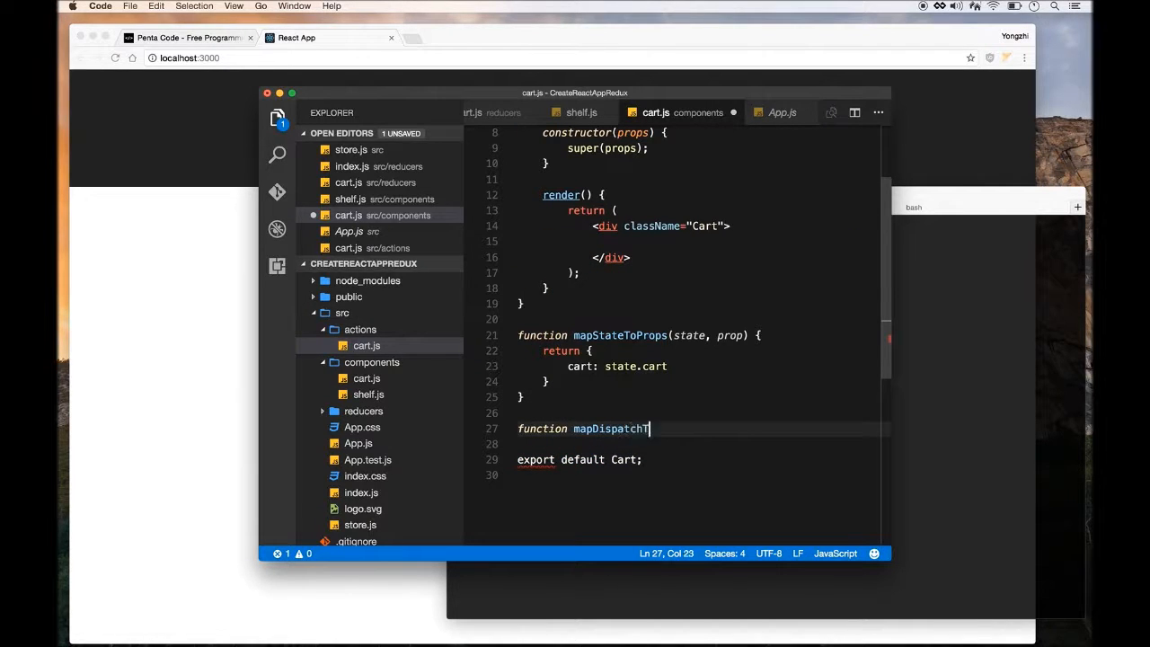
{"action": "type", "text": "oProps"}
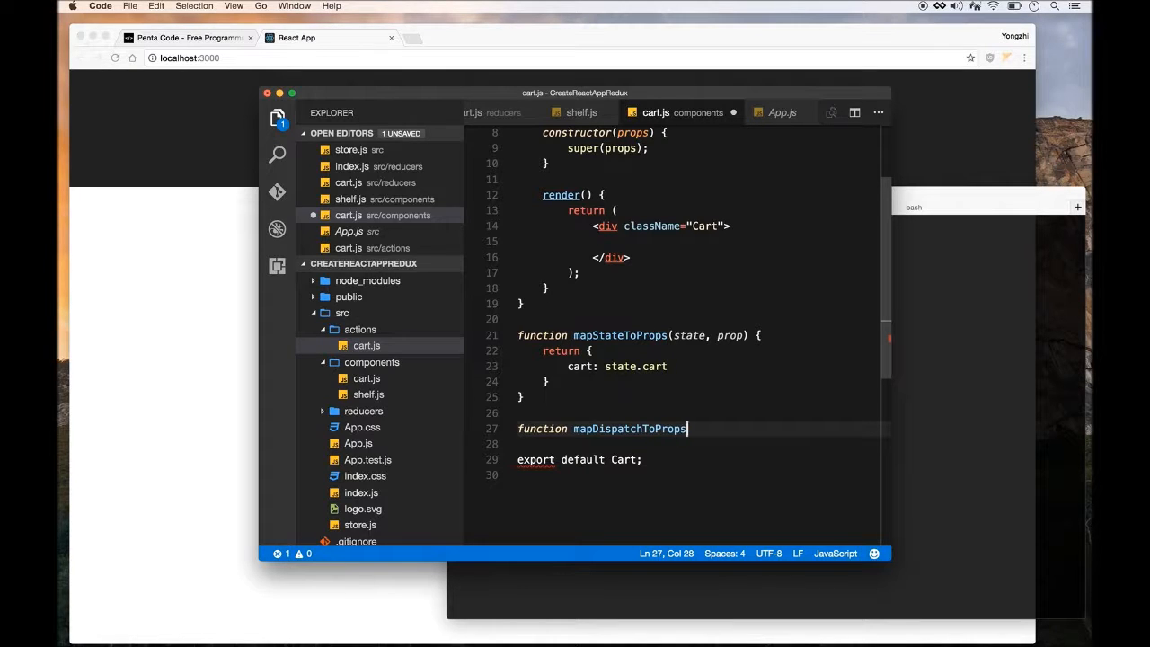
{"action": "type", "text": "()"}
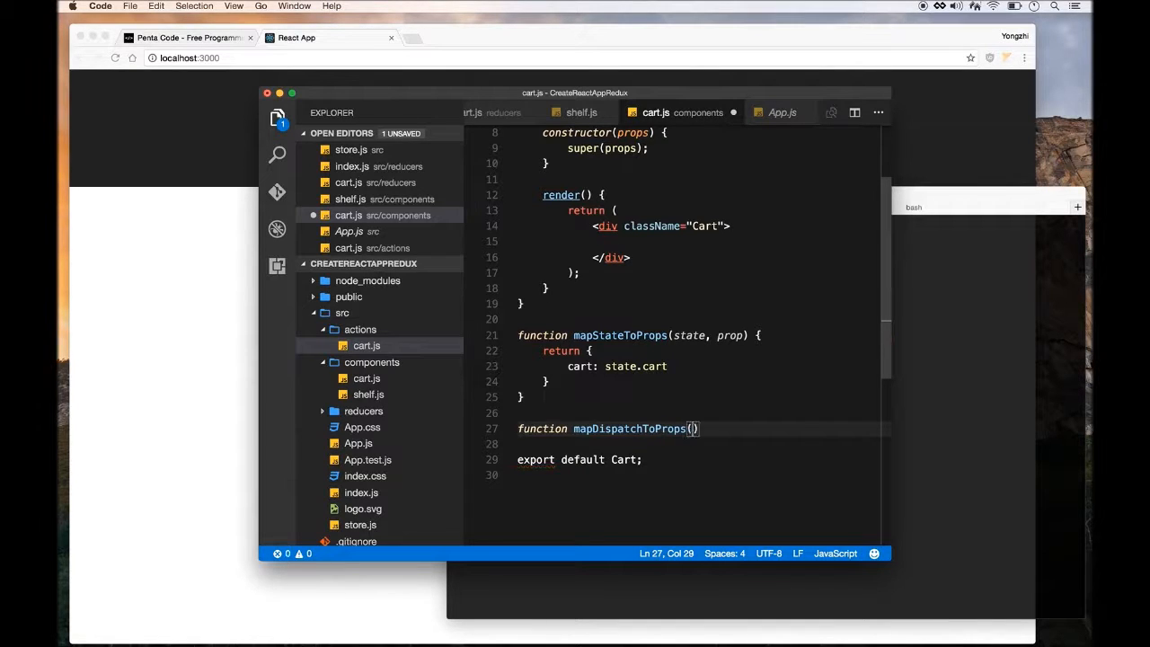
{"action": "type", "text": "dispatch"}
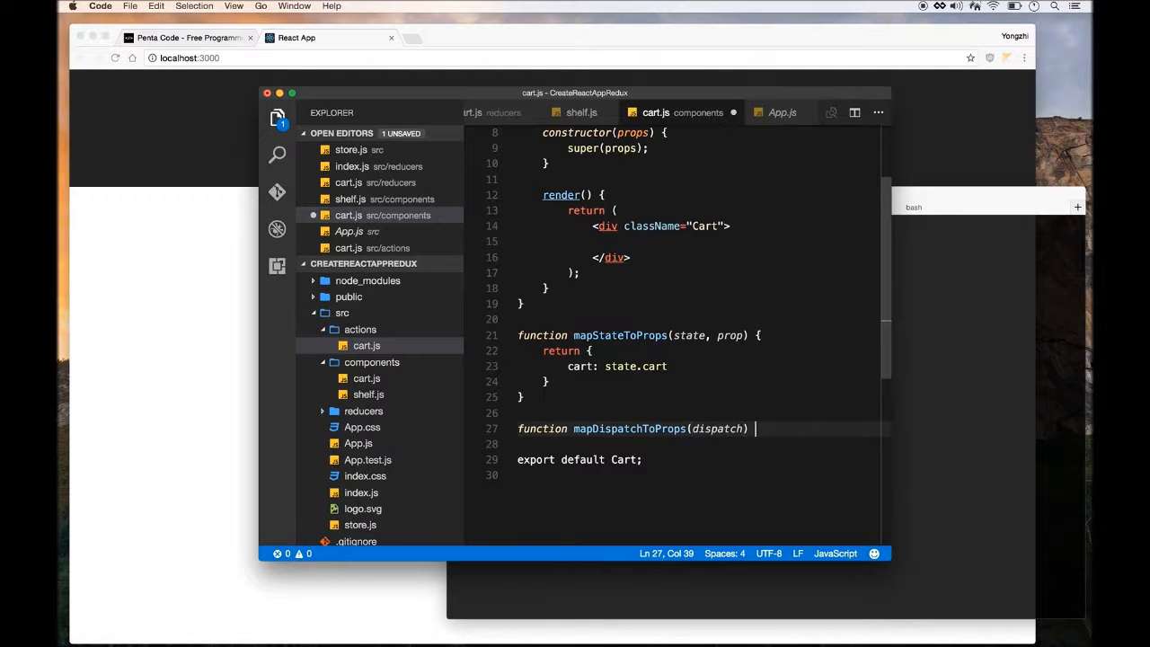
{"action": "type", "text": "{"}
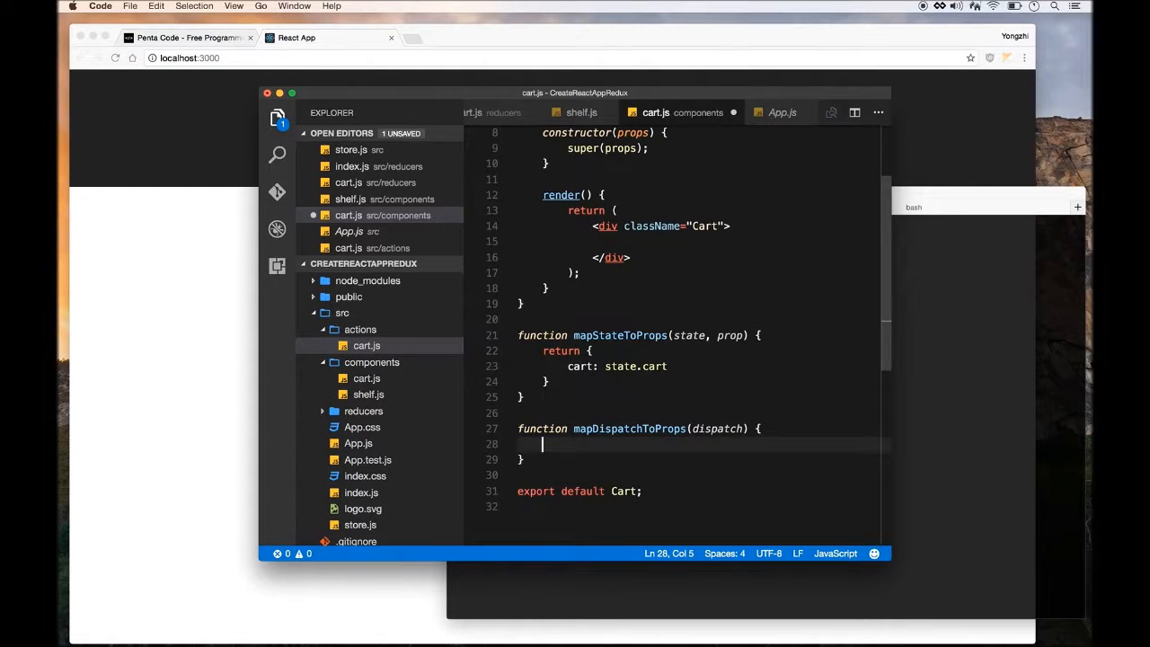
Return { action: bindActionCreators(CartActions, dispatch) } from mapDispatchToProps
{"action": "type", "text": "reu"}
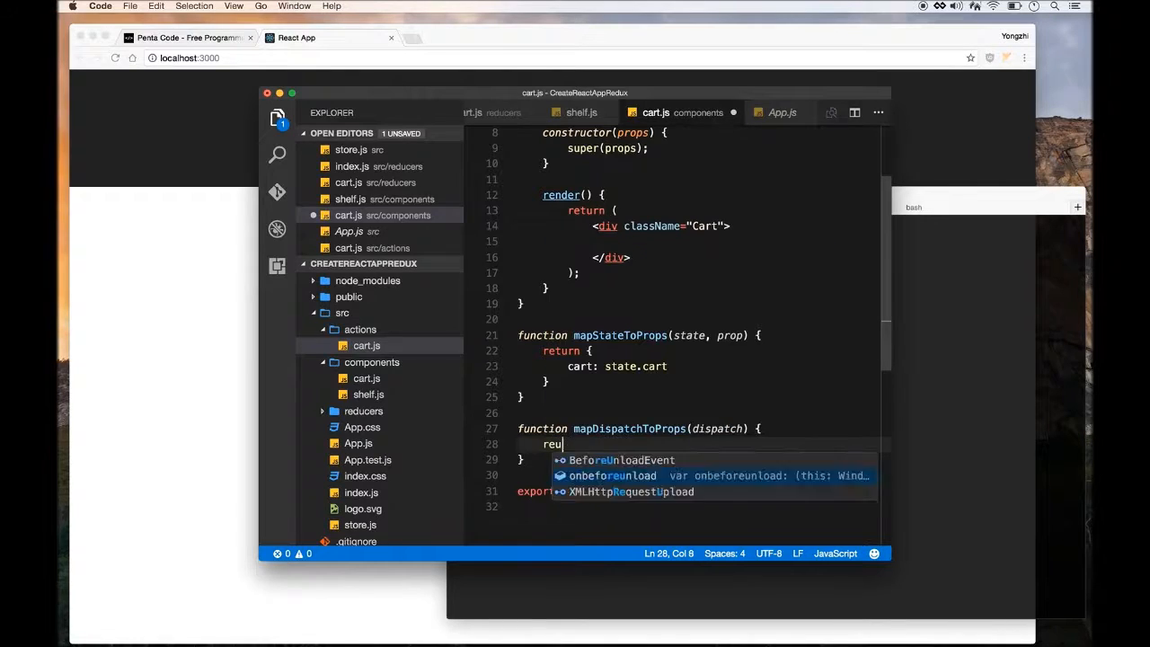
{"action": "type", "text": "return {"}
{"action": "type", "text": "action:"}
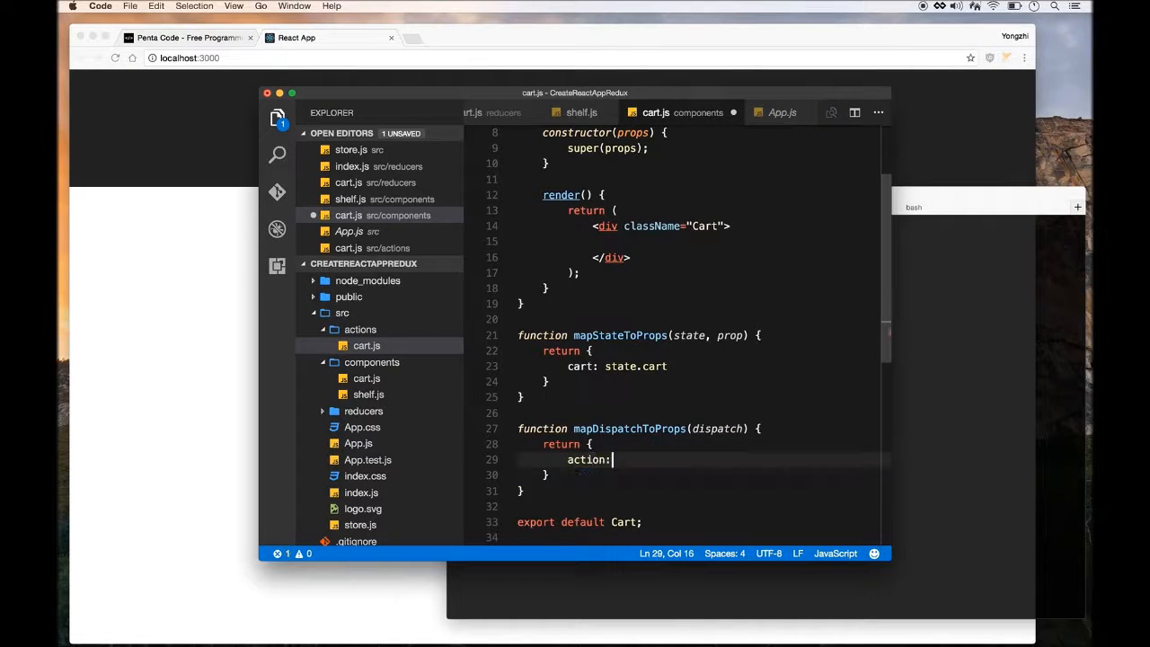
{"action": "type", "text": "bid"}
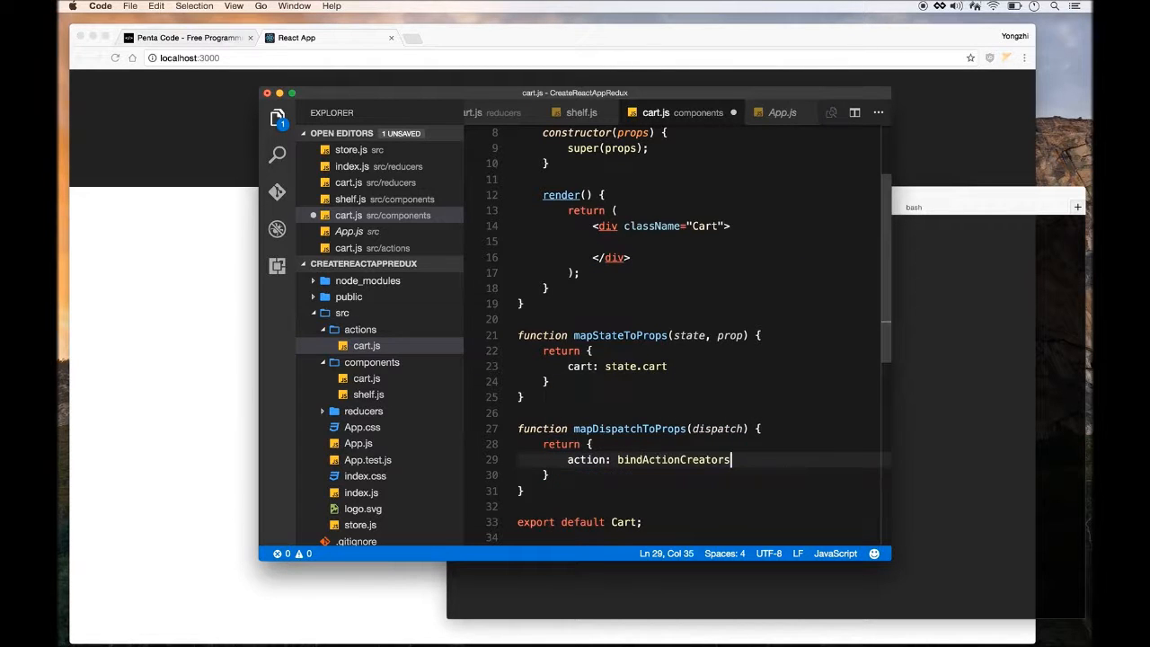
{"action": "type", "text": "("}
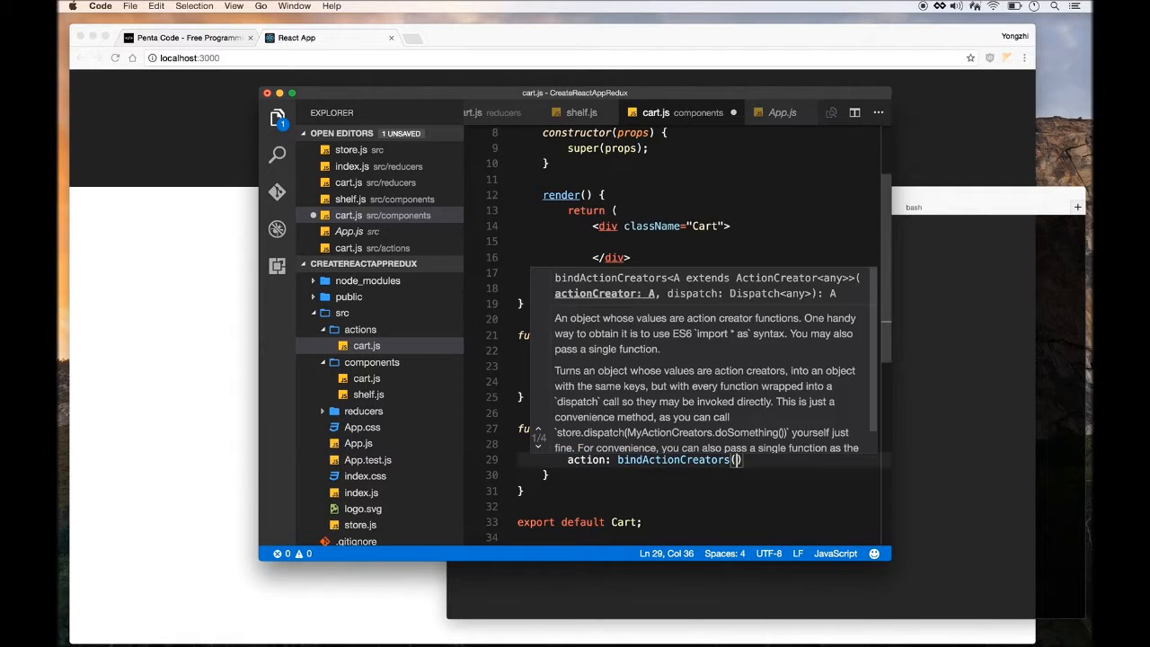
{"action": "type", "text": "cartActions, dispatch"}
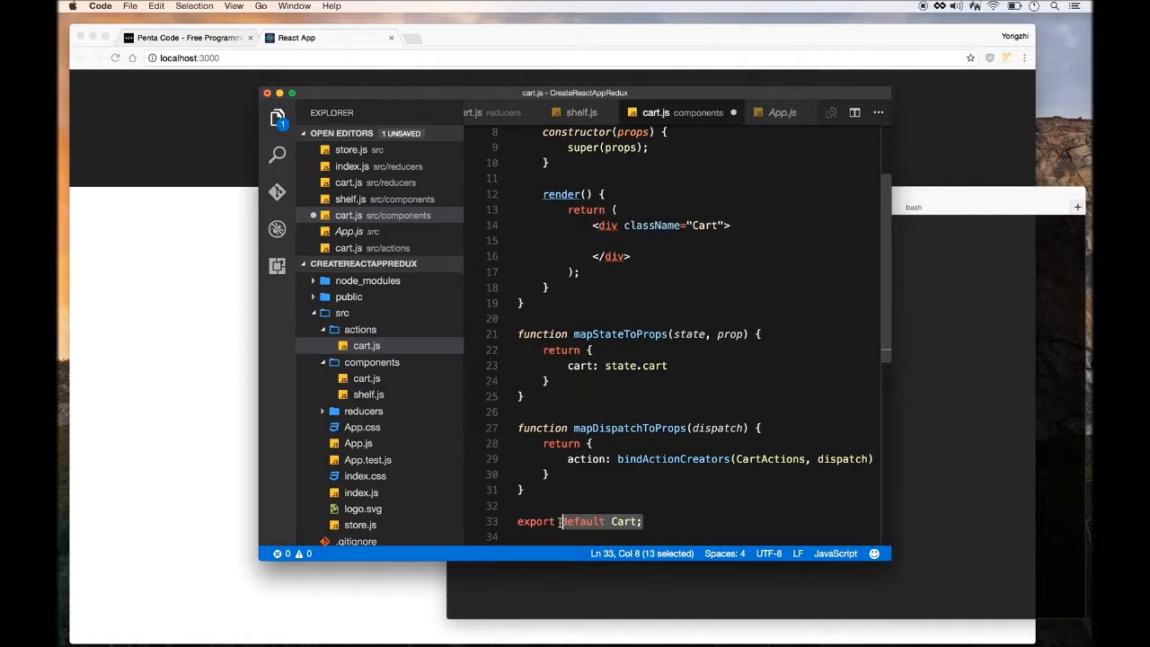
End cart.js with 'export default connect(mapStateToProps, mapDispatchToProps)(Cart);'
{"action": "key", "text": "Delete"}
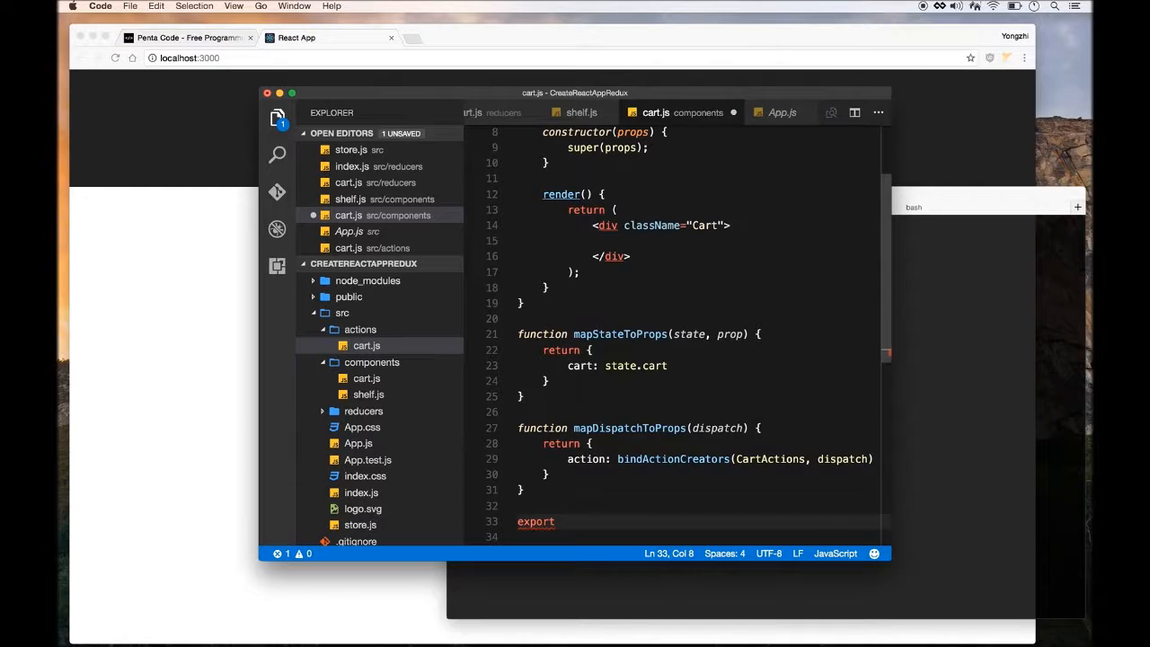
{"action": "type", "text": "default"}
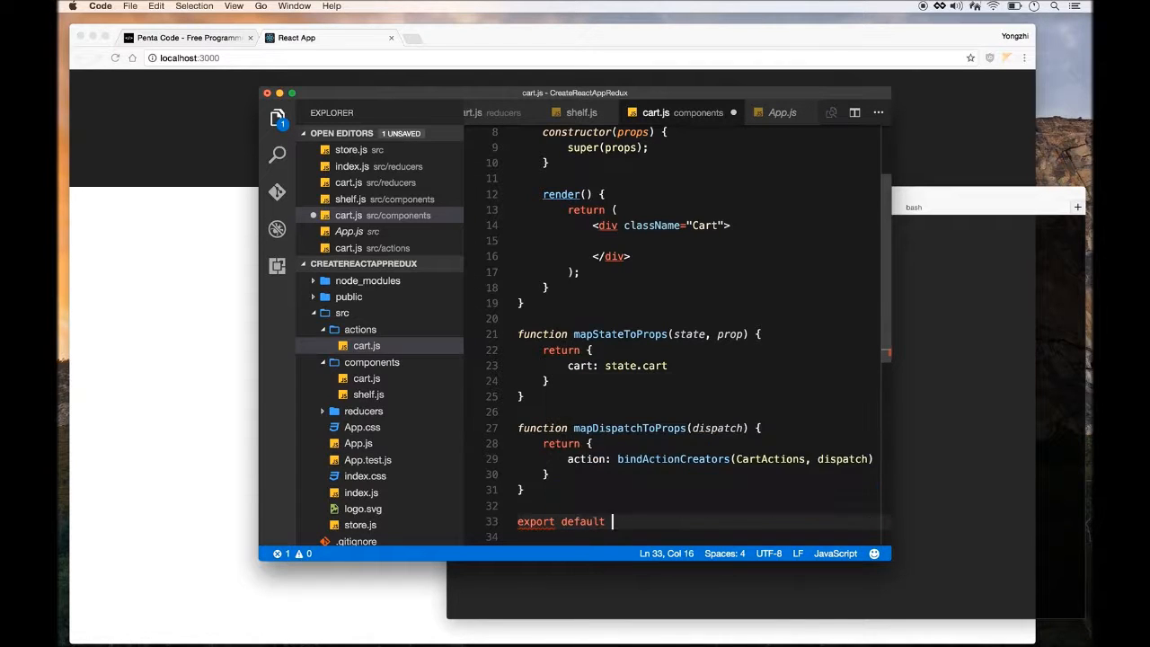
{"action": "type", "text": "connect(mapStateToProps,"}
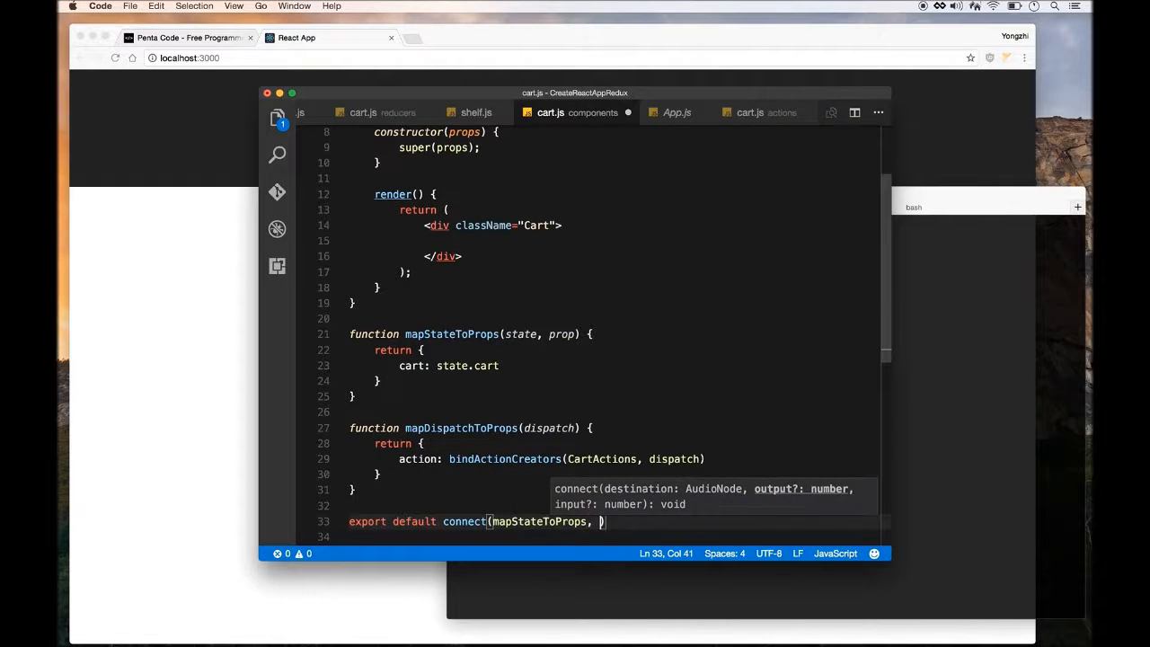
{"action": "type", "text": "mapDispatchToProps"}
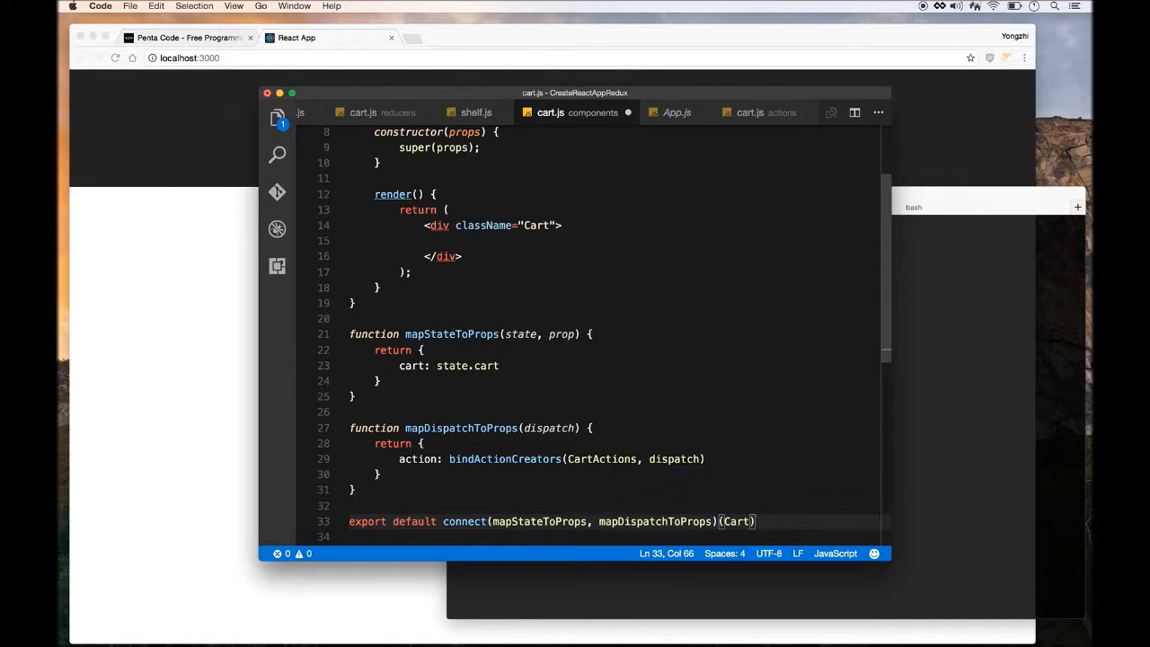
{"action": "type", "text": ";"}
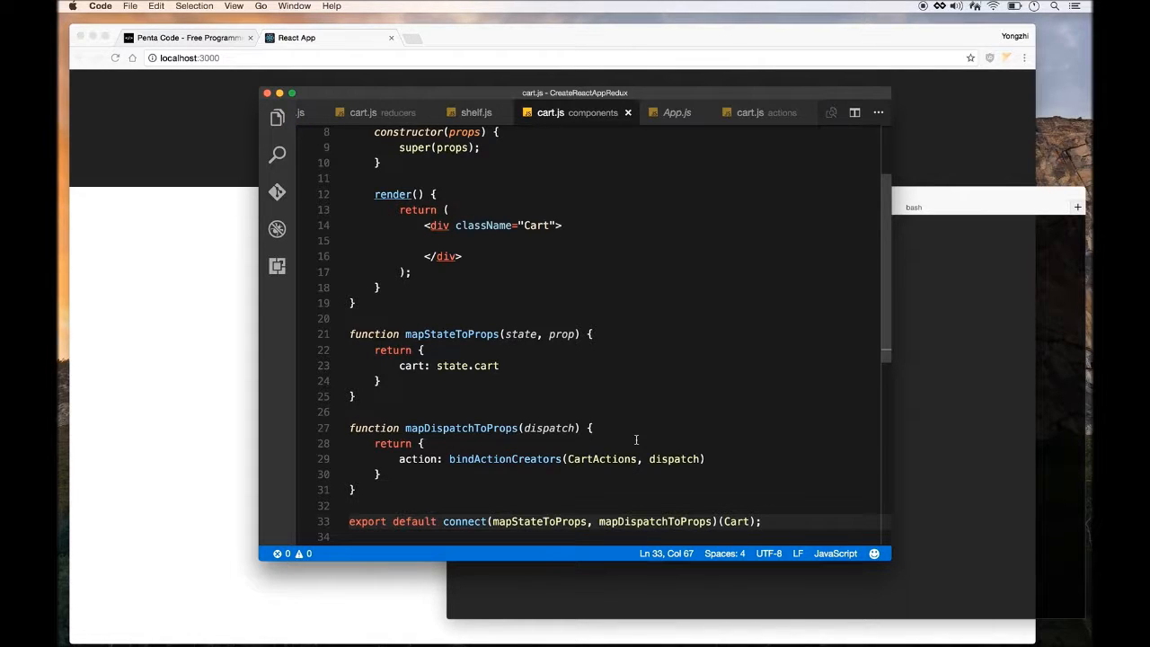
{"action": "mouse_move", "coordinate": [611, 440]}
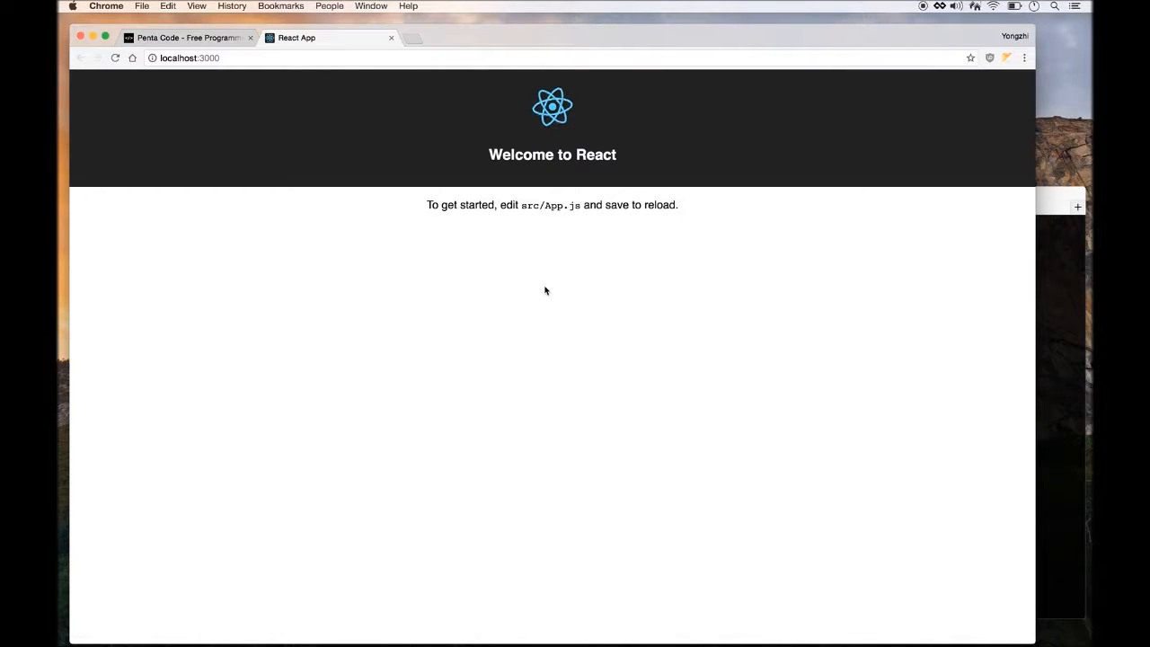
{"action": "mouse_move", "coordinate": [126, 302]}
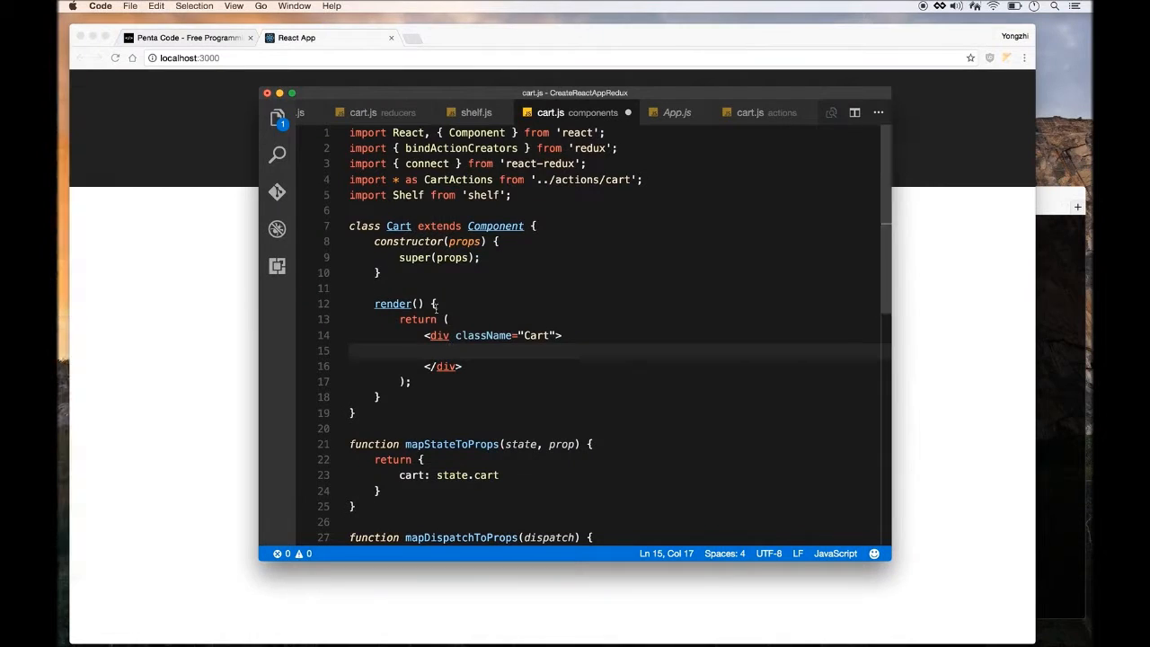
Render <Shelf addItem={this.props.actions.addToCart} /> inside the Cart div
{"action": "type", "text": "<s"}
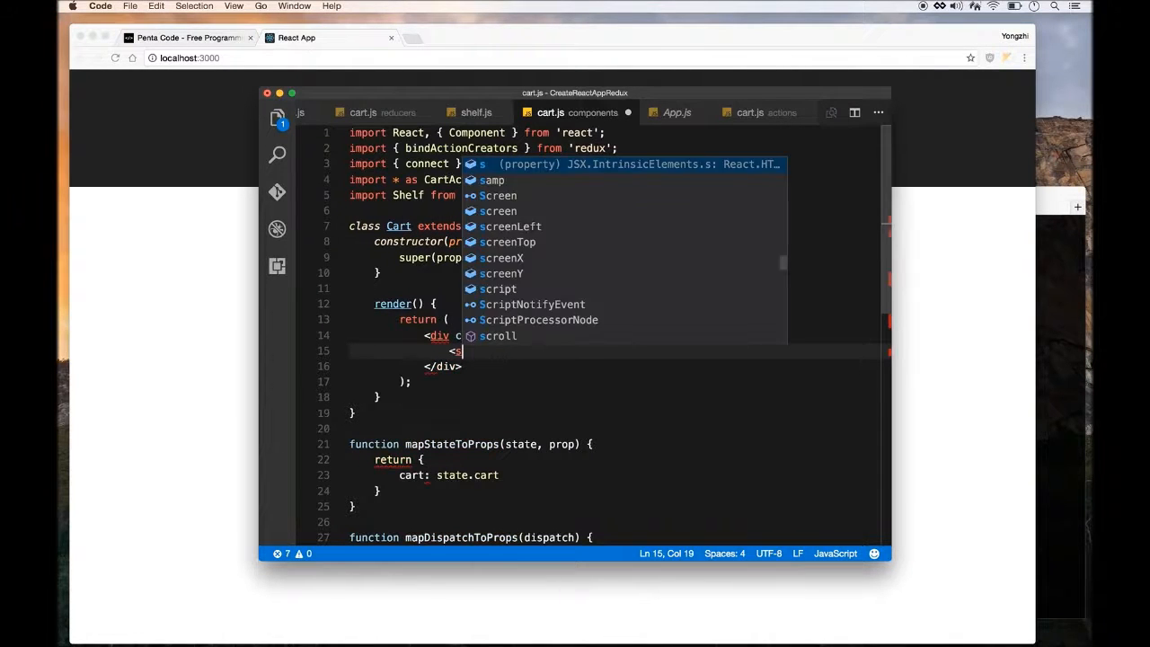
{"action": "type", "text": "Shelf"}
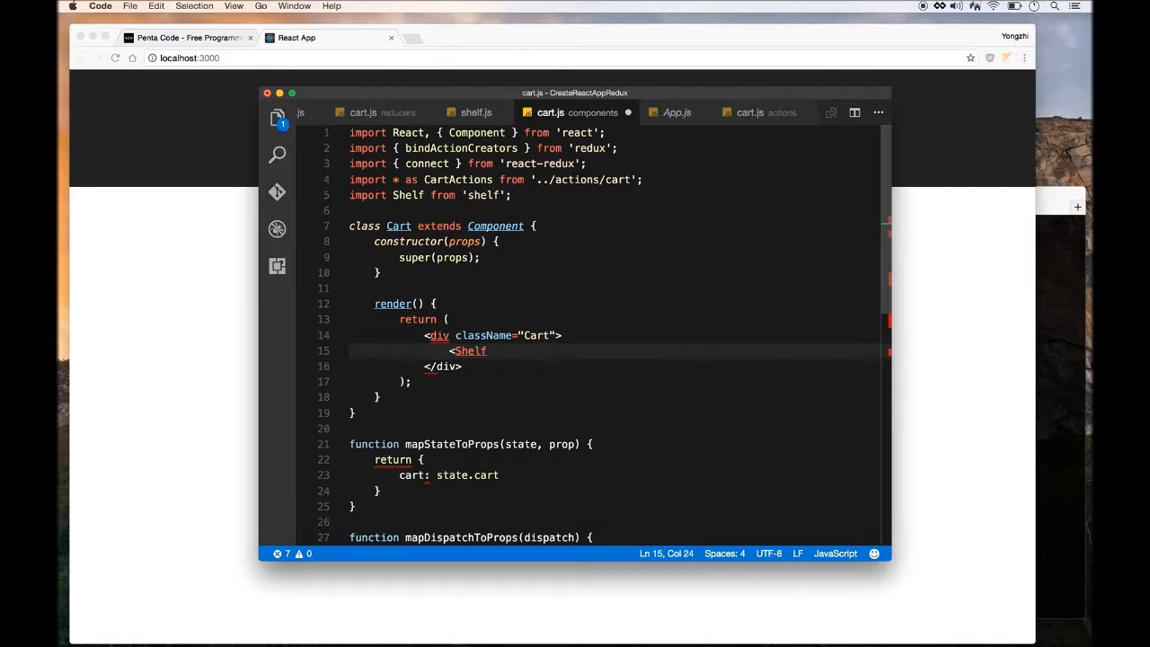
{"action": "type", "text": "a"}
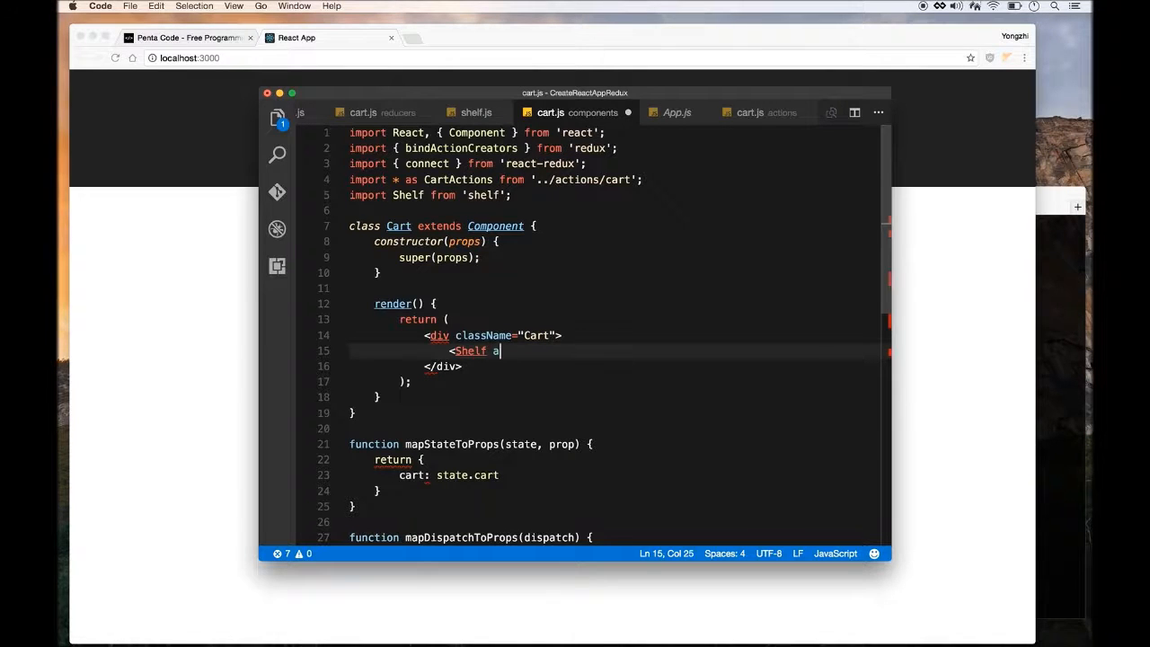
{"action": "type", "text": "ddItem="}
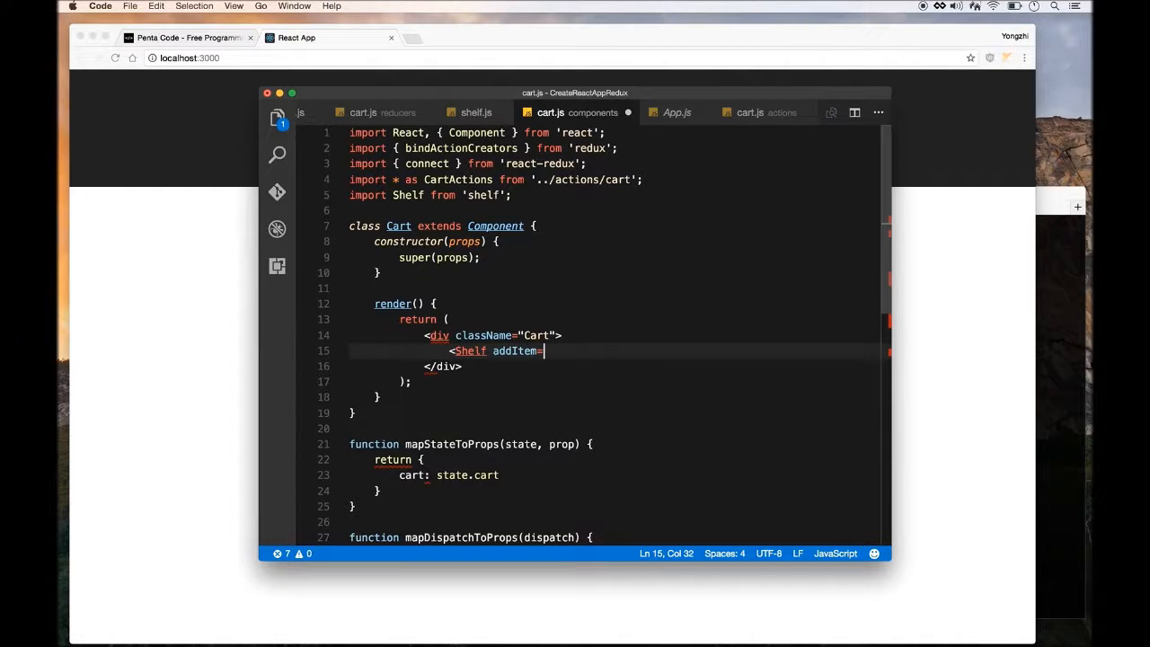
{"action": "type", "text": "={this.props.actions."}
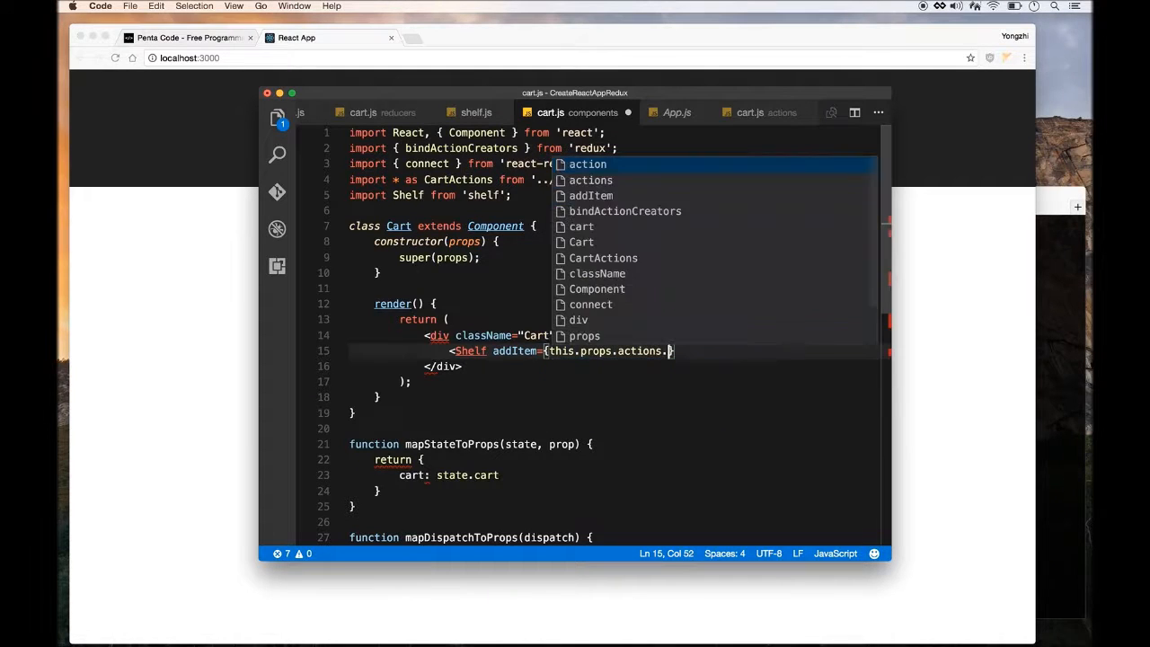
{"action": "type", "text": "addToCart"}
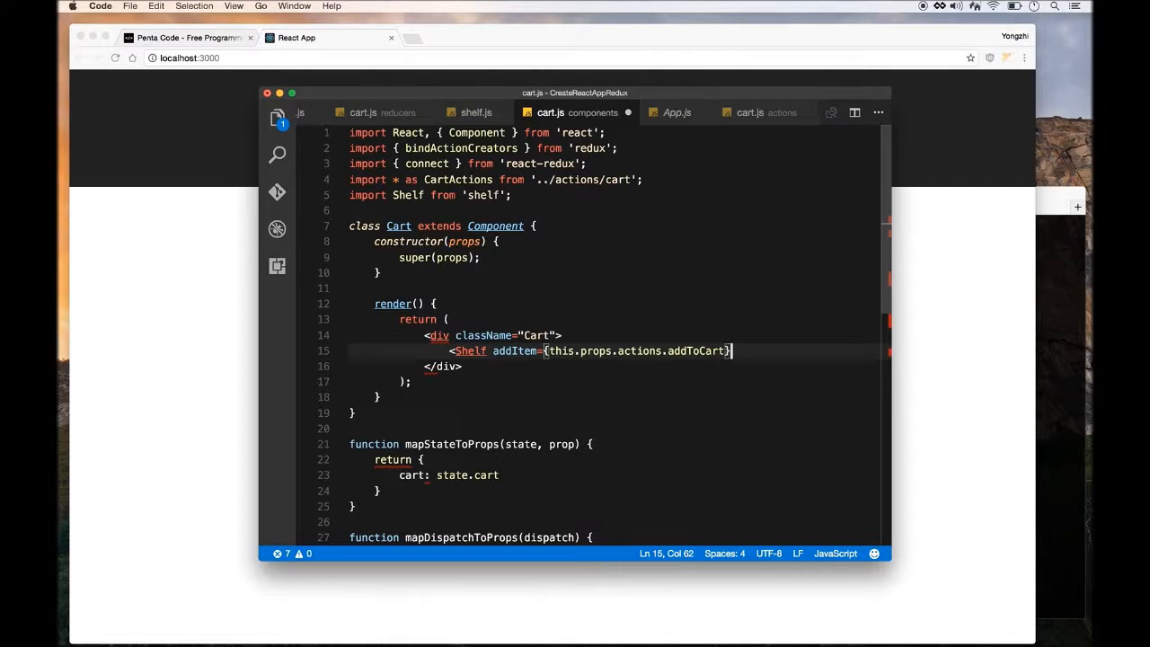
{"action": "type", "text": "/>"}
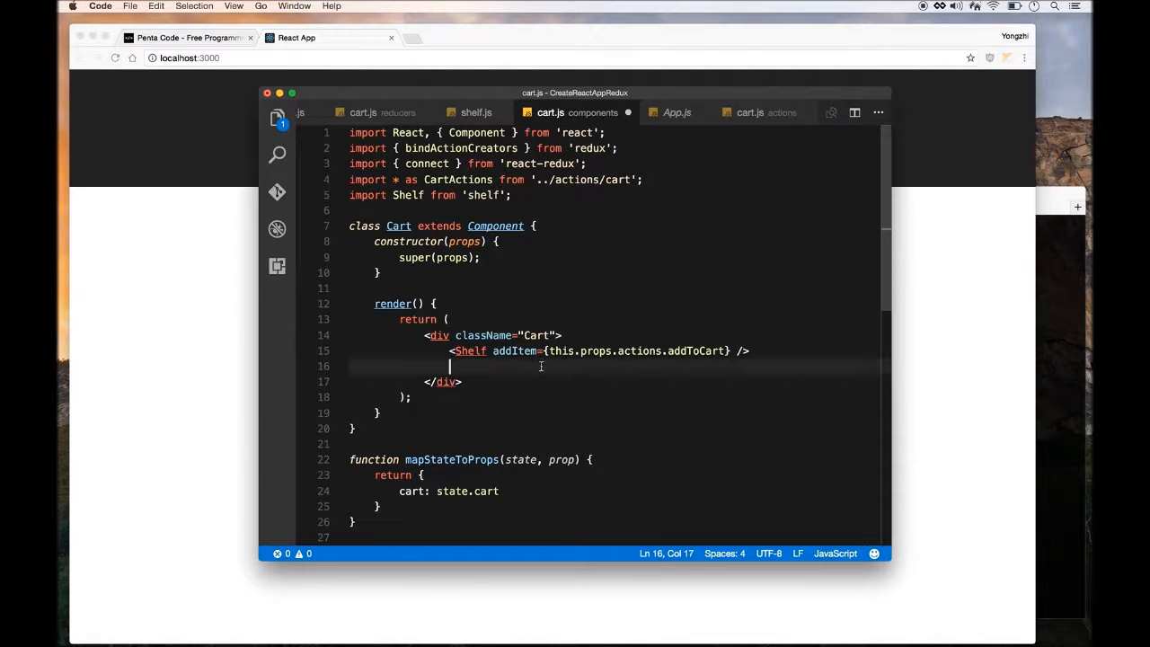
{"action": "mouse_move", "coordinate": [546, 368]}
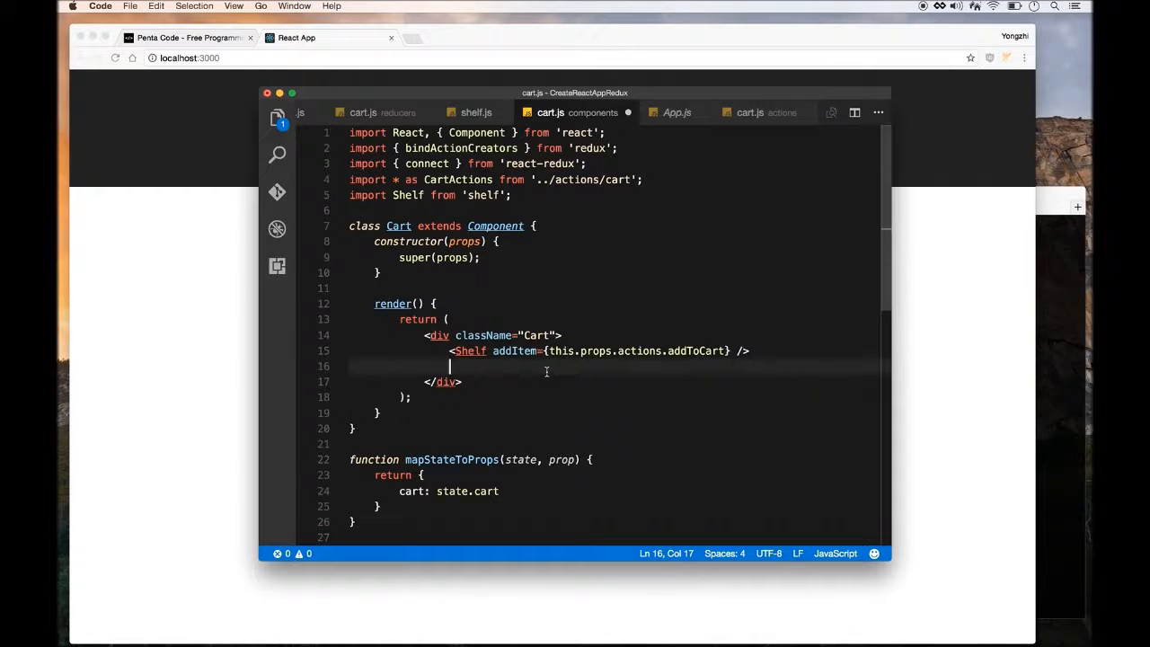
Add <h2>Shopping Bag</h2> and an empty <ol></ol> below the Shelf
{"action": "type", "text": "<h2>"}
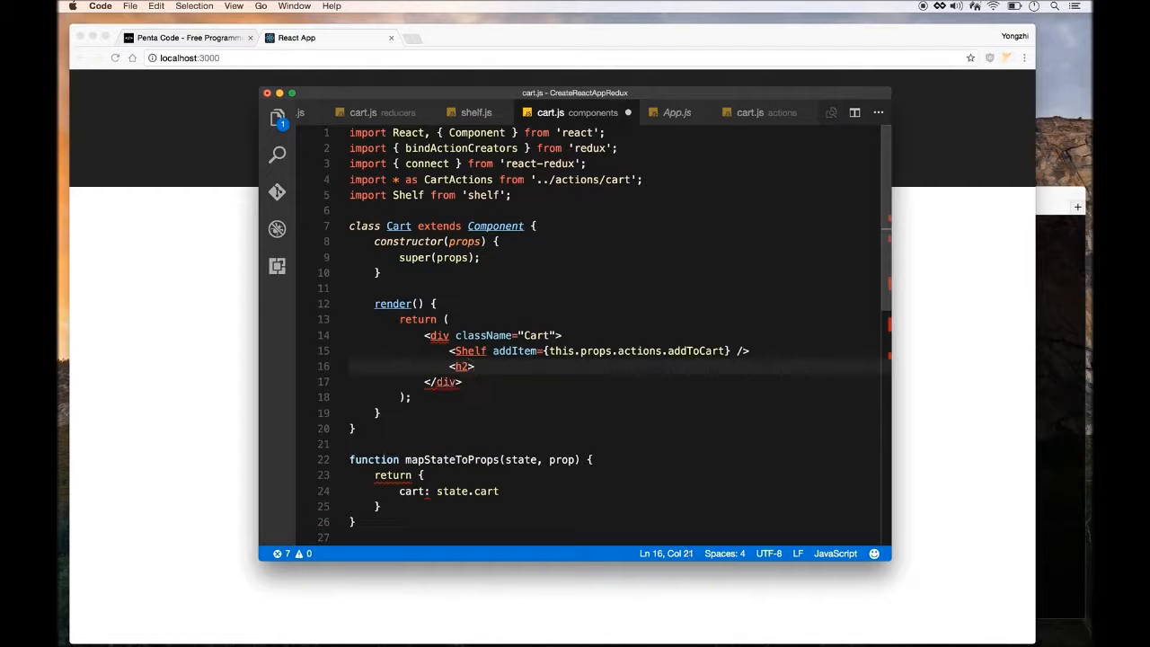
{"action": "type", "text": "Sho"}
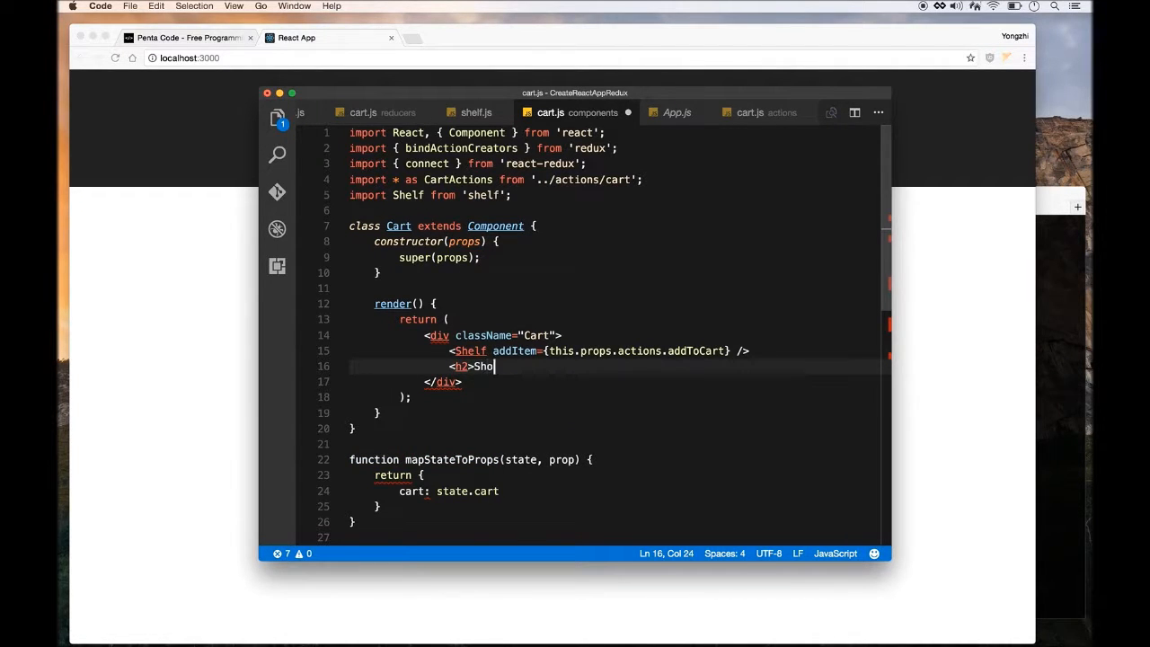
{"action": "type", "text": "pping Bag<"}
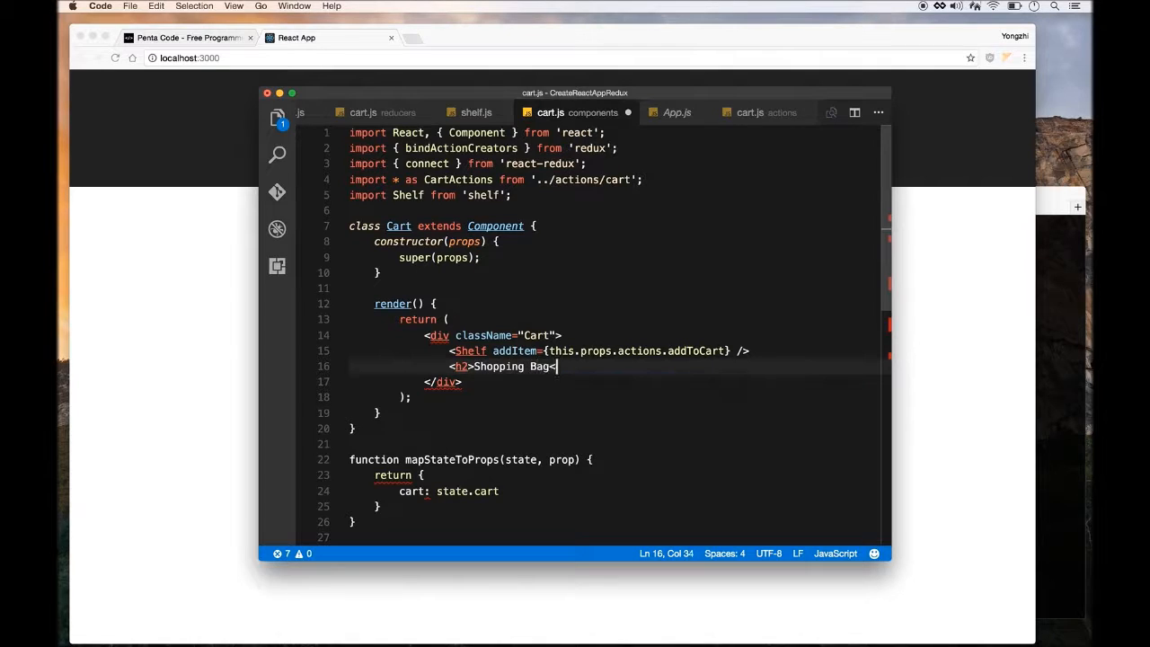
{"action": "type", "text": "</h2>"}
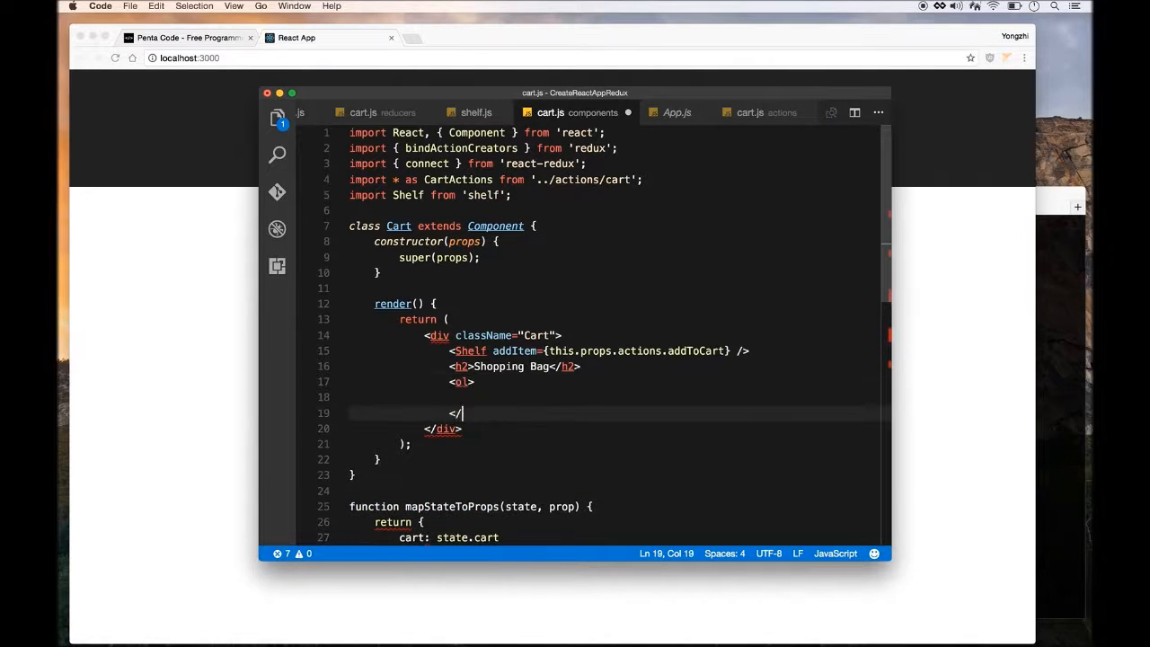
{"action": "type", "text": "ol>"}
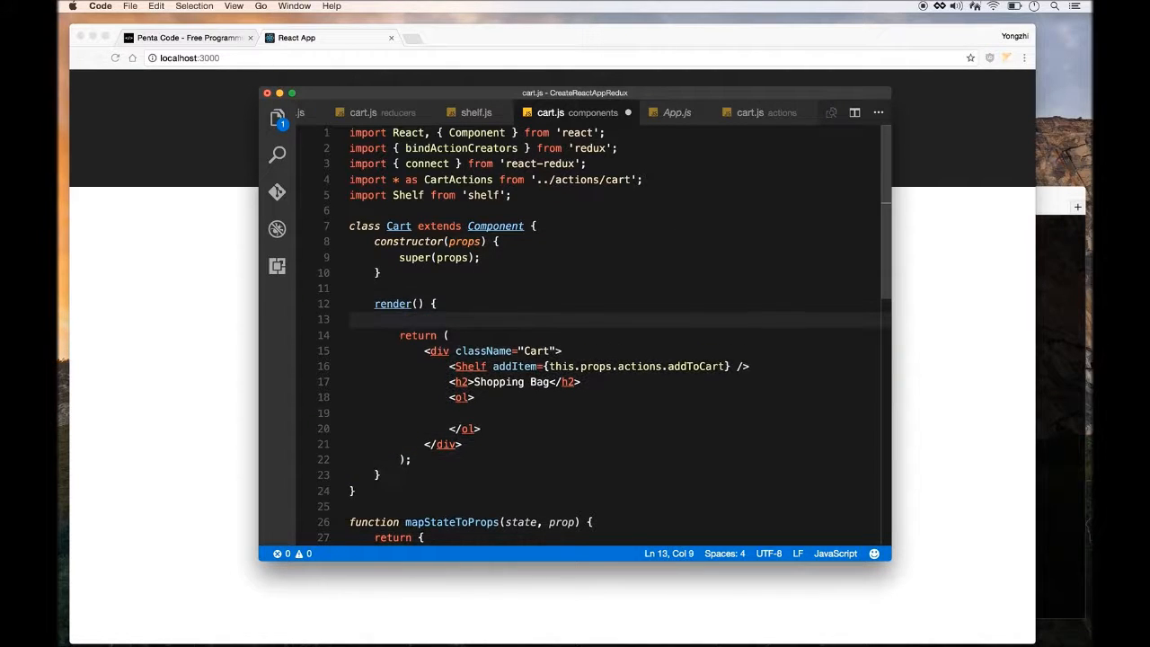
Start a ShoppingBag constant assigned to this.props.cart.map( above the return
{"action": "type", "text": "const"}
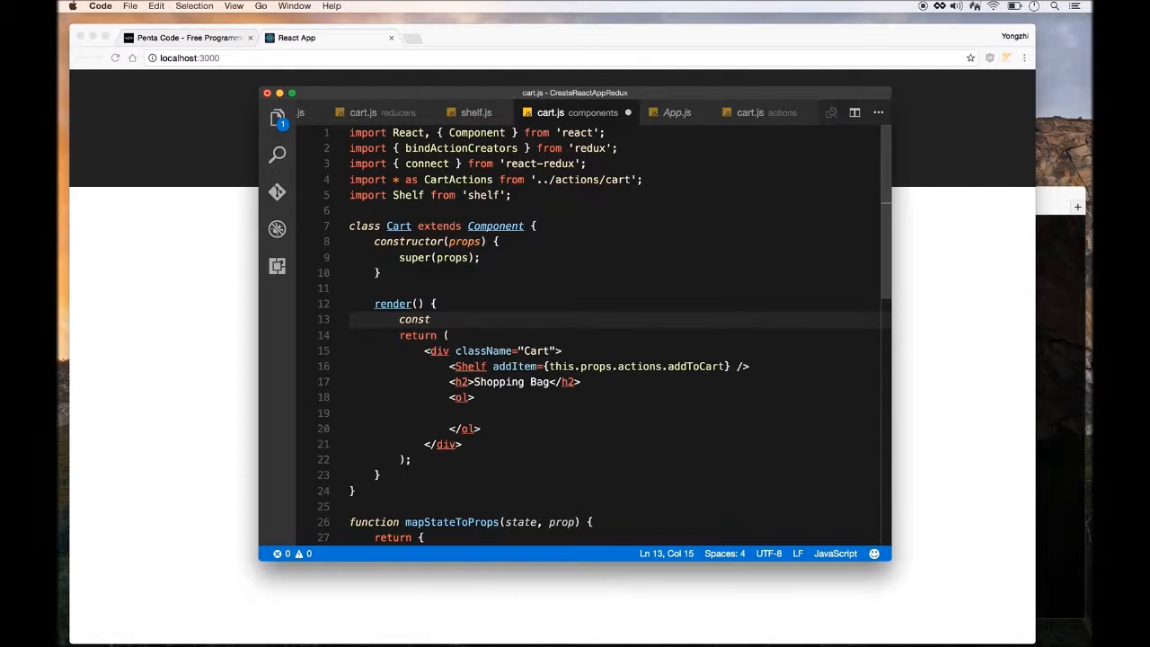
{"action": "type", "text": "ShoppingBag ="}
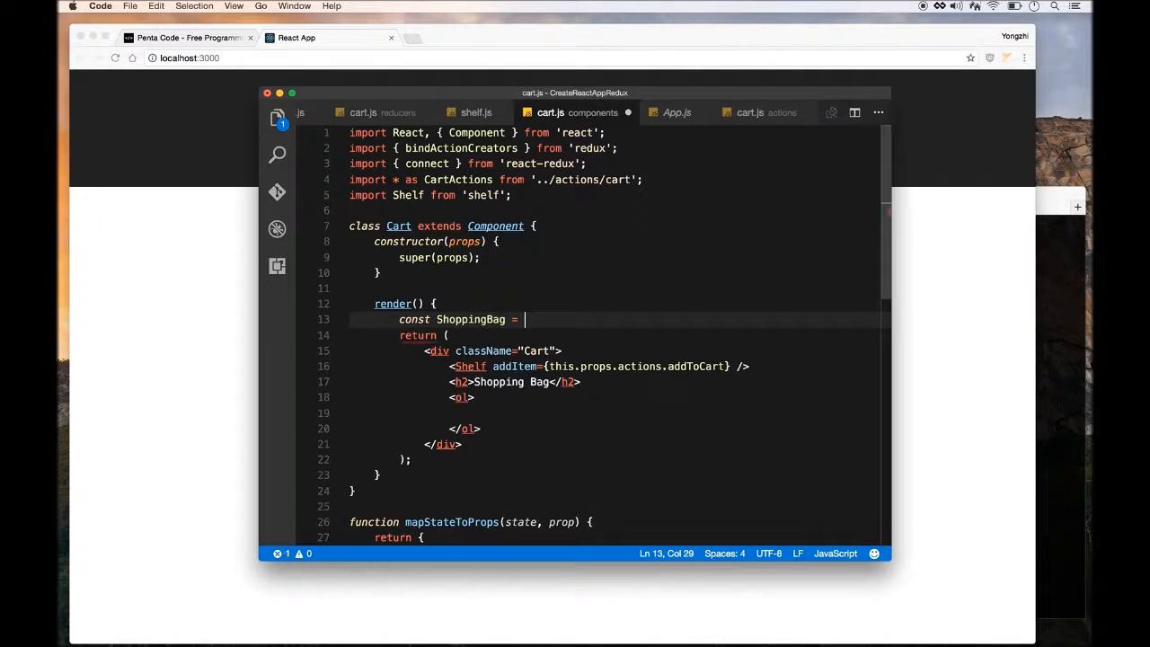
{"action": "type", "text": "t"}
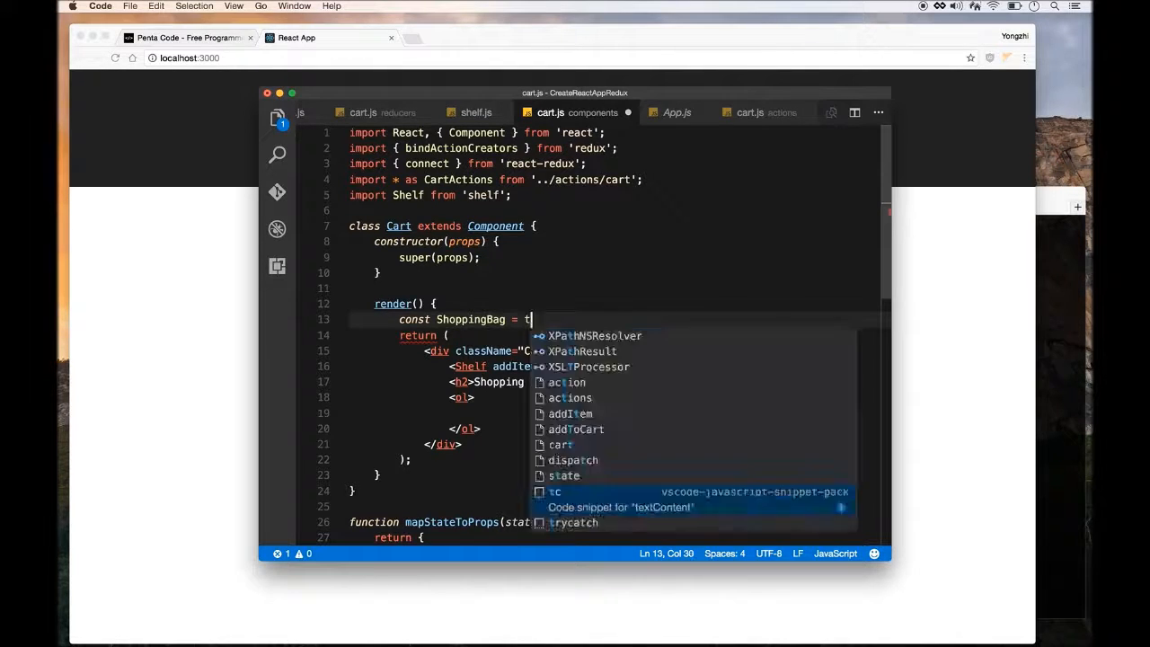
{"action": "type", "text": "his.props"}
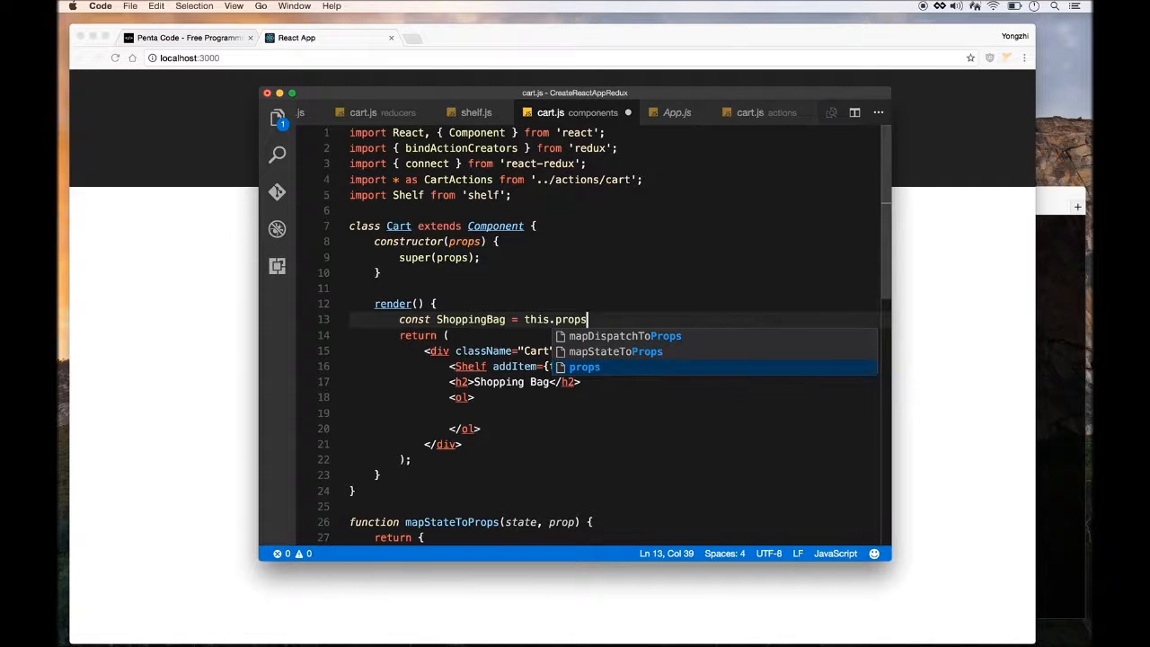
{"action": "type", "text": ".cart."}
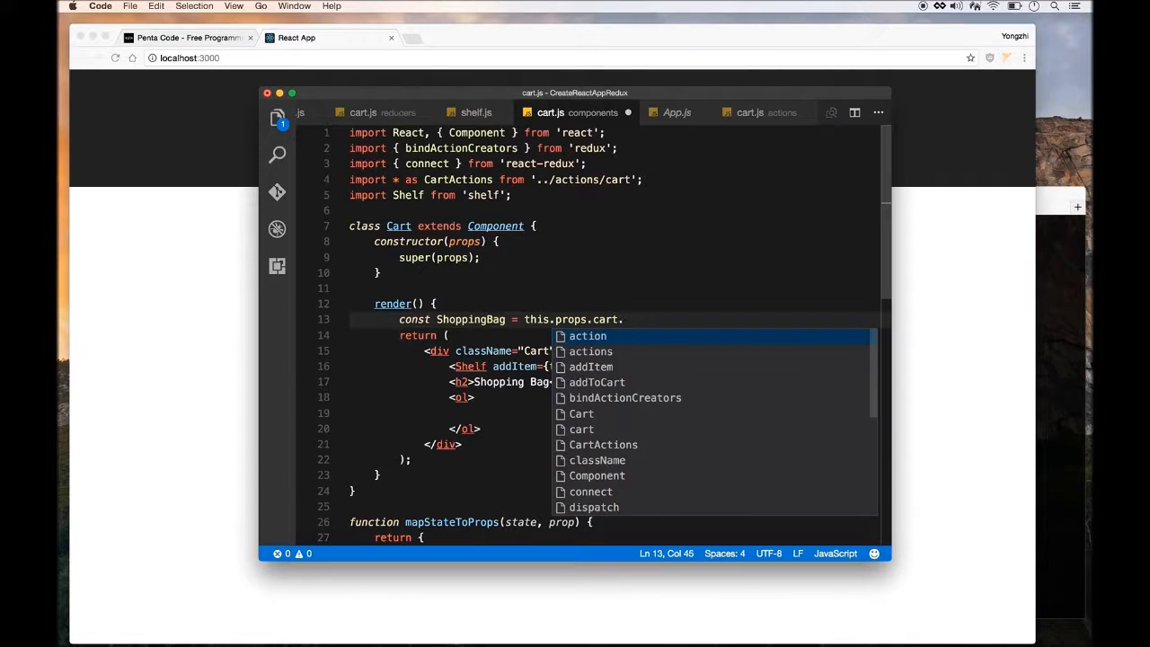
{"action": "type", "text": "map("}
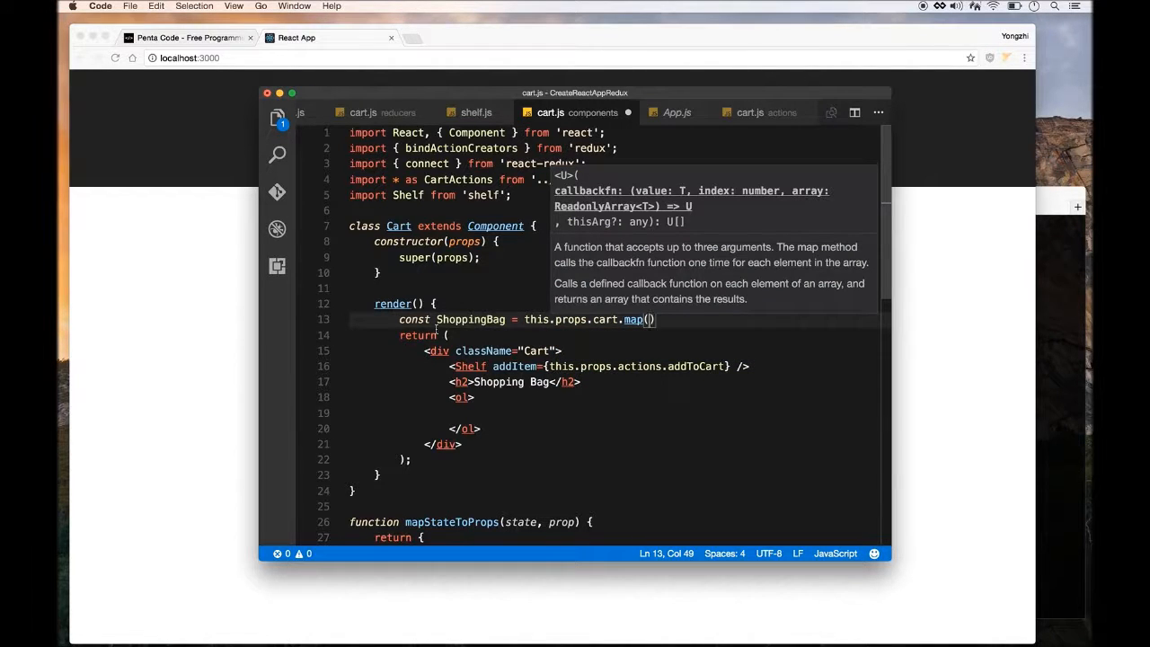
Rename the constant to CartItems, retitle the heading Cart Items, and begin the (item, idx) => { callback
{"action": "double_click", "coordinate": [471, 319]}
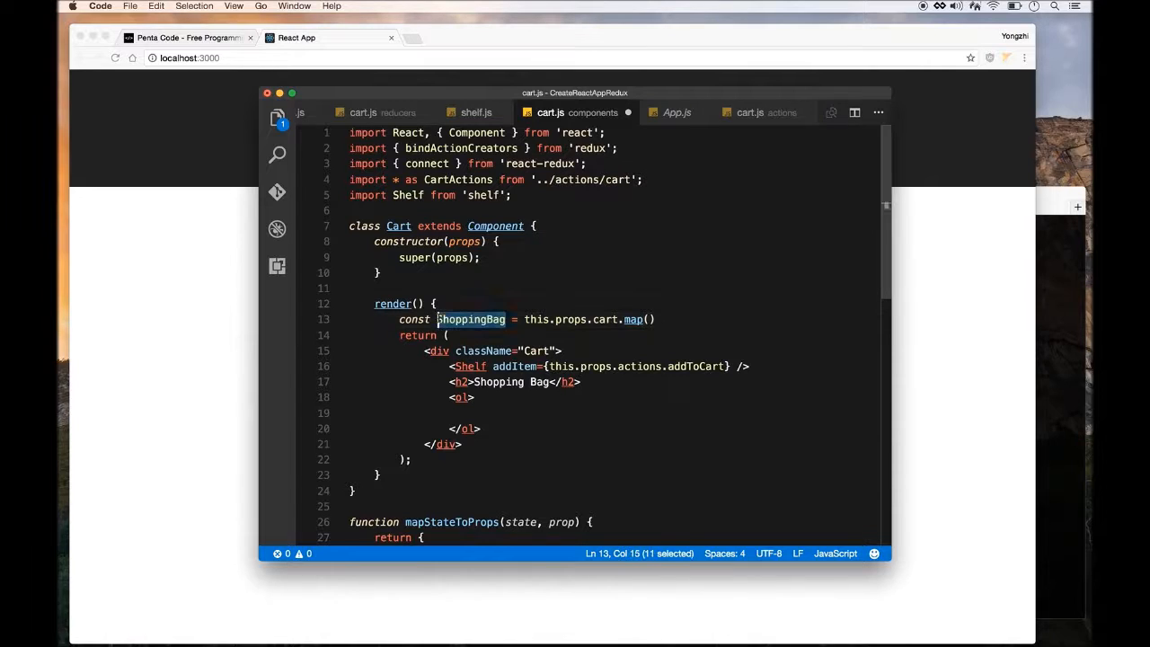
{"action": "type", "text": "CartItems"}
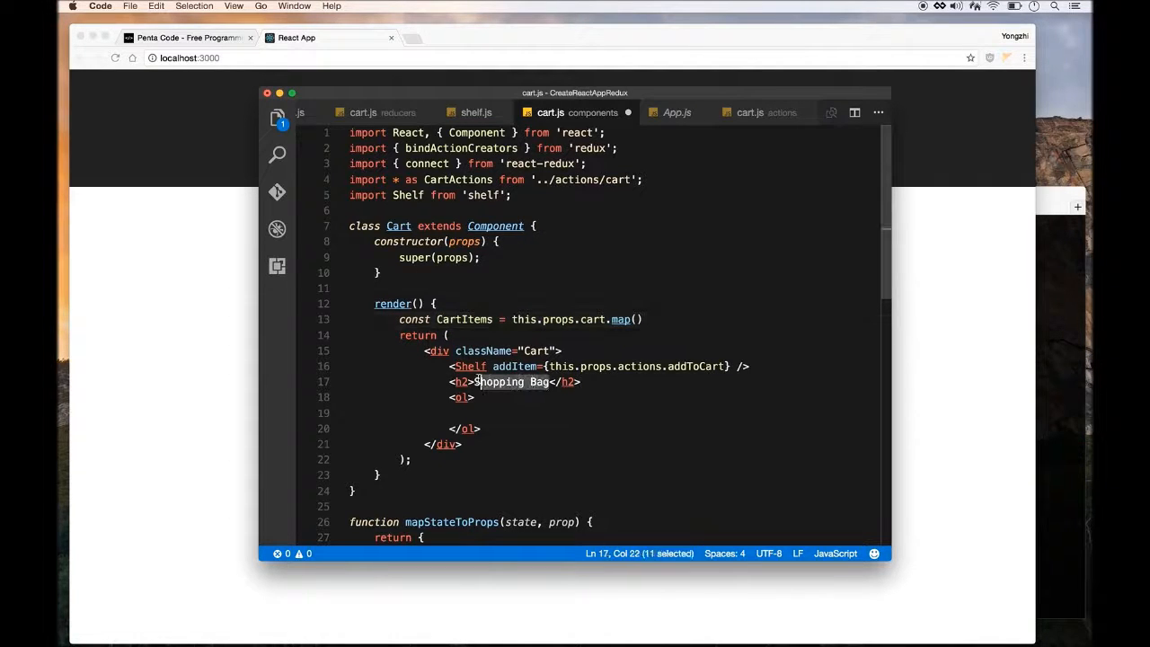
{"action": "type", "text": "Cart Items</h2>"}
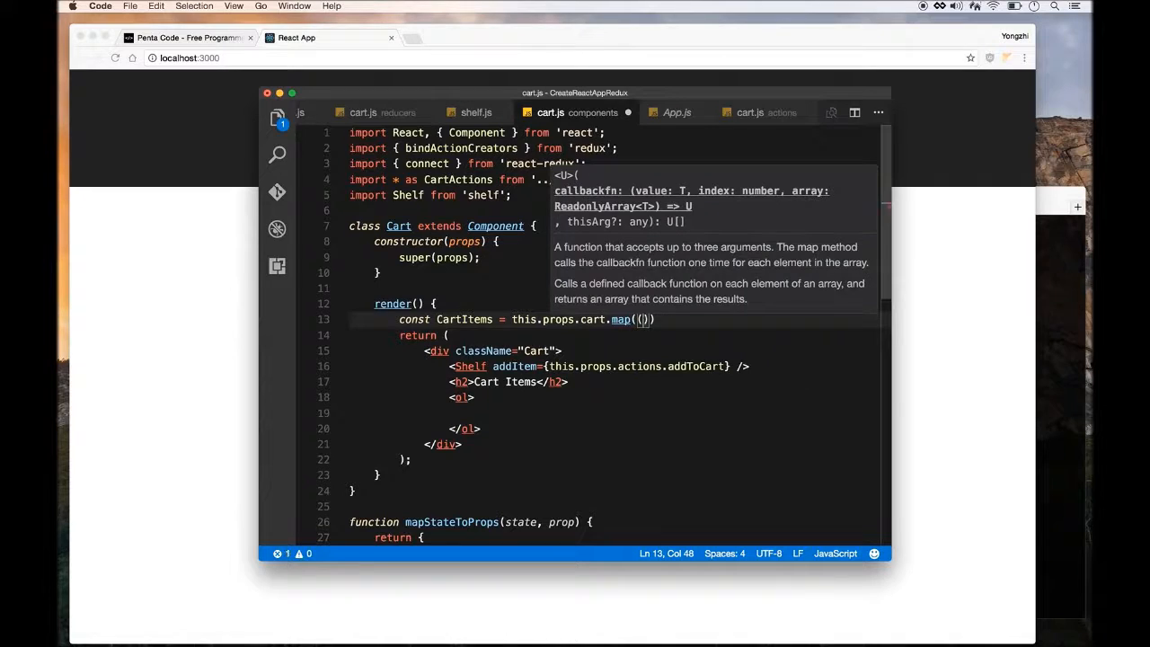
{"action": "type", "text": "item, idx"}
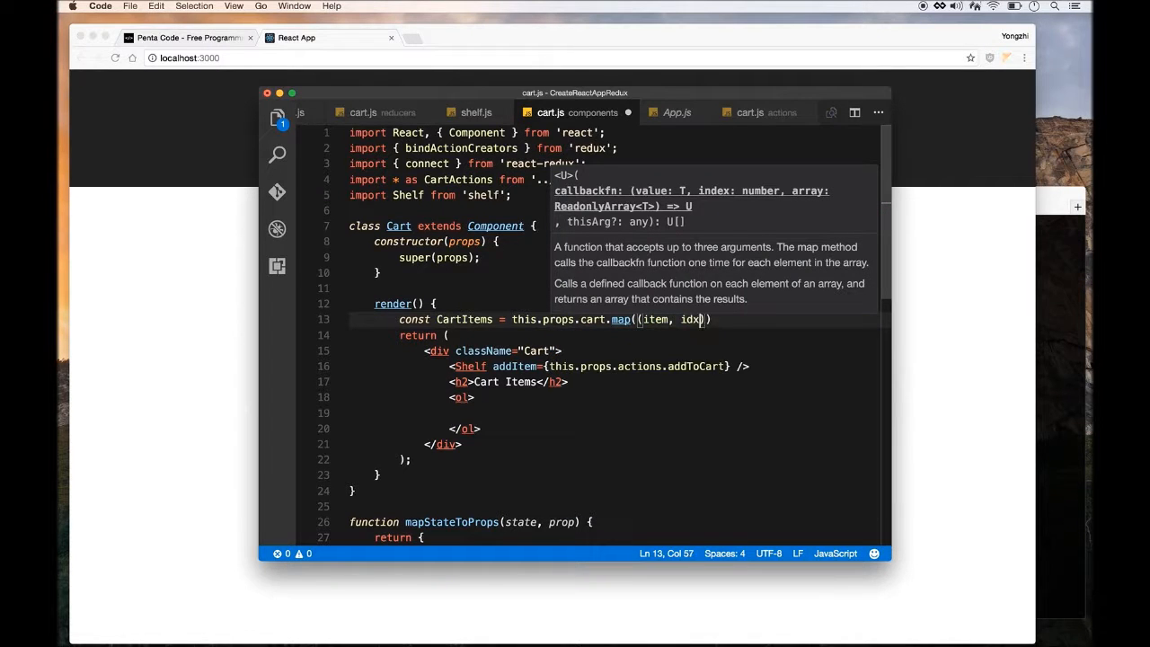
{"action": "type", "text": "=> {"}
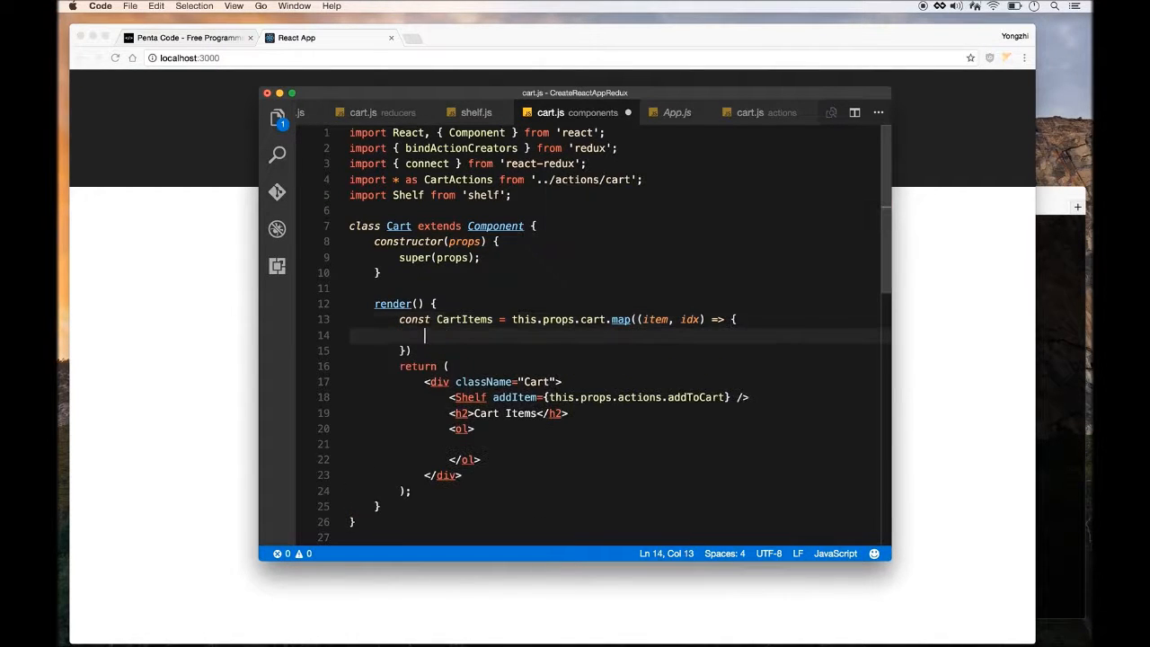
Return <li key={idx}>{item}</li> from the map callback
{"action": "type", "text": "return <li"}
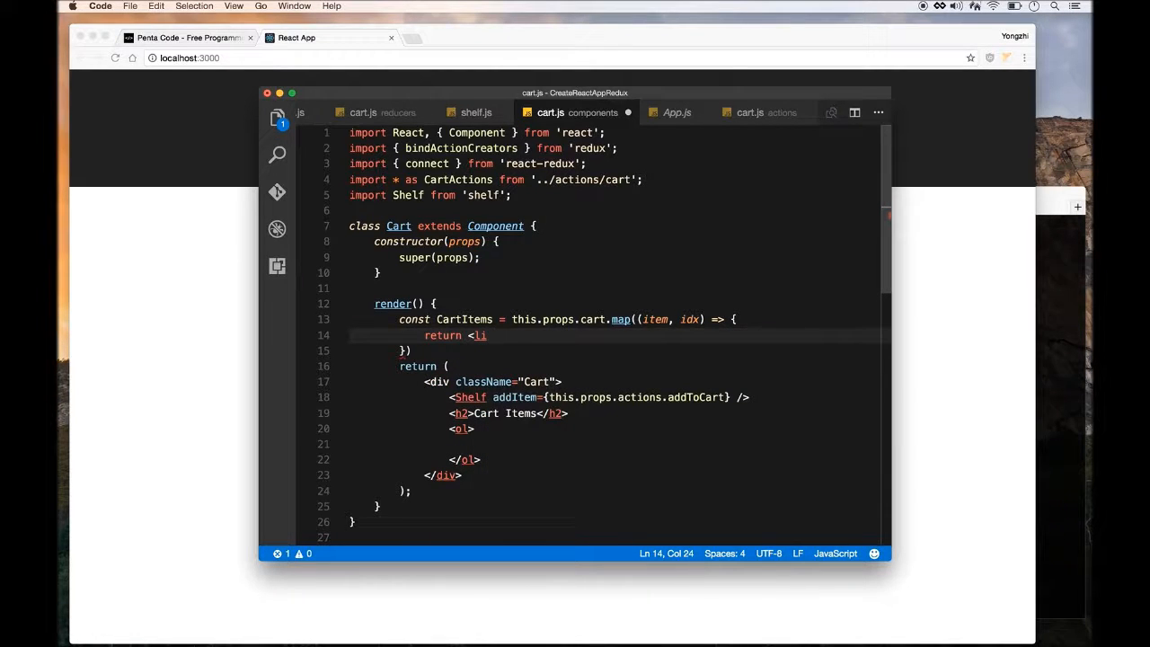
{"action": "type", "text": "key={i"}
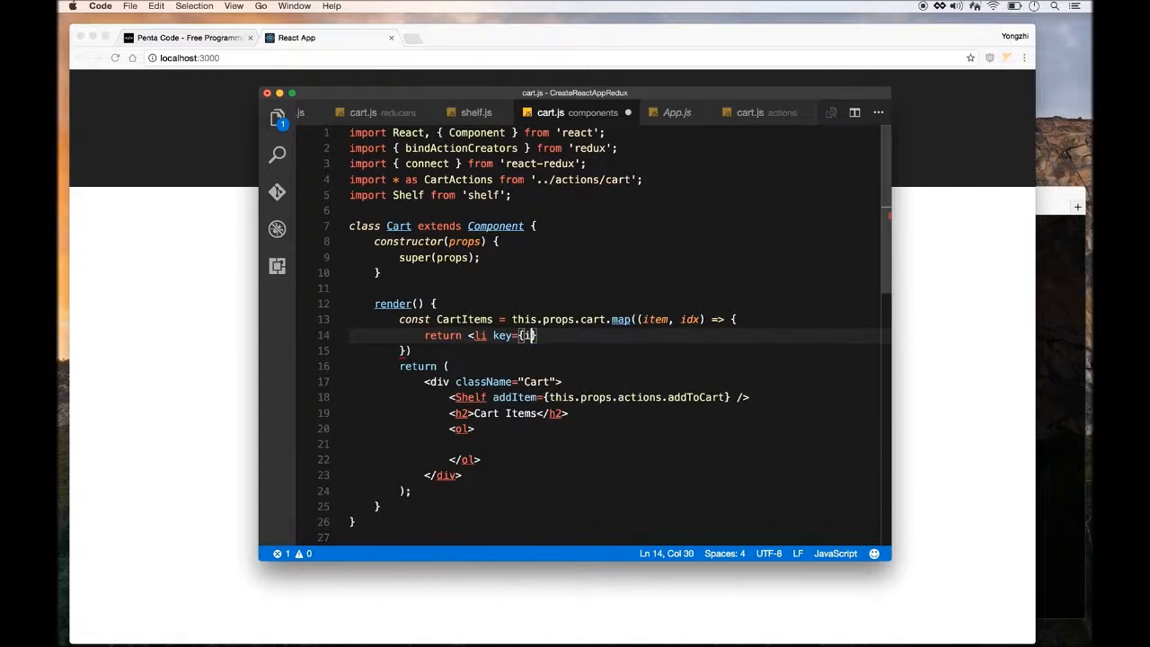
{"action": "type", "text": "dx}>"}
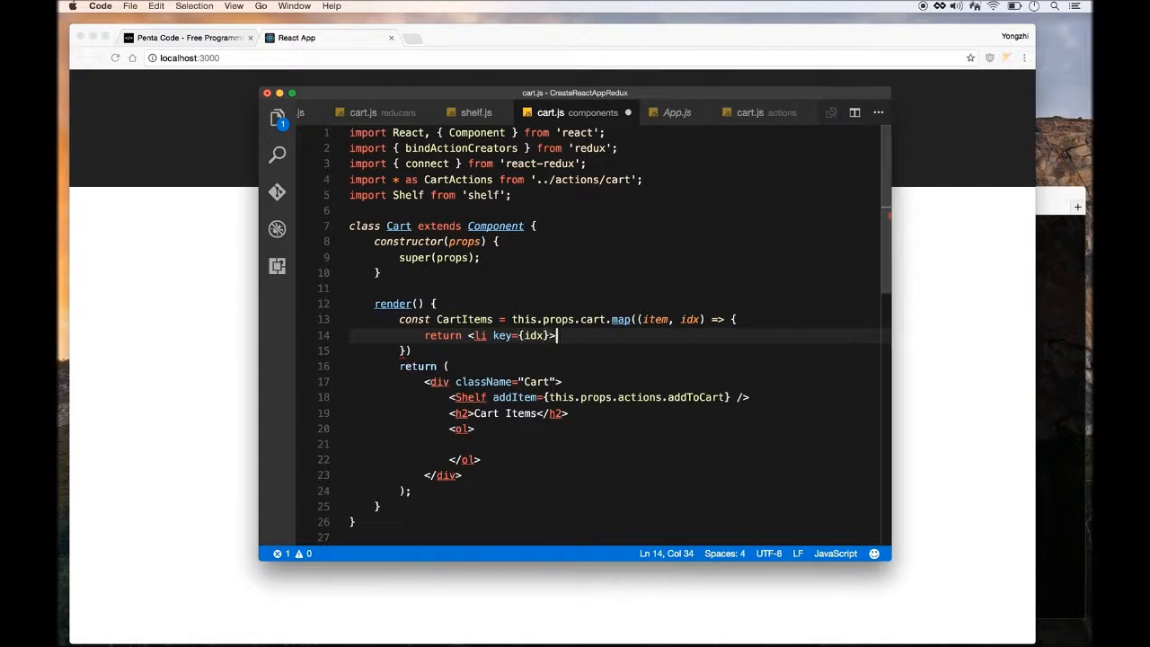
{"action": "type", "text": "{item"}
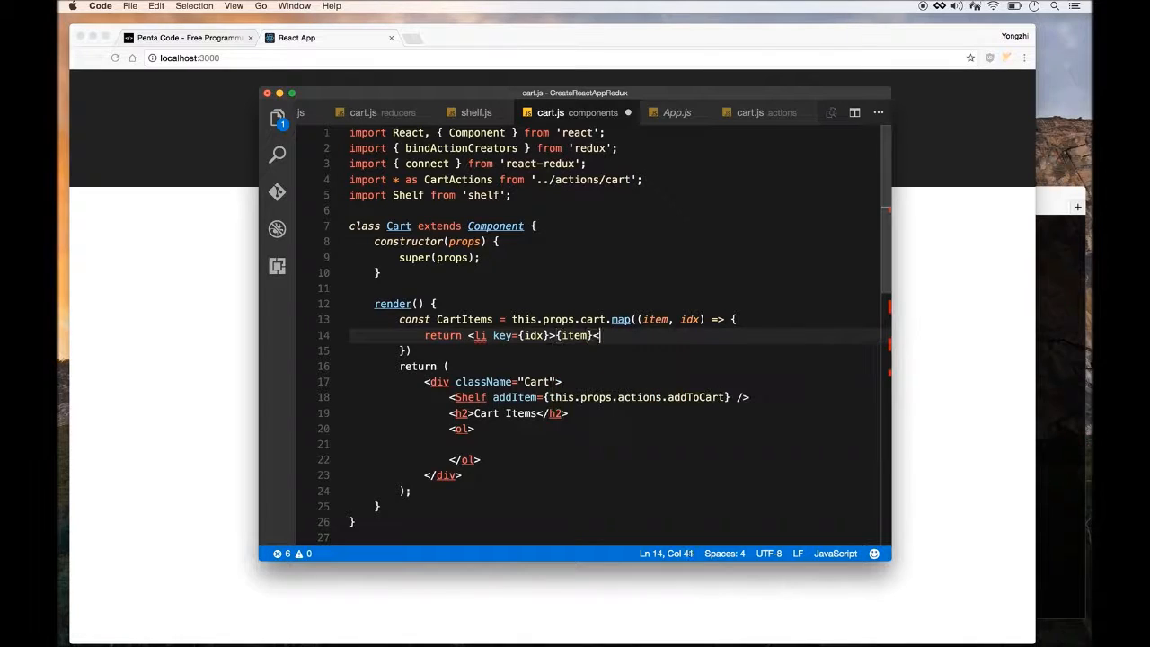
{"action": "type", "text": "</li>"}
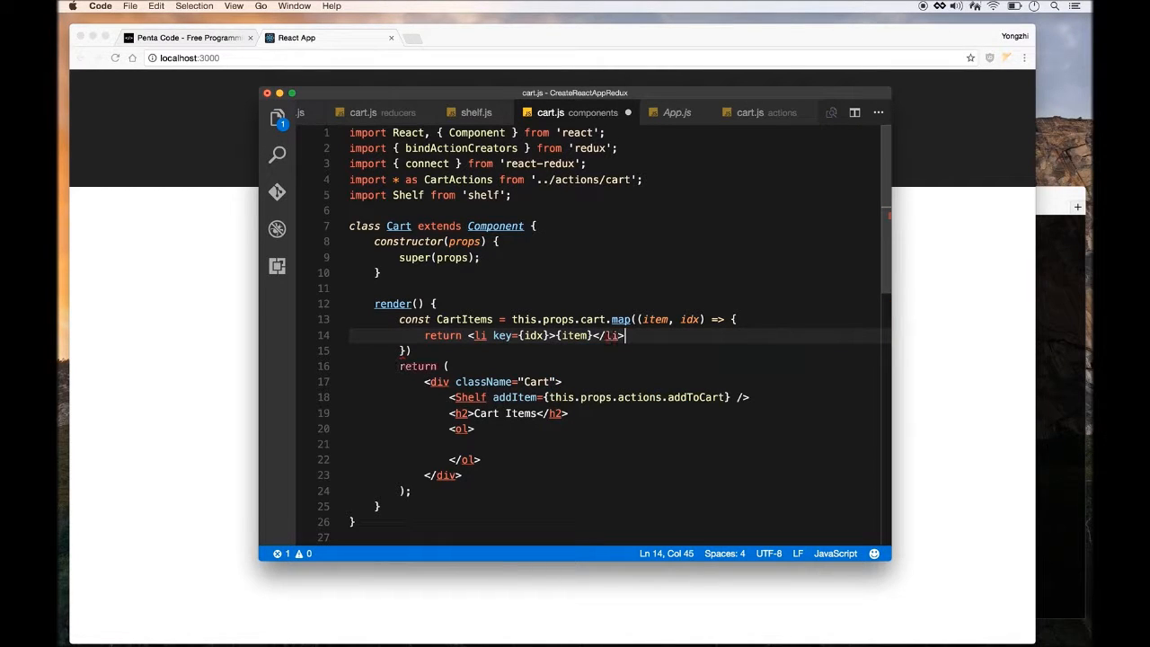